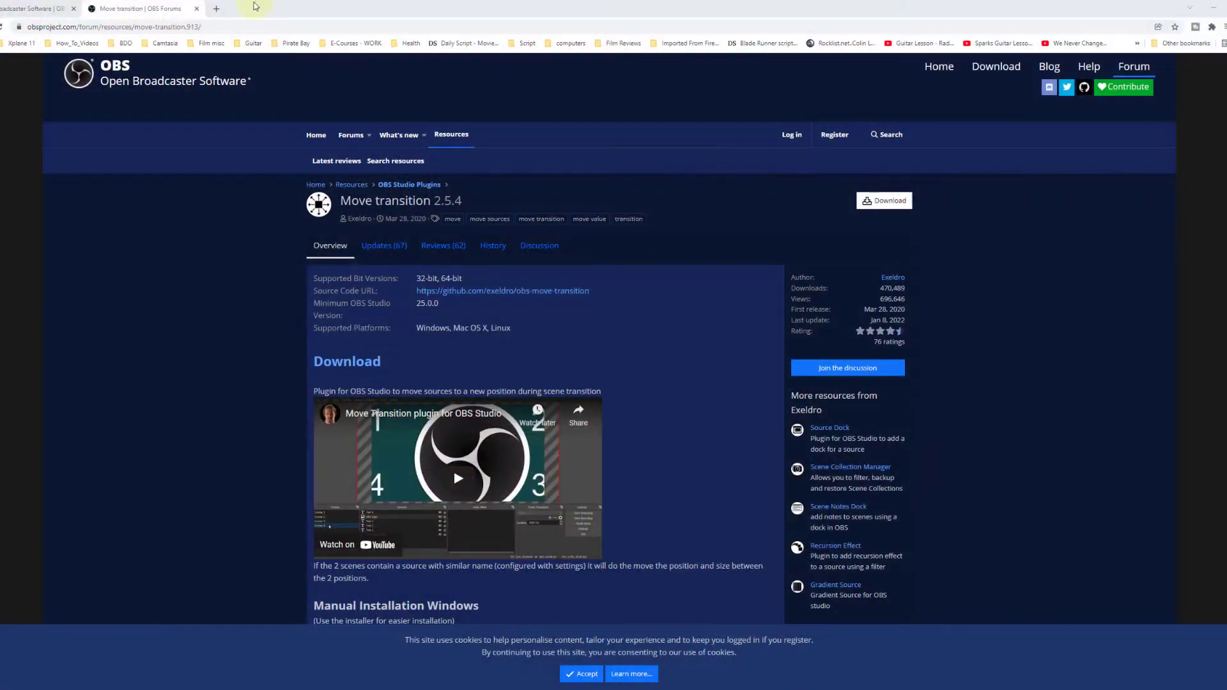
{"action": "mouse_move", "coordinate": [372, 274]}
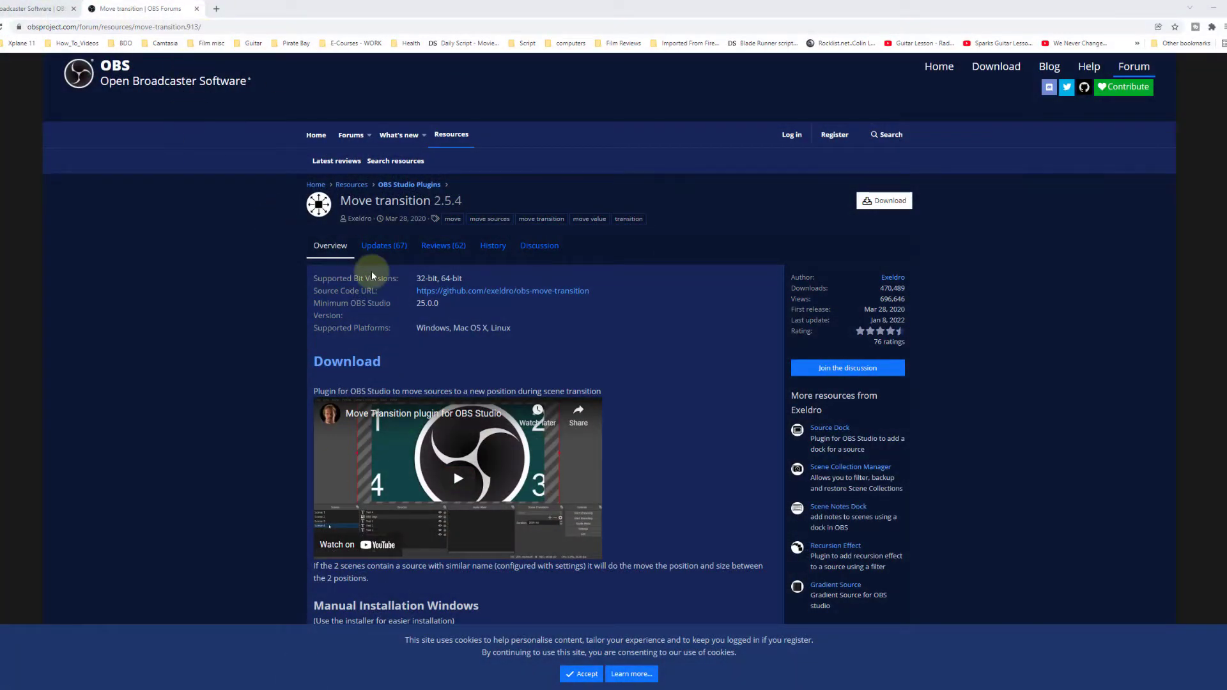
Show the Move transition 2.5.4 download choices for Windows, Linux and macOS
{"action": "left_click", "coordinate": [883, 200]}
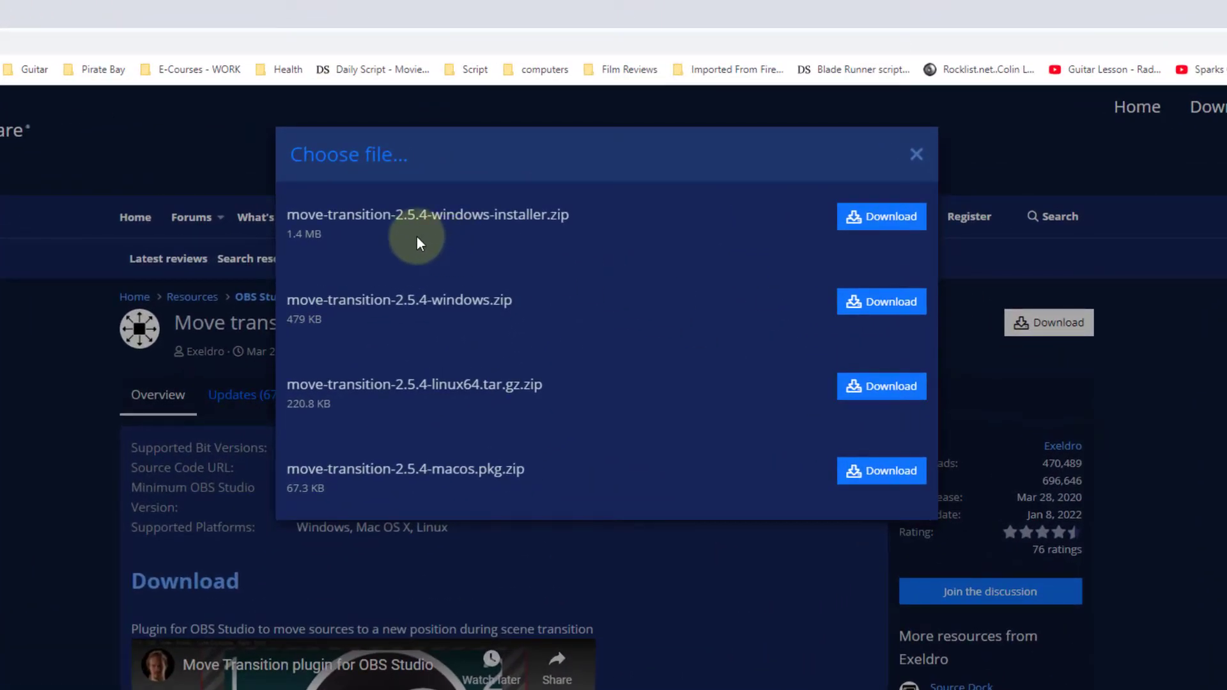
{"action": "mouse_move", "coordinate": [515, 430]}
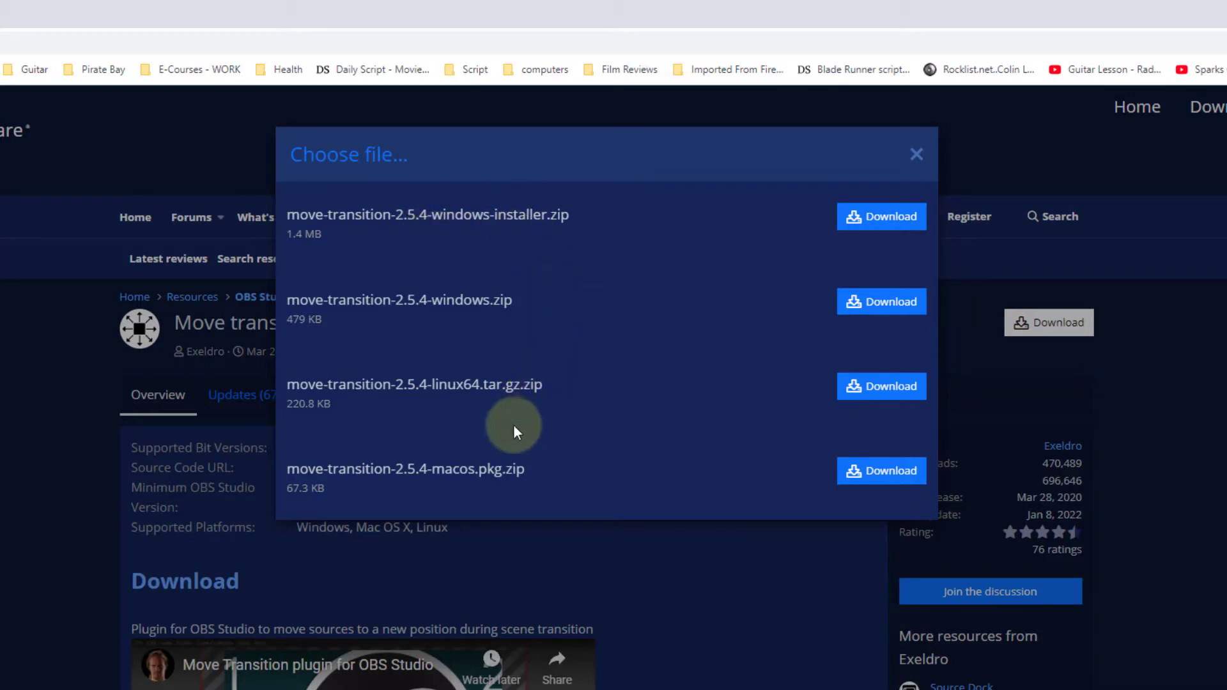
{"action": "mouse_move", "coordinate": [566, 499]}
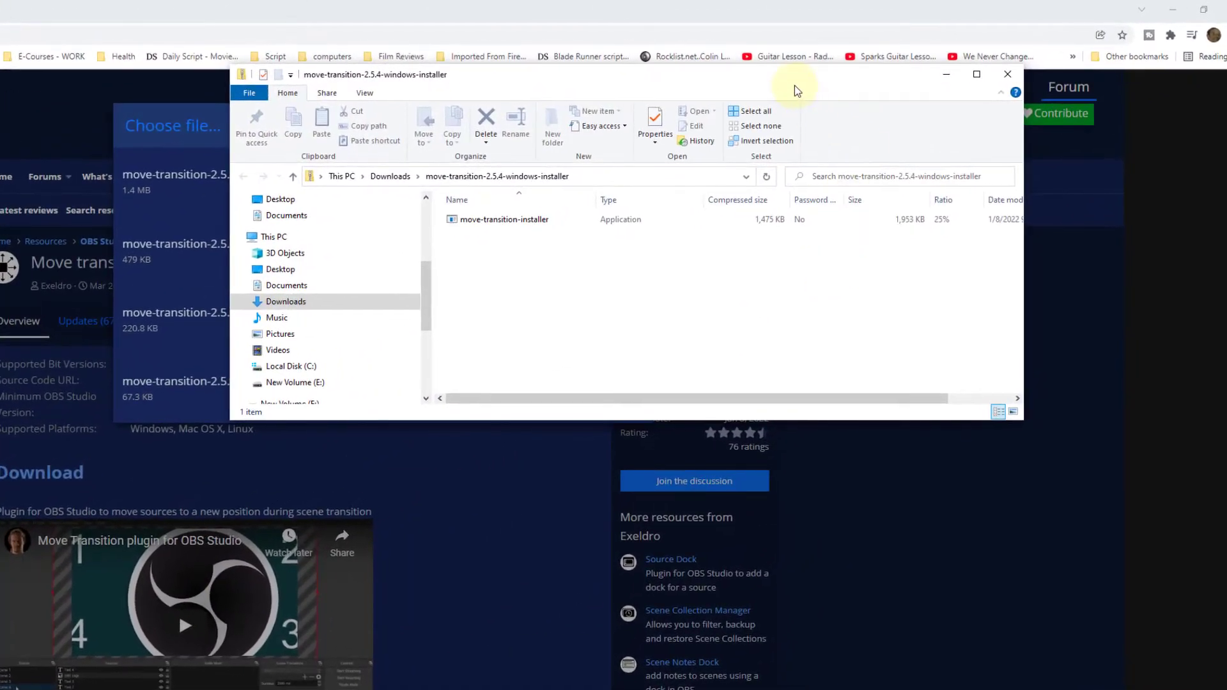
Install Move Transition 2.5.4 with its installer, allowing the unrecognized app and finishing setup
{"action": "left_click", "coordinate": [503, 219]}
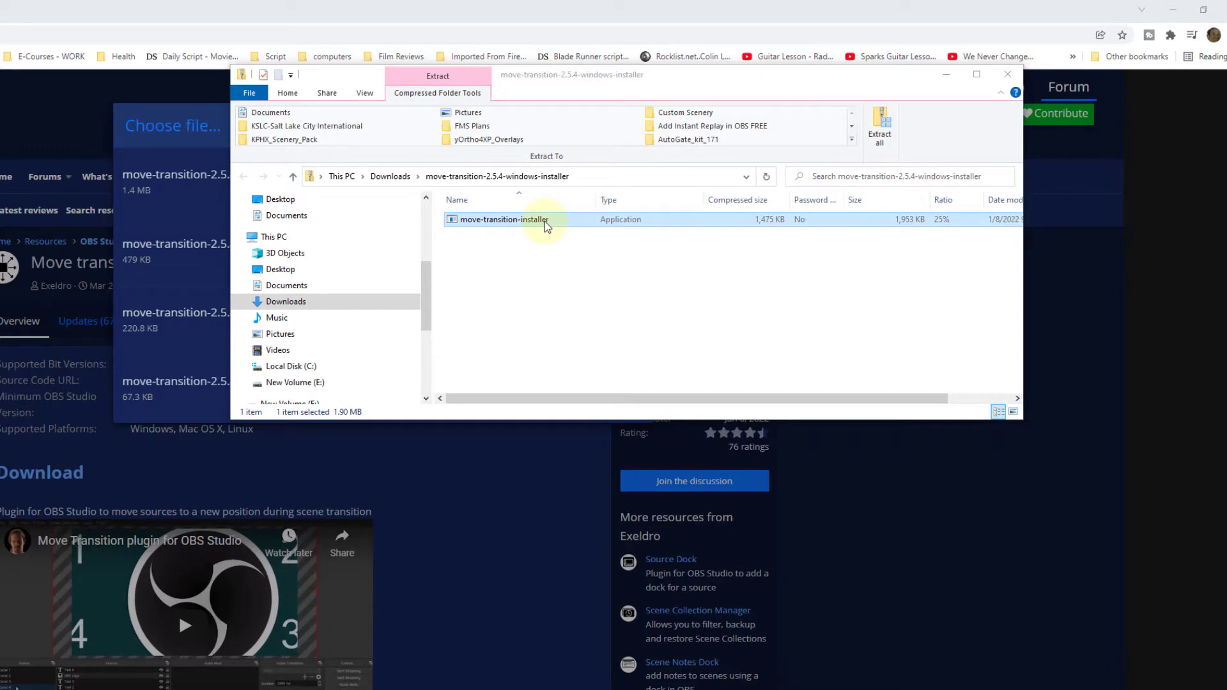
{"action": "double_click", "coordinate": [503, 219]}
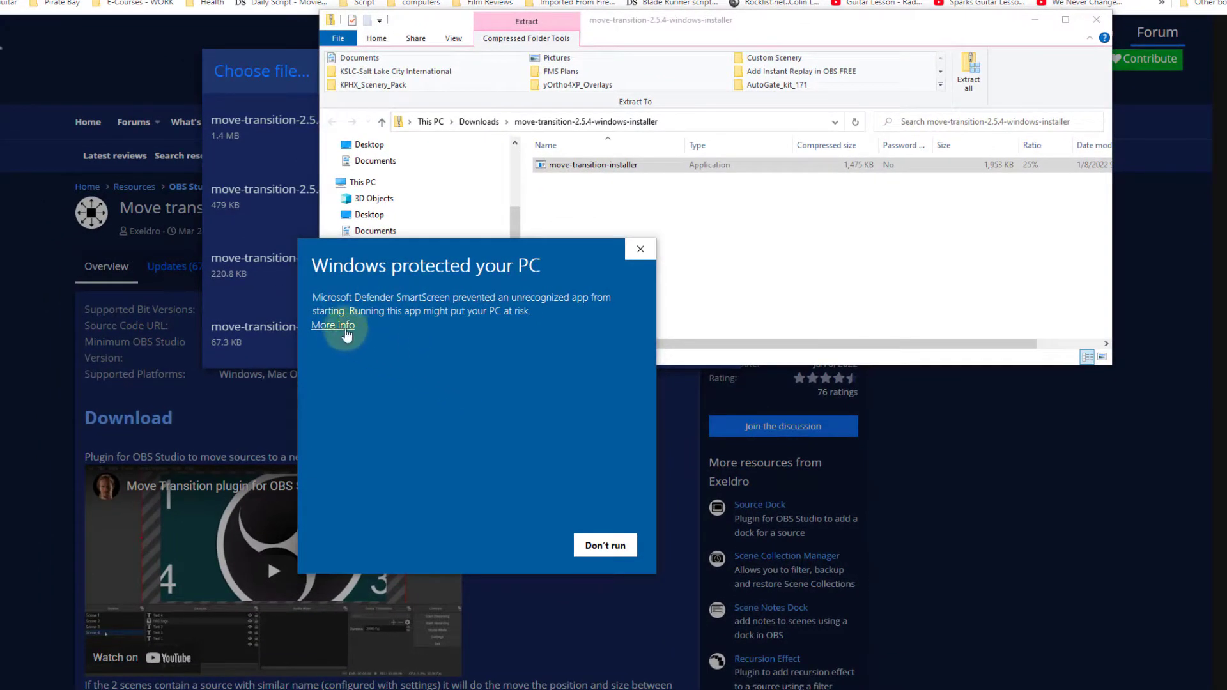
{"action": "left_click", "coordinate": [332, 324]}
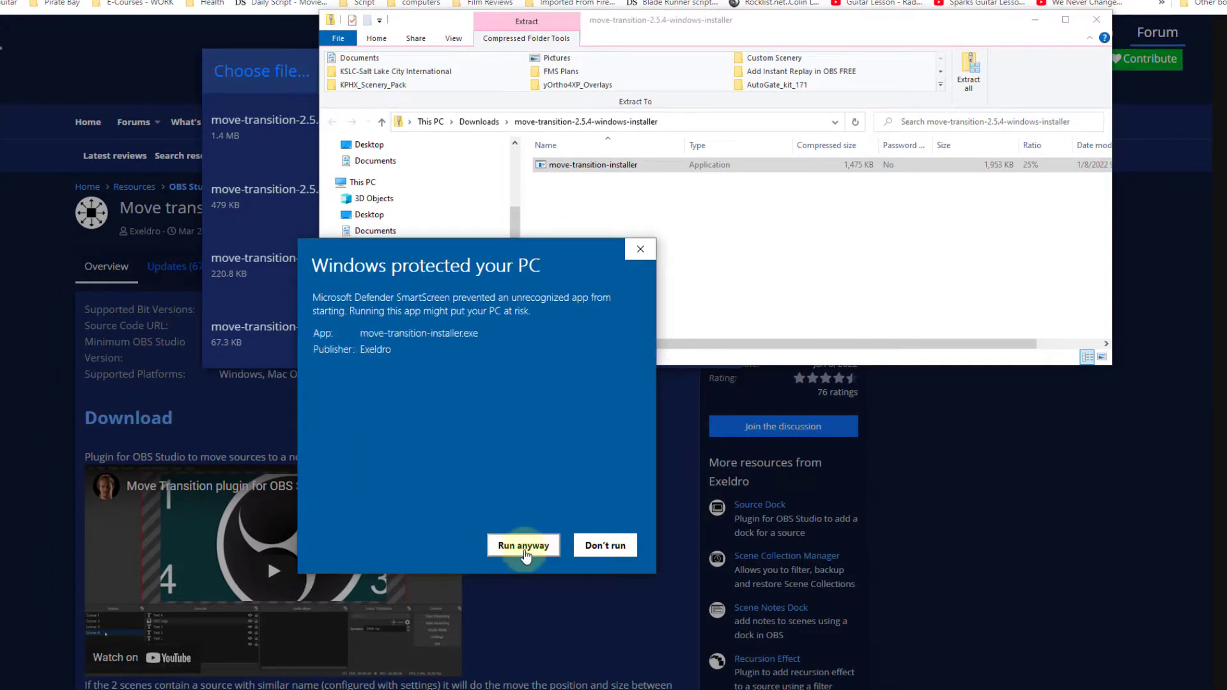
{"action": "left_click", "coordinate": [523, 545]}
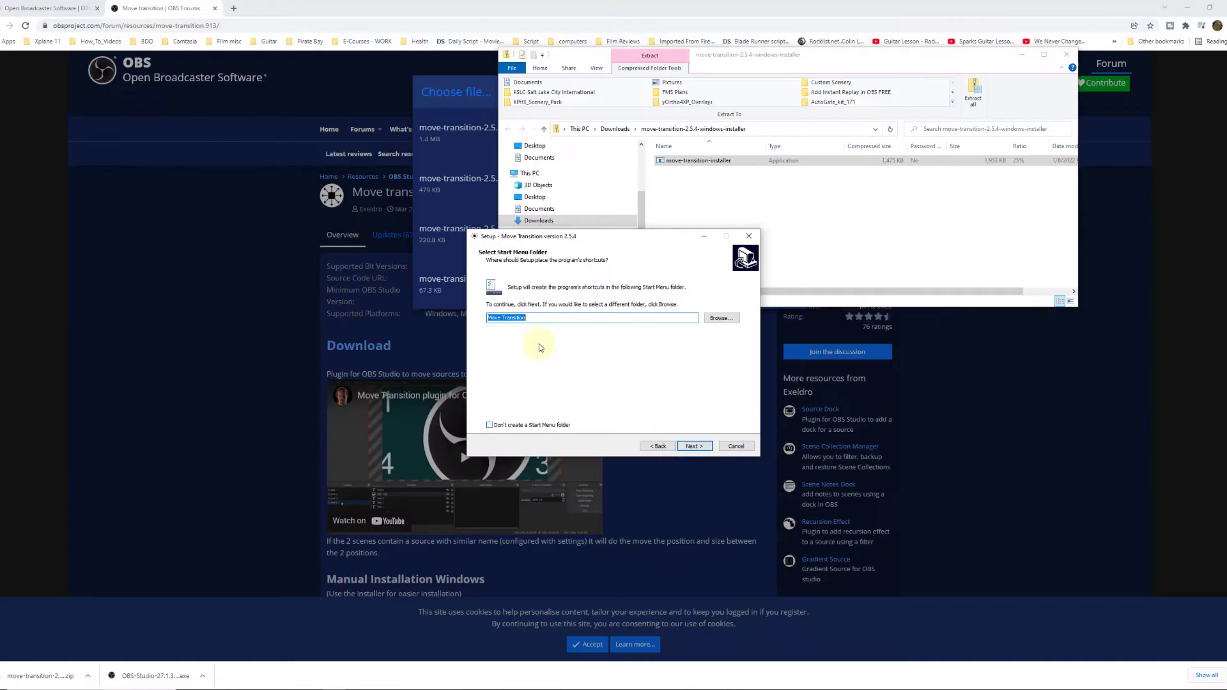
{"action": "left_click", "coordinate": [694, 445]}
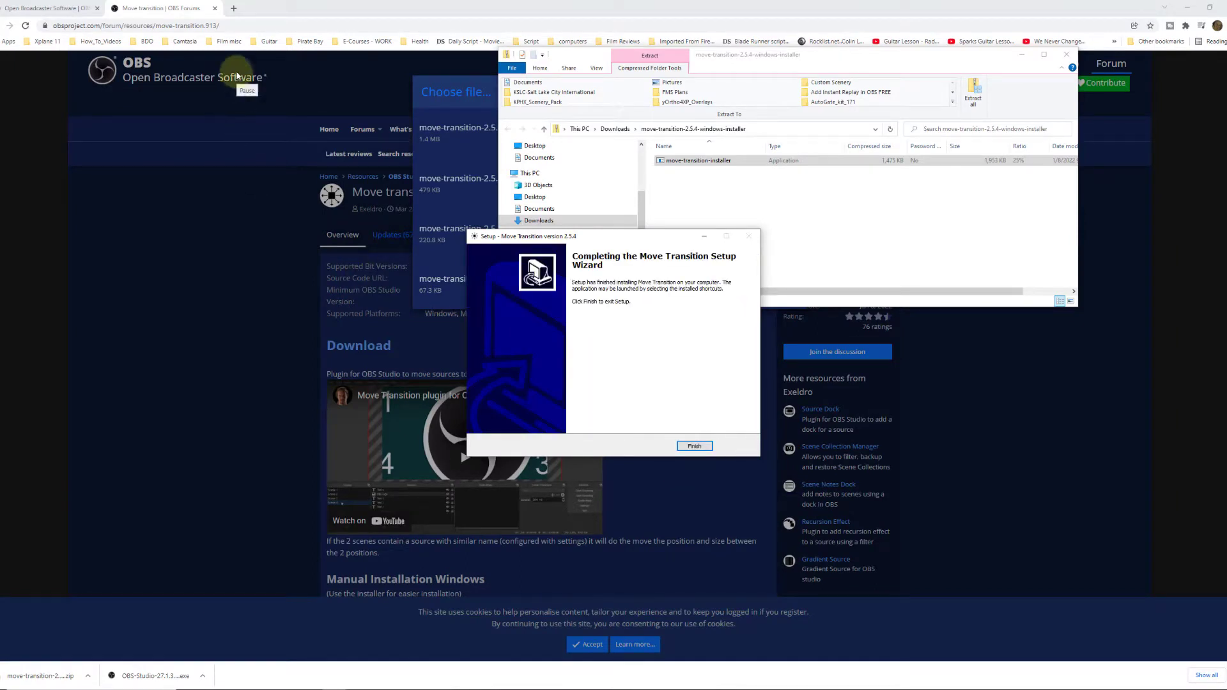
{"action": "left_click", "coordinate": [693, 445]}
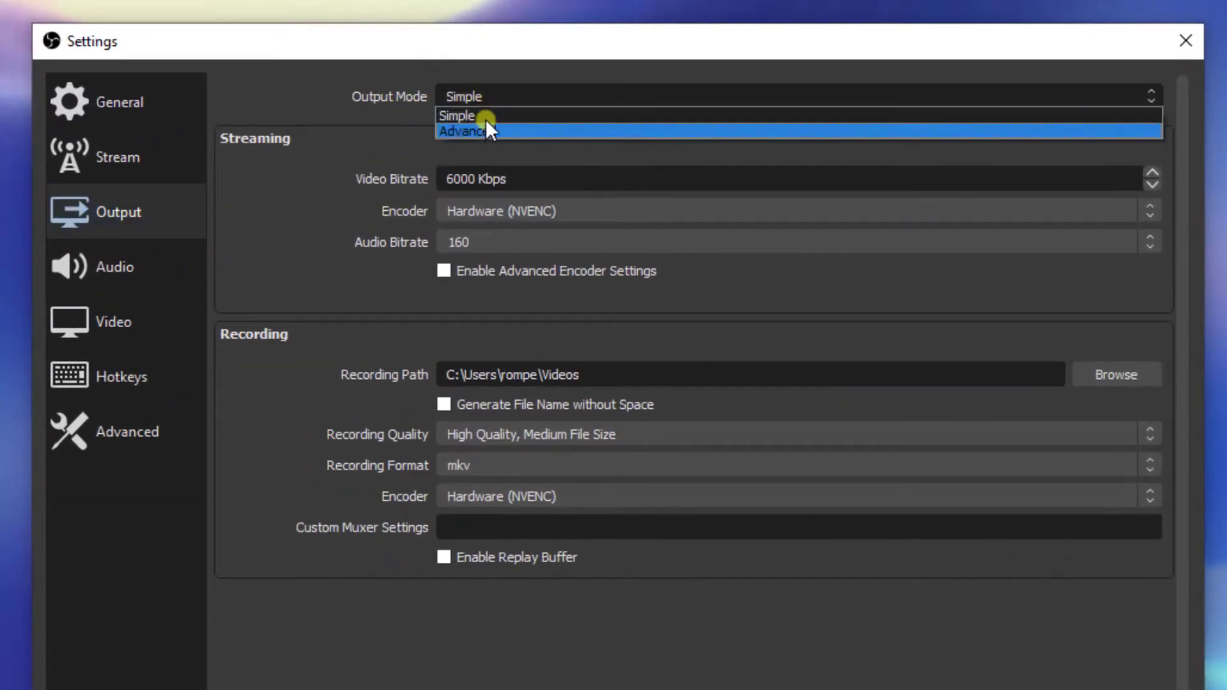
{"action": "mouse_move", "coordinate": [485, 115]}
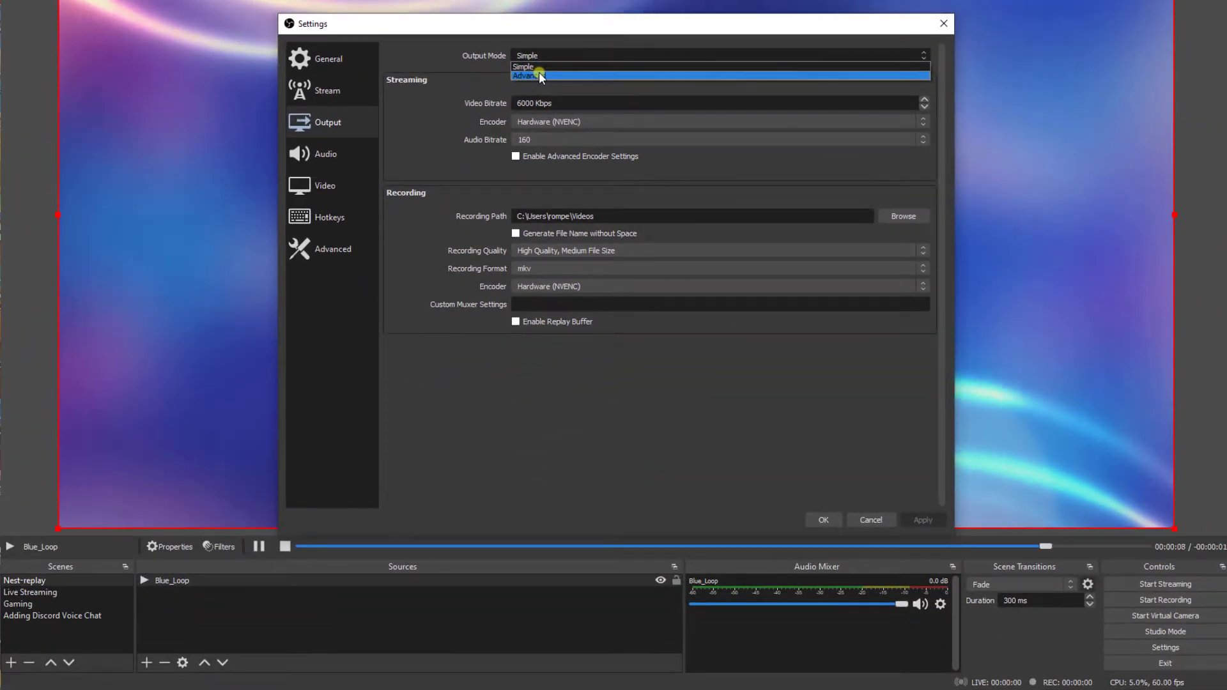
Set Output Mode to Advanced, enable the replay buffer, and set maximum replay time to 10 s
{"action": "left_click", "coordinate": [523, 77]}
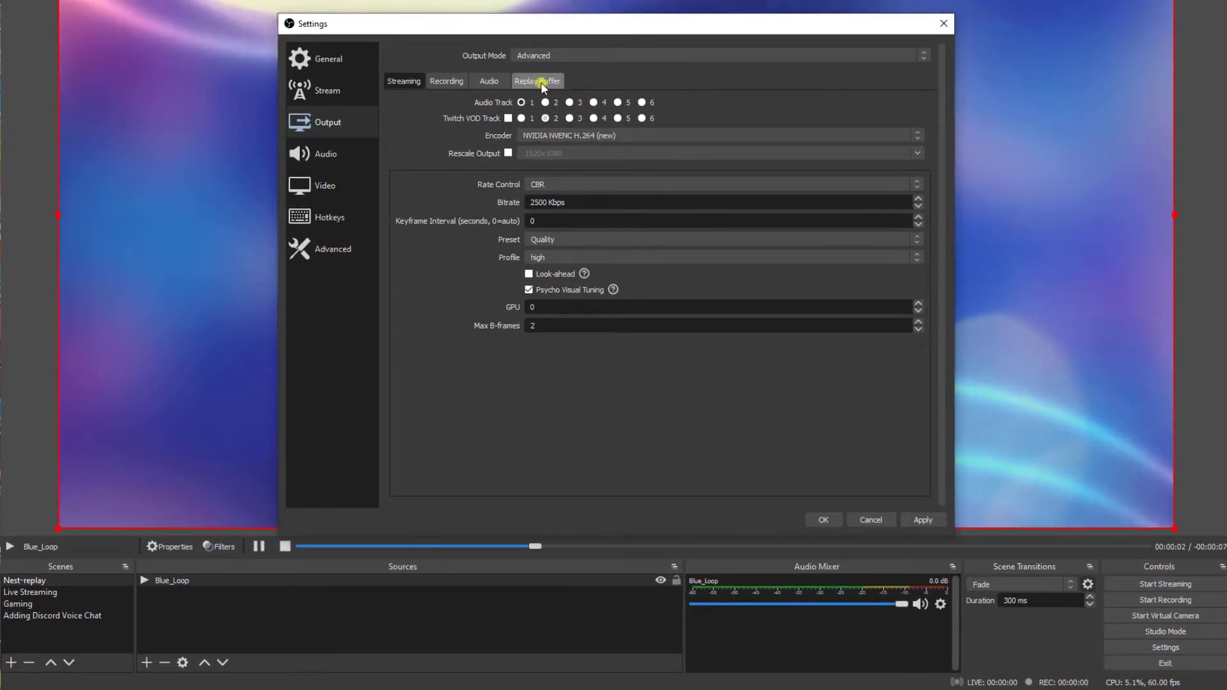
{"action": "left_click", "coordinate": [536, 80]}
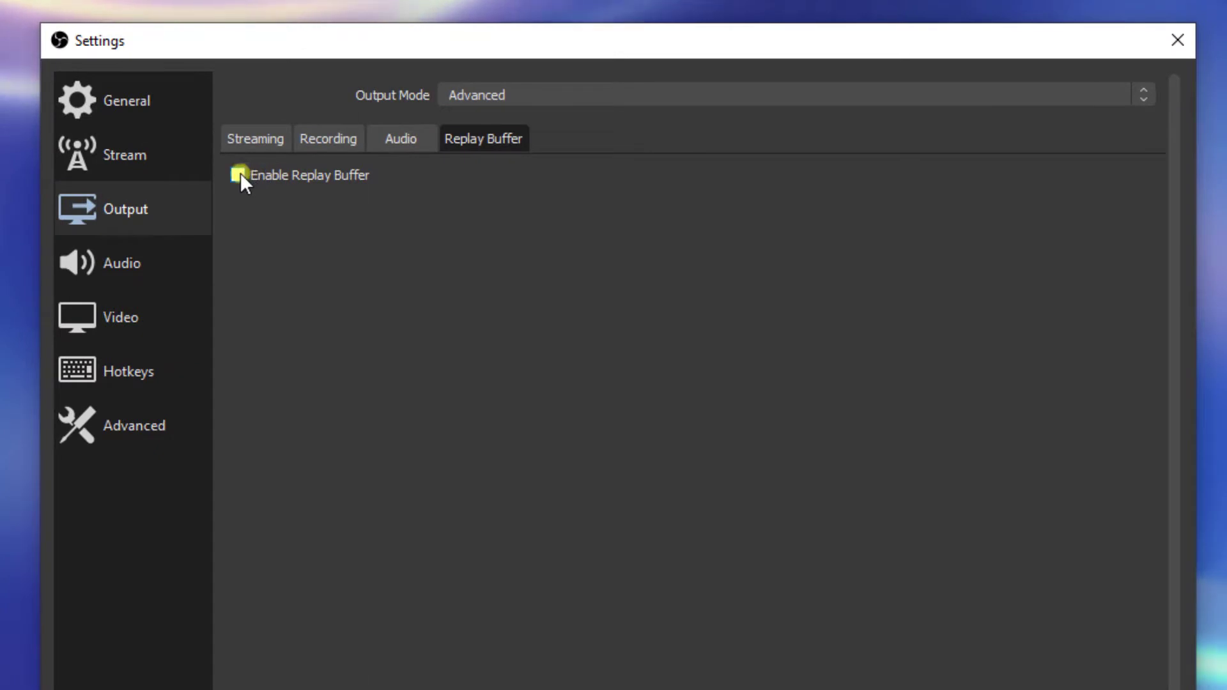
{"action": "left_click", "coordinate": [238, 174]}
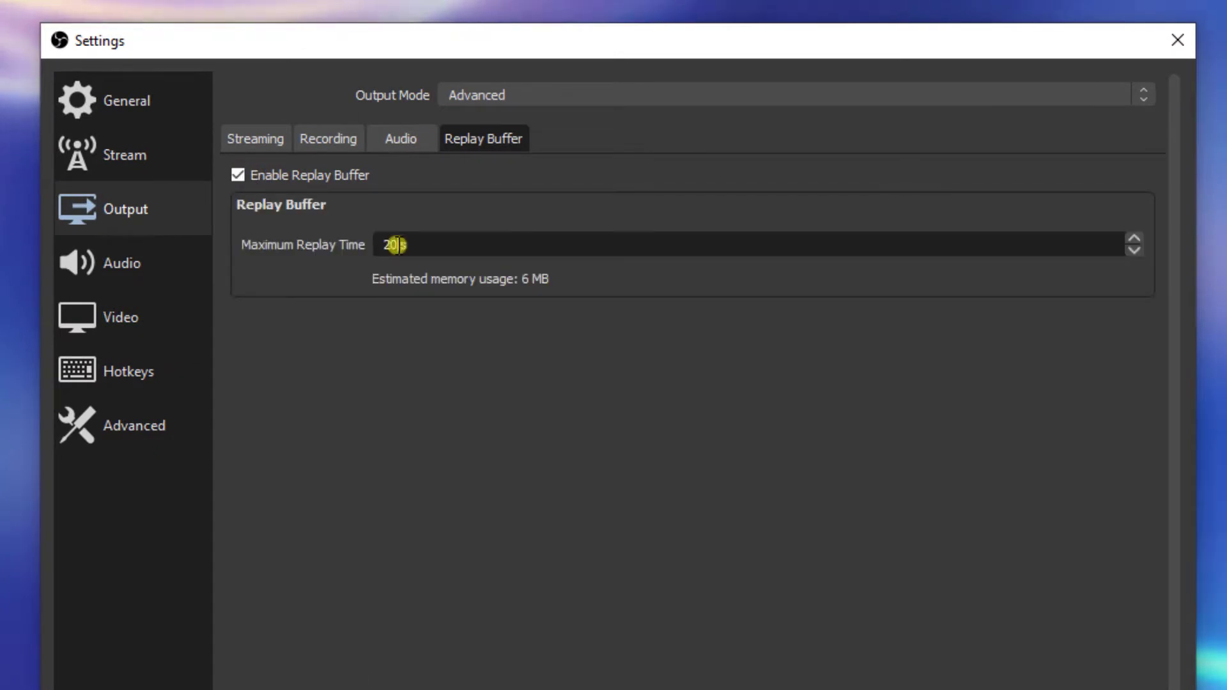
{"action": "double_click", "coordinate": [394, 244]}
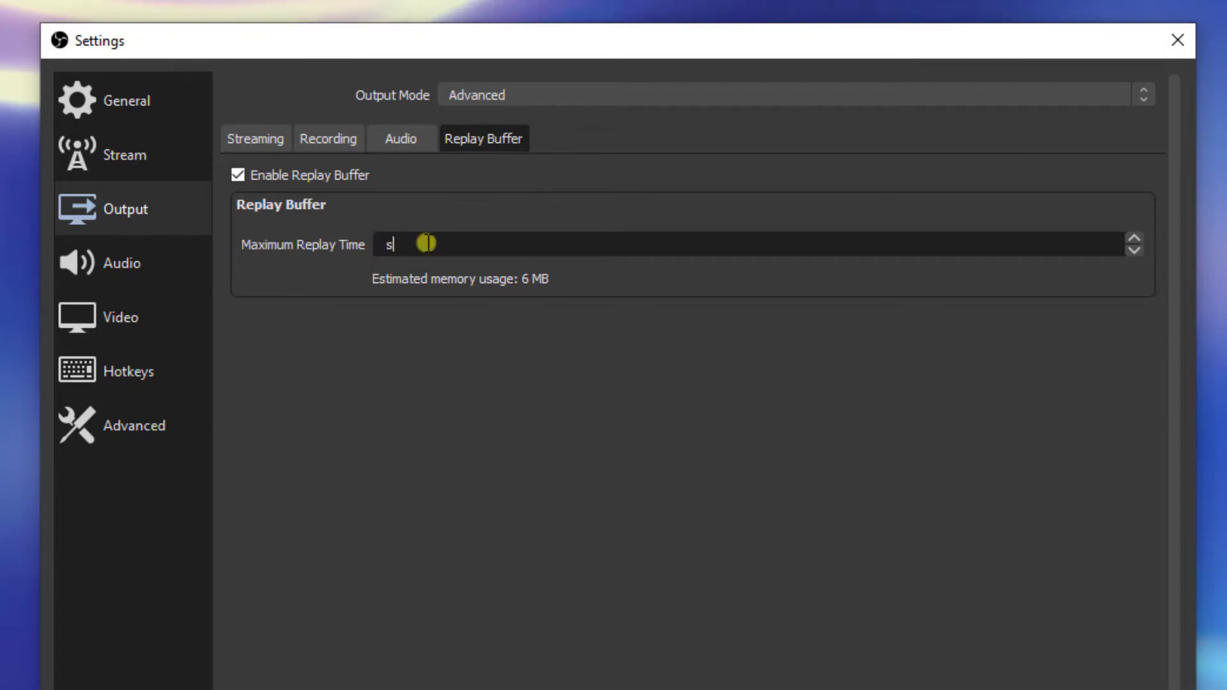
{"action": "type", "text": "10"}
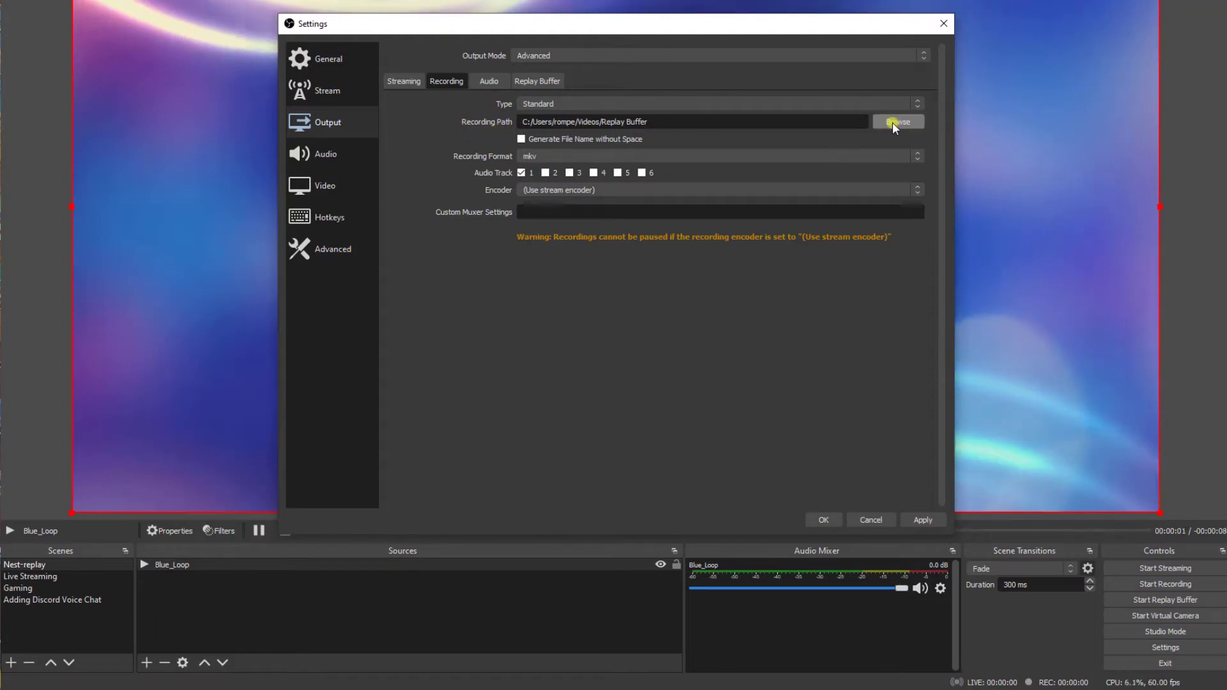
{"action": "mouse_move", "coordinate": [596, 149]}
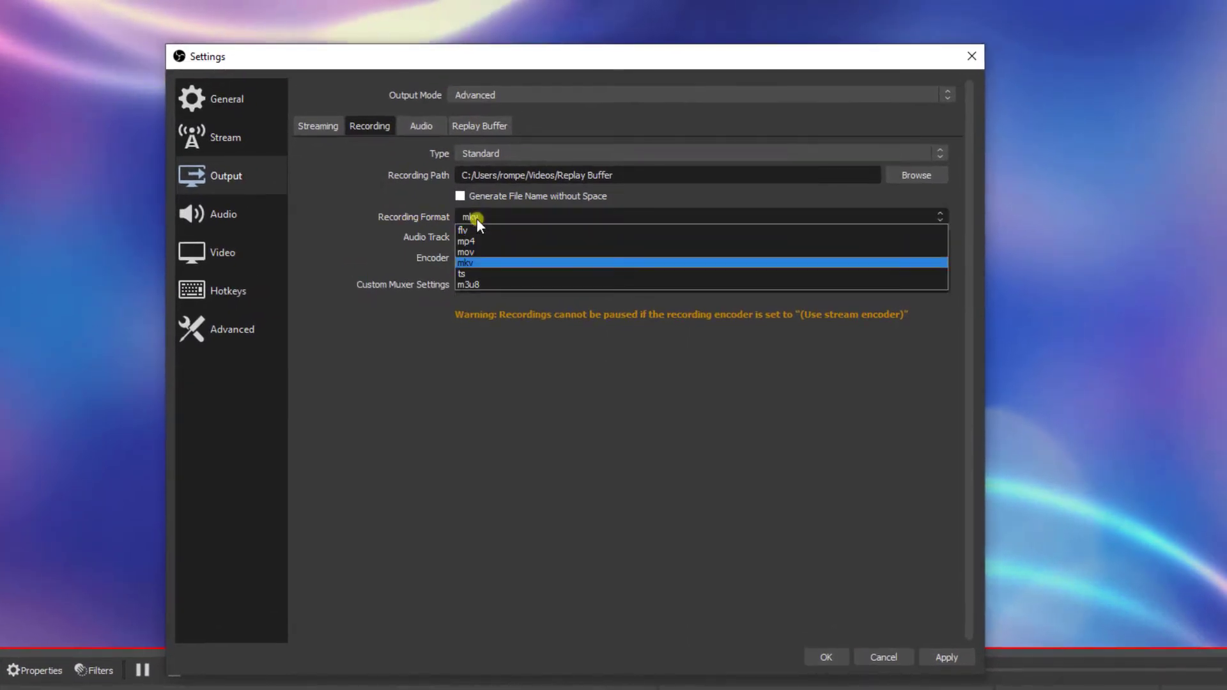
Record as mp4 with NVIDIA NVENC H.264 at 60000 Kbps using the Max Quality preset
{"action": "left_click", "coordinate": [466, 241]}
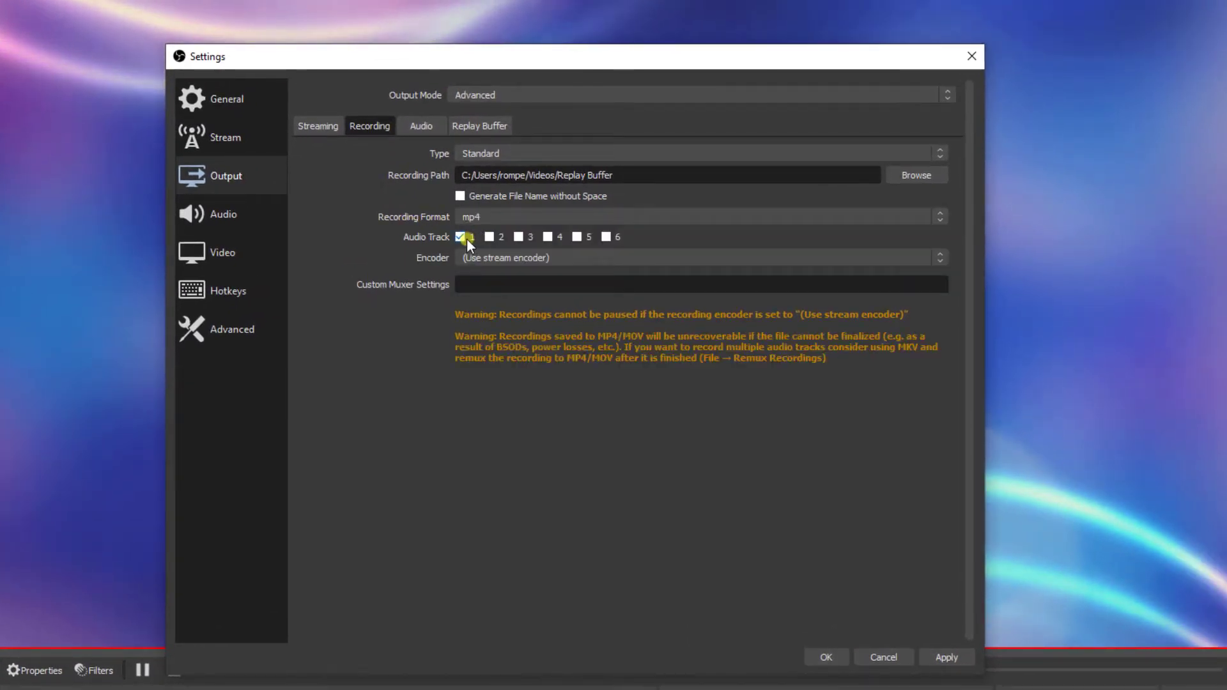
{"action": "mouse_move", "coordinate": [499, 278]}
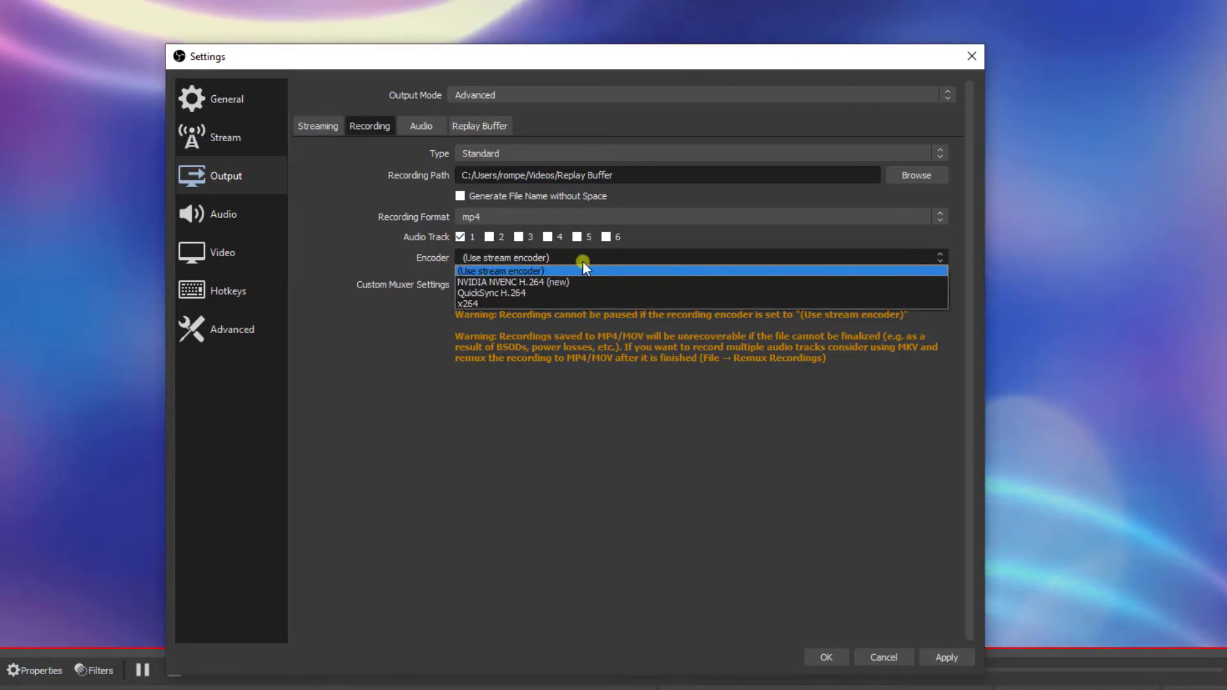
{"action": "left_click", "coordinate": [513, 283]}
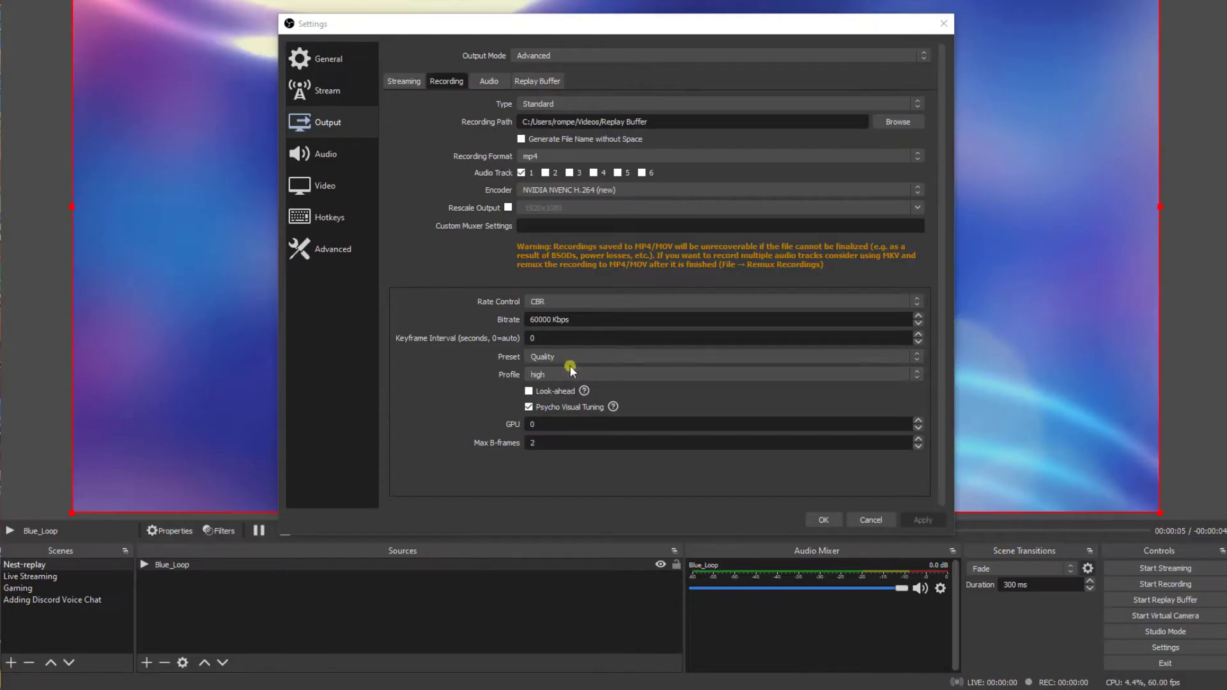
{"action": "left_click", "coordinate": [718, 356]}
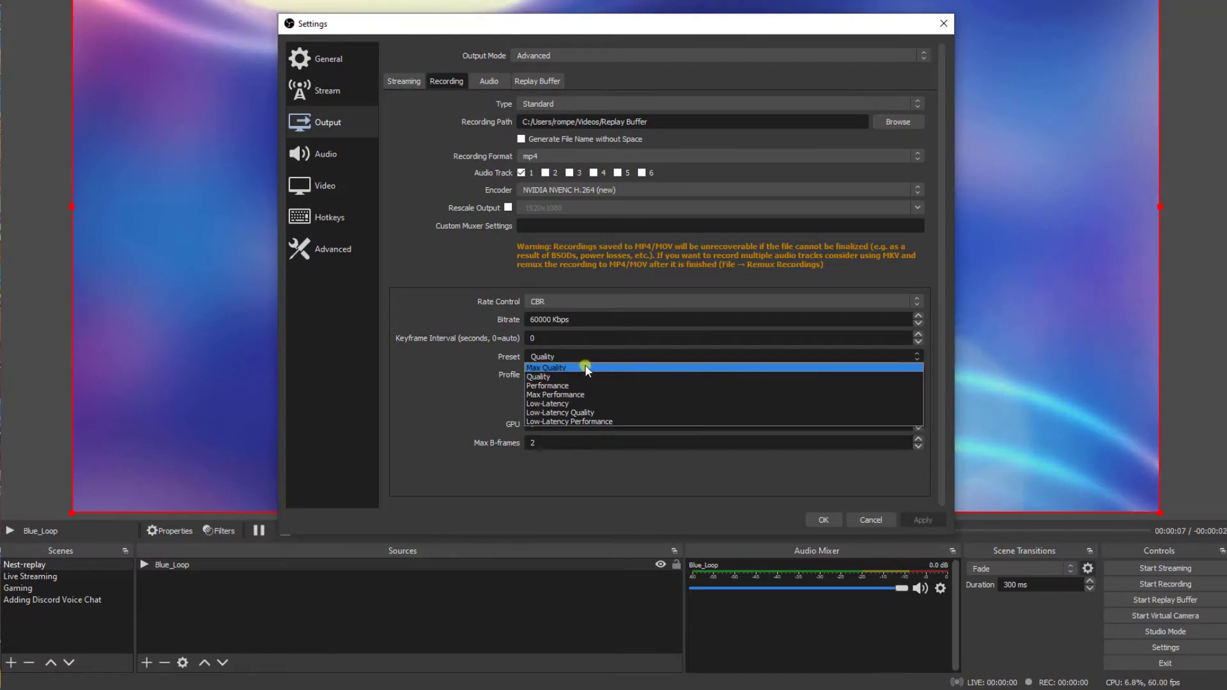
{"action": "left_click", "coordinate": [547, 368]}
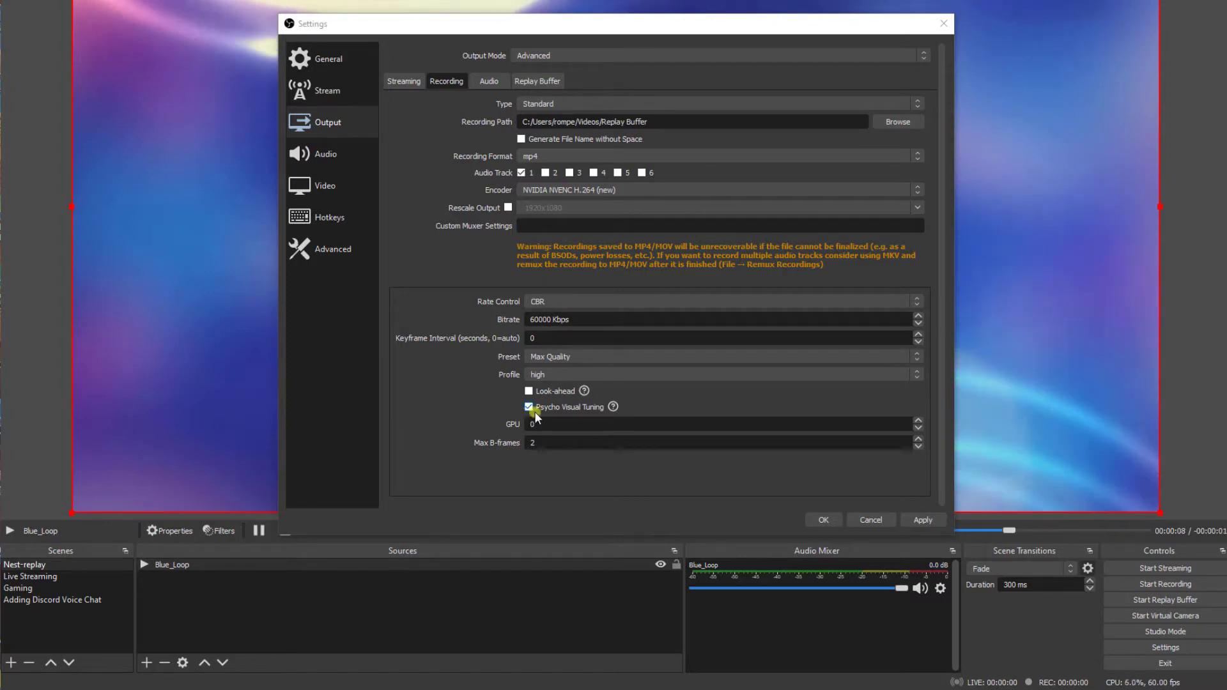
{"action": "mouse_move", "coordinate": [599, 411]}
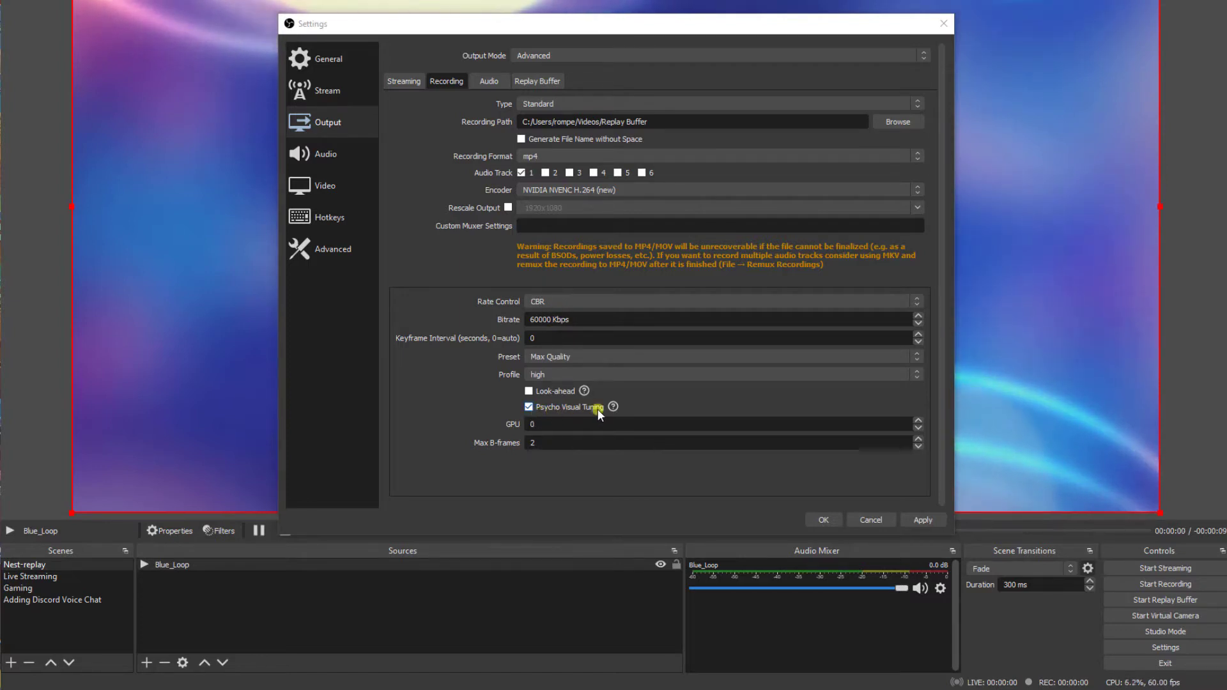
{"action": "mouse_move", "coordinate": [546, 412]}
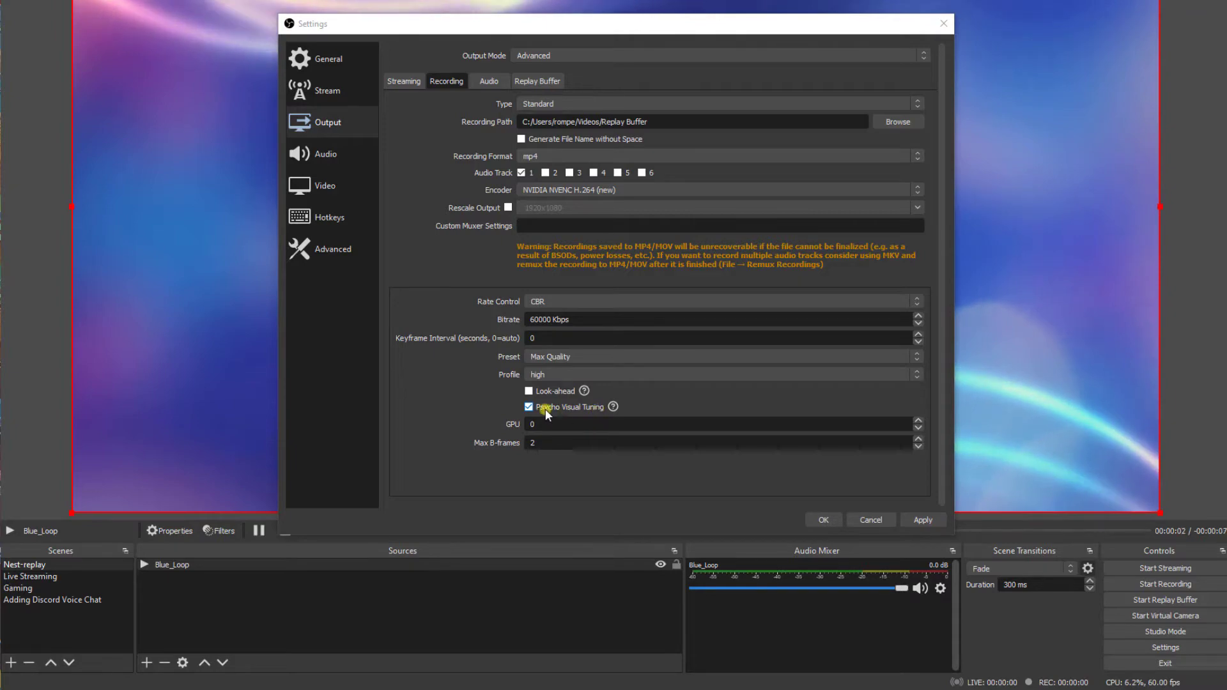
{"action": "left_click", "coordinate": [324, 153]}
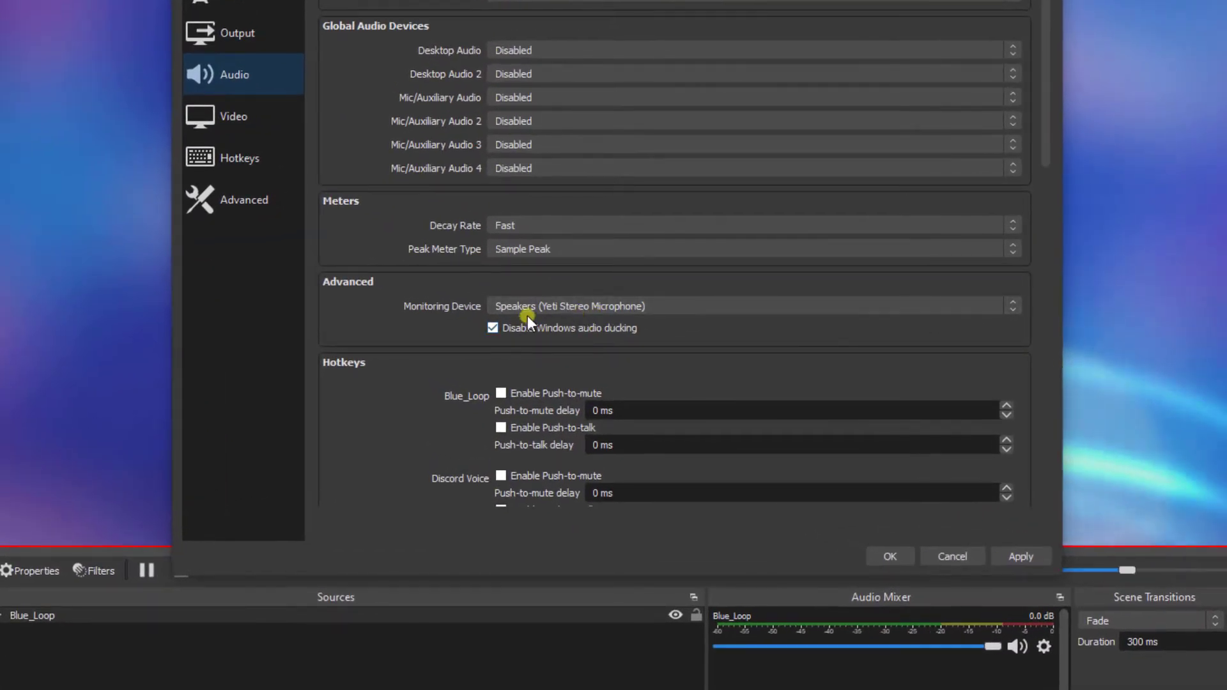
{"action": "mouse_move", "coordinate": [560, 318]}
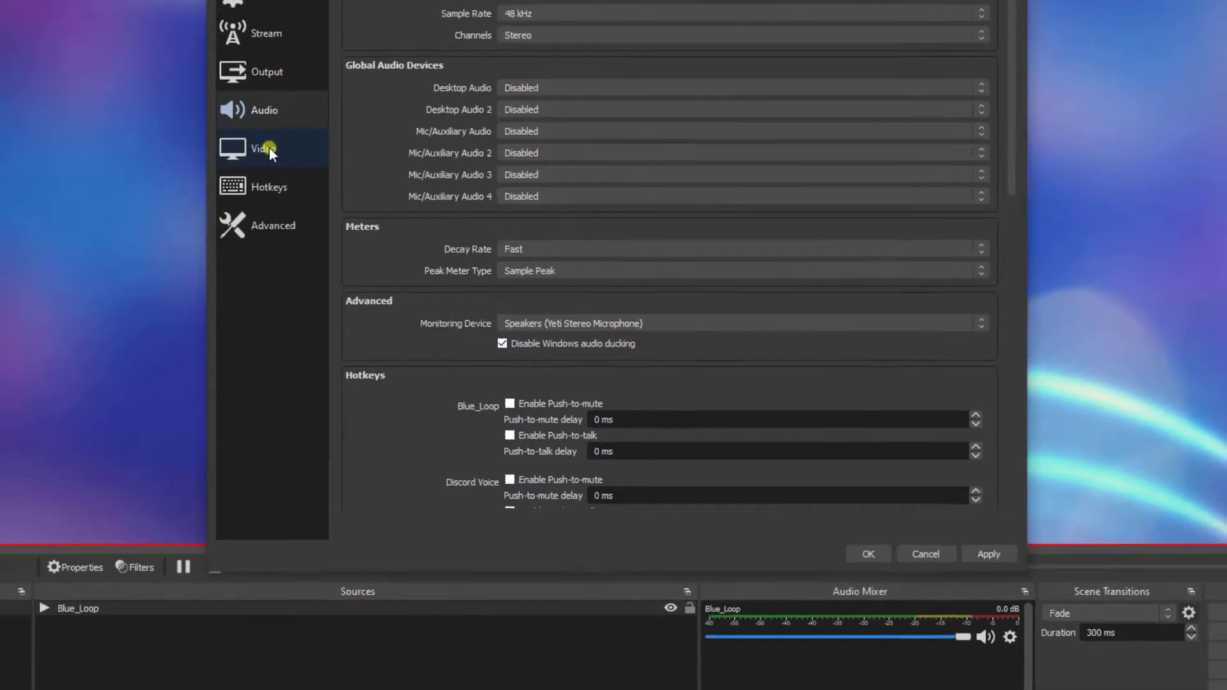
Set the video frame rate to 30 FPS and the replay filename prefix to Replay
{"action": "left_click", "coordinate": [262, 149]}
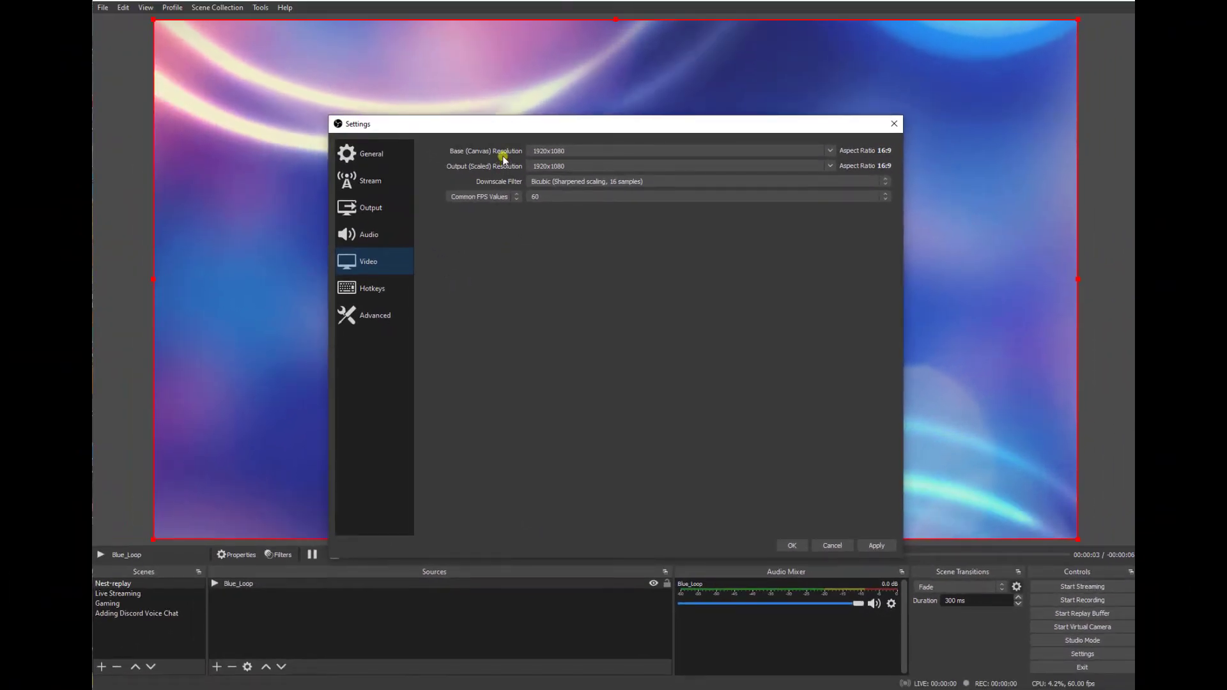
{"action": "mouse_move", "coordinate": [489, 181]}
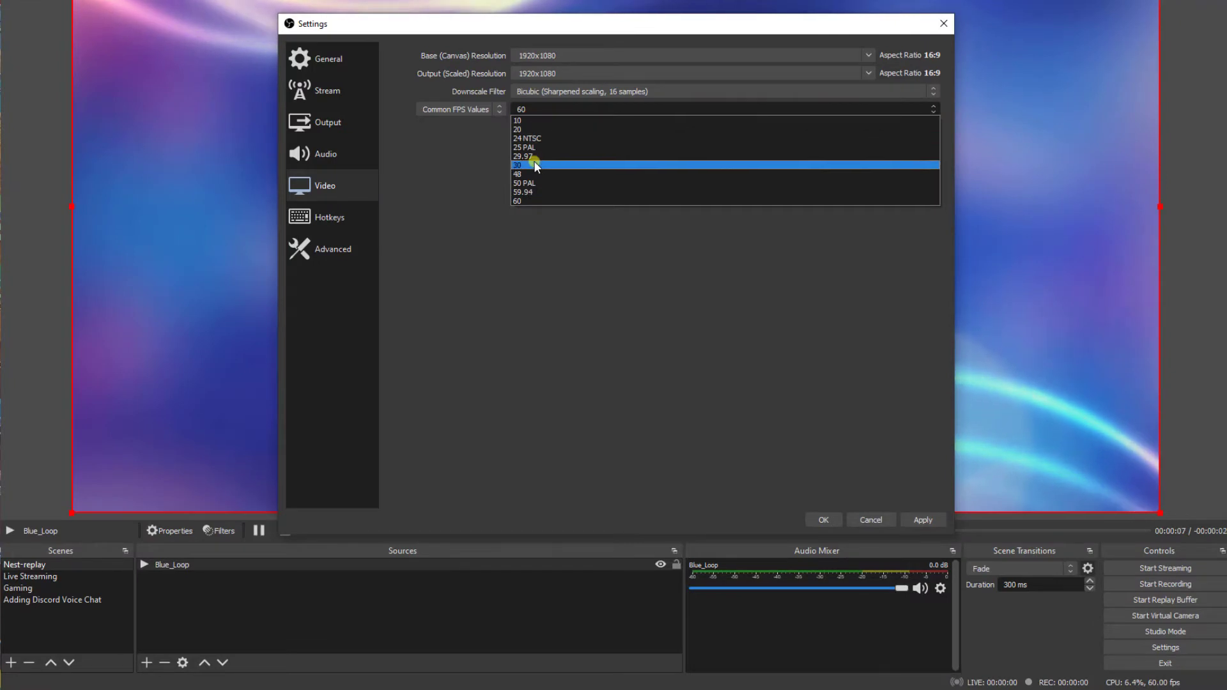
{"action": "left_click", "coordinate": [534, 165]}
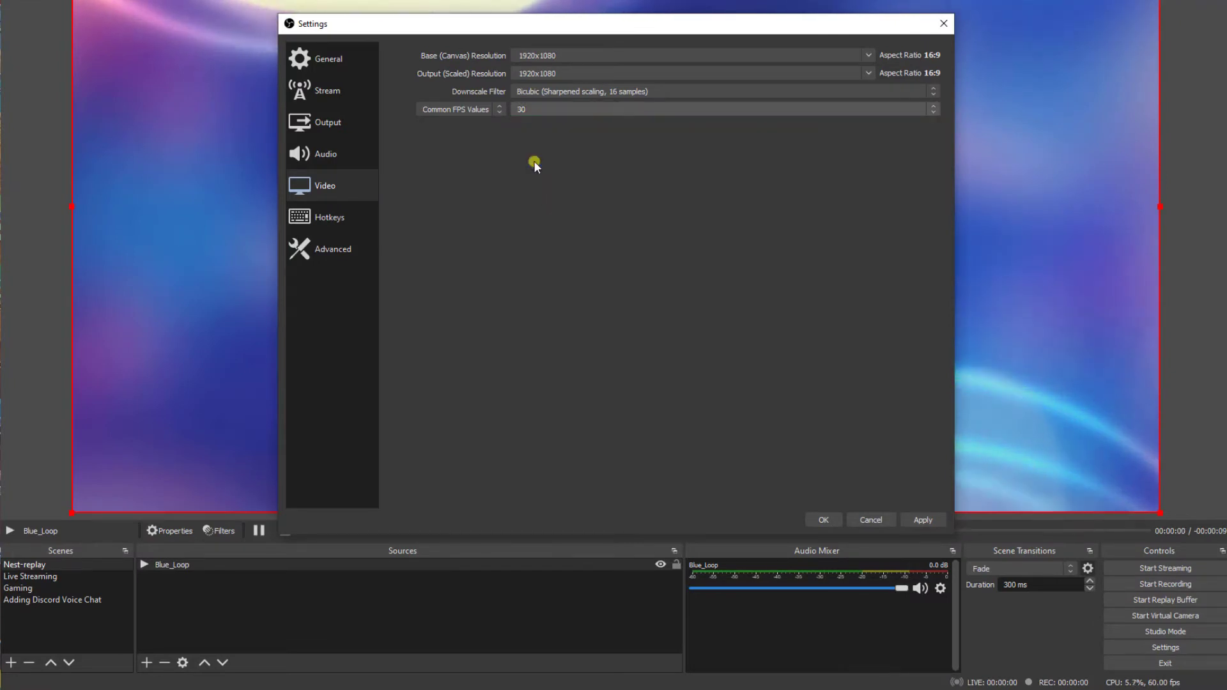
{"action": "mouse_move", "coordinate": [449, 116]}
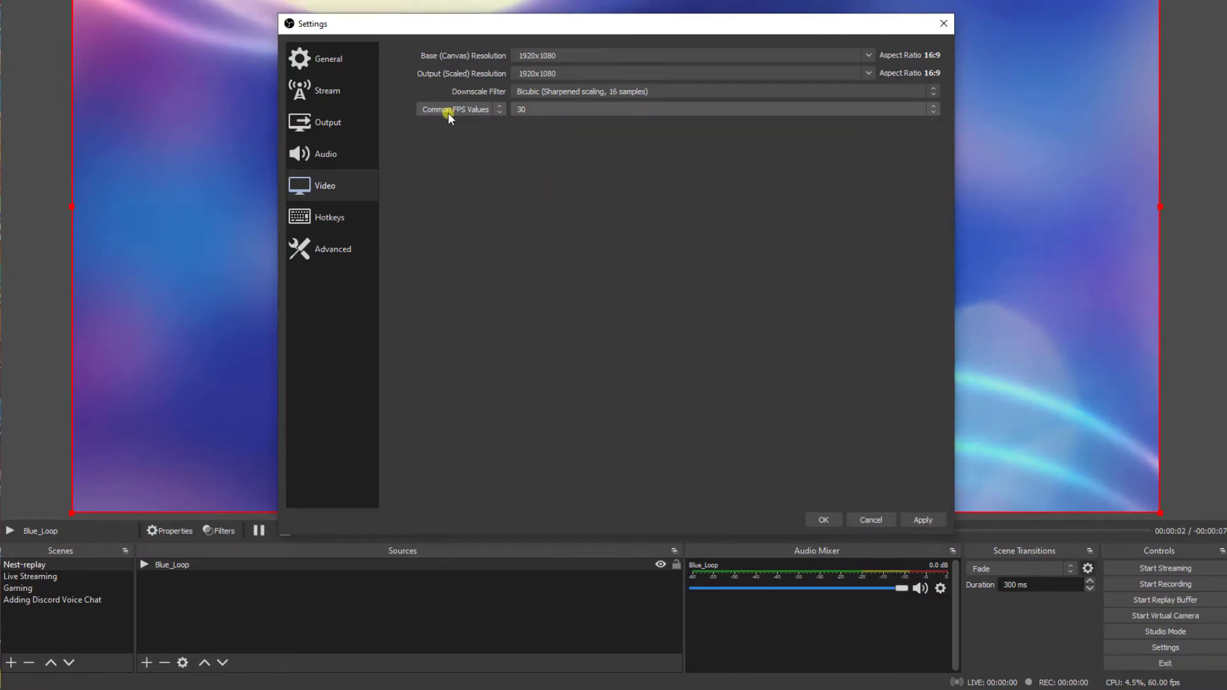
{"action": "left_click", "coordinate": [331, 248]}
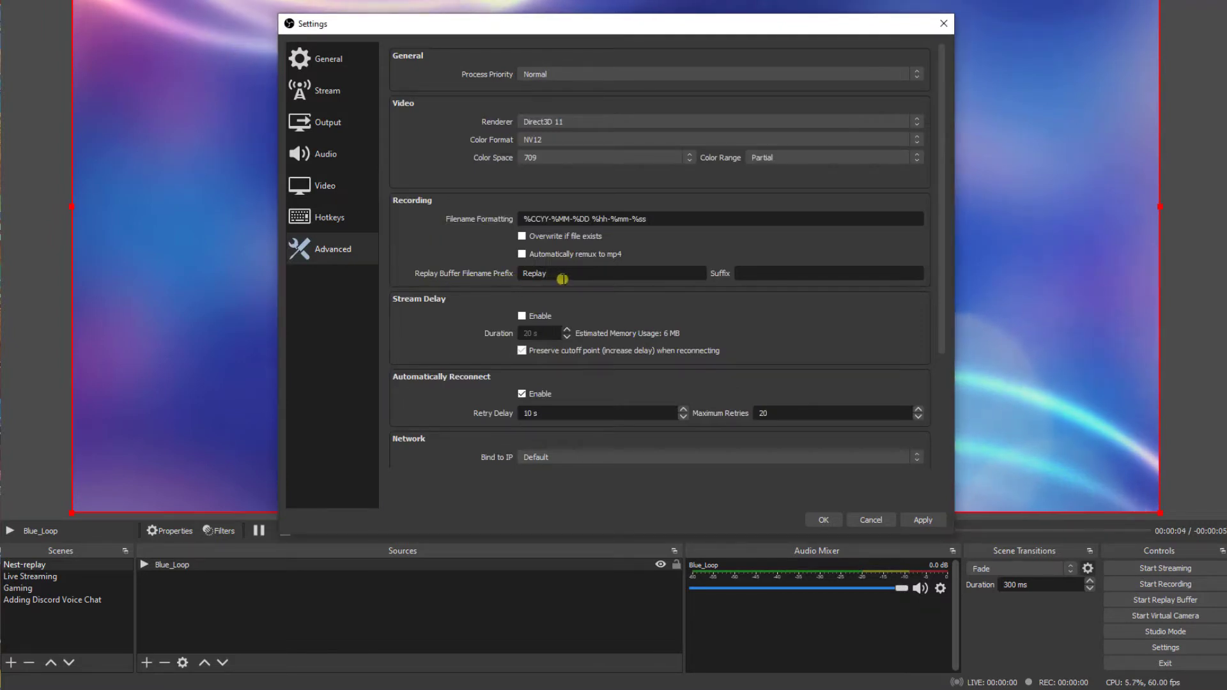
{"action": "left_click", "coordinate": [330, 58]}
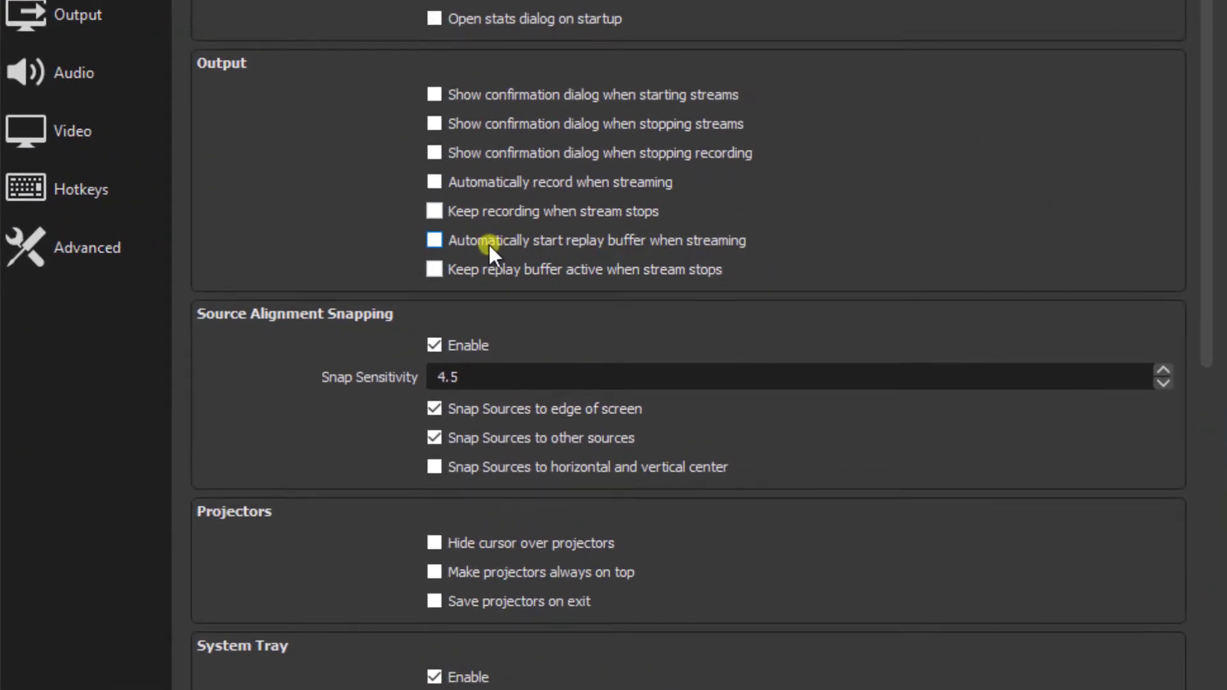
{"action": "mouse_move", "coordinate": [537, 258]}
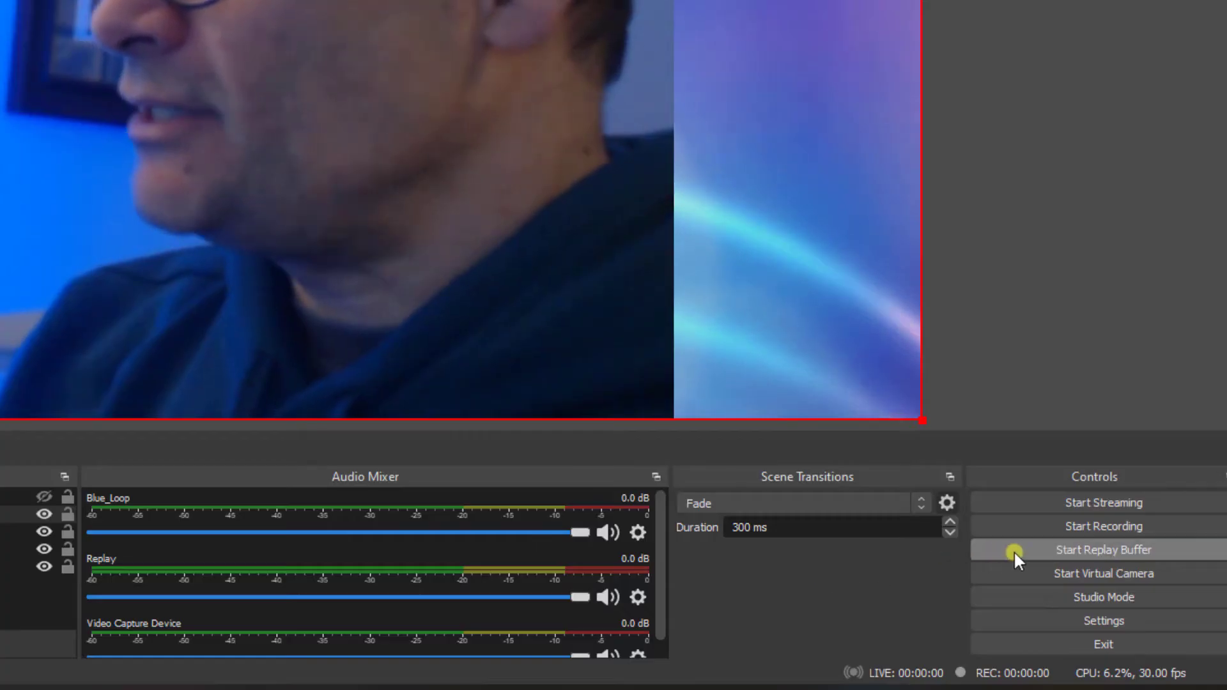
Start the replay buffer from the Controls dock, with the webcam scene displayed
{"action": "left_click", "coordinate": [1102, 549]}
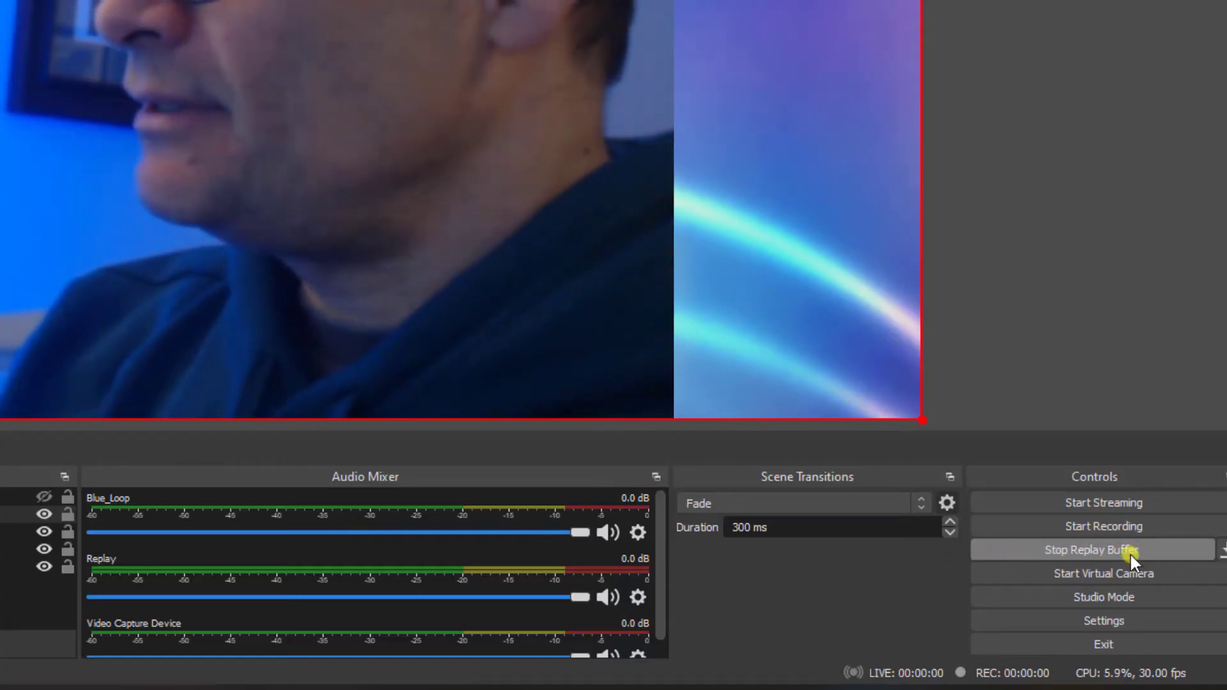
{"action": "mouse_move", "coordinate": [894, 587]}
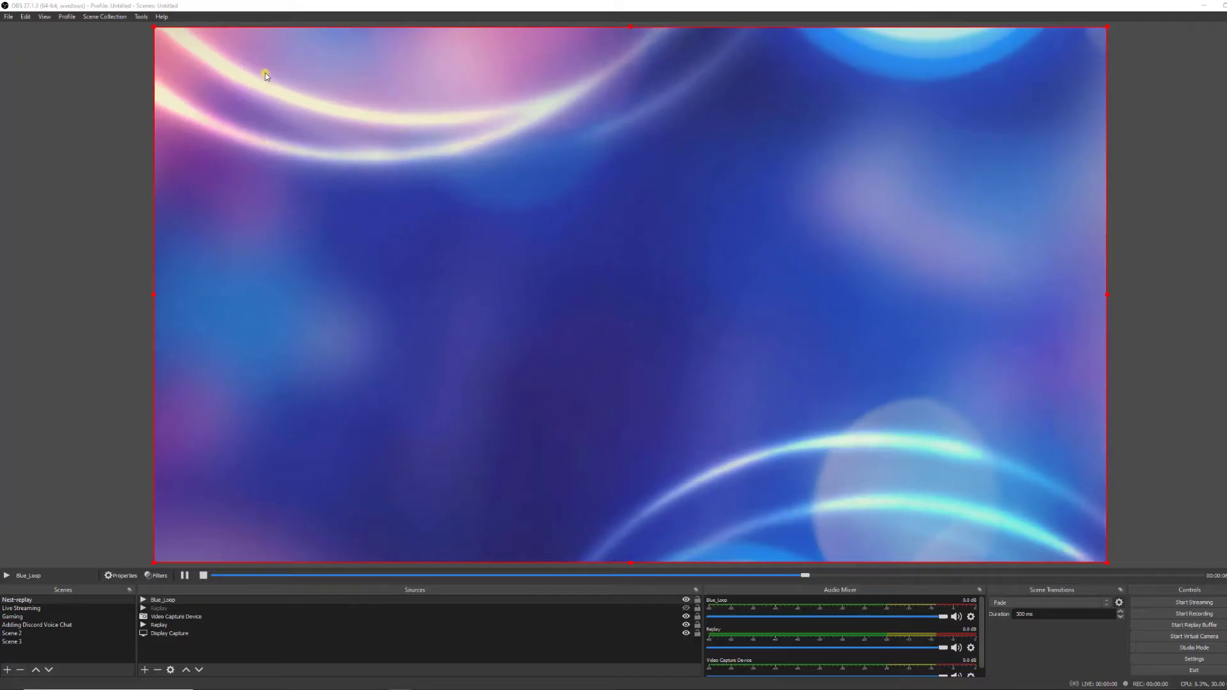
{"action": "left_click", "coordinate": [21, 595]}
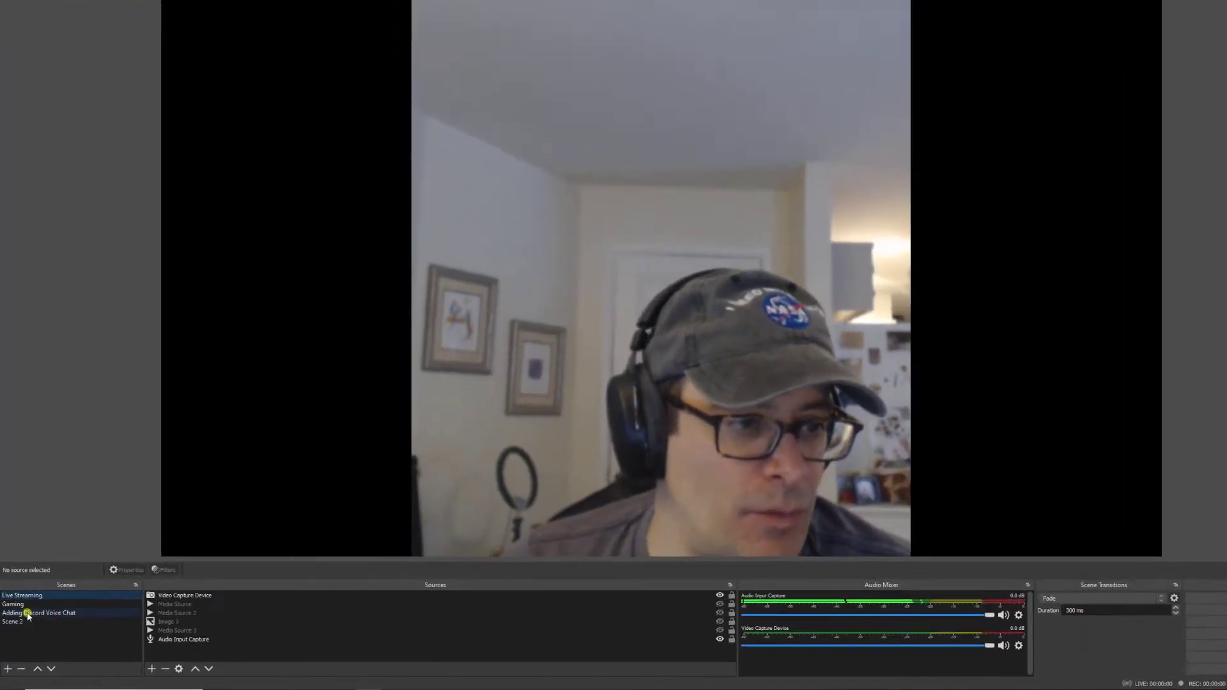
Create a new scene named Ns_replay
{"action": "left_click", "coordinate": [7, 669]}
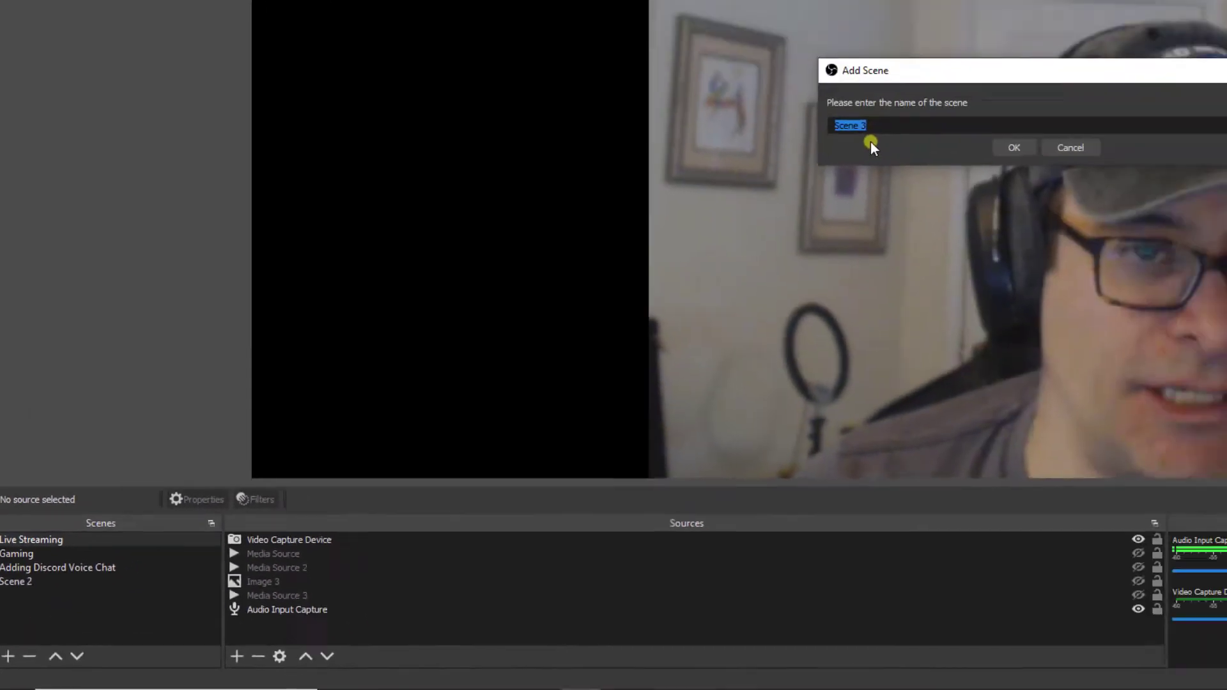
{"action": "type", "text": "Ns"}
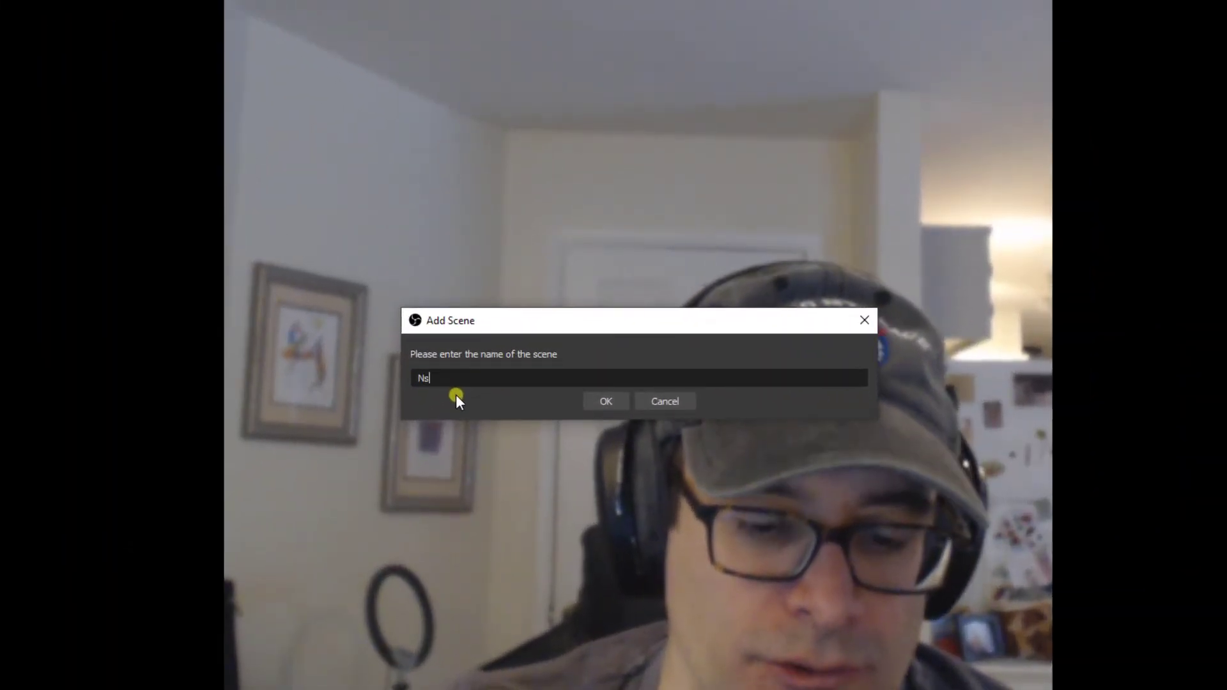
{"action": "type", "text": "_replay"}
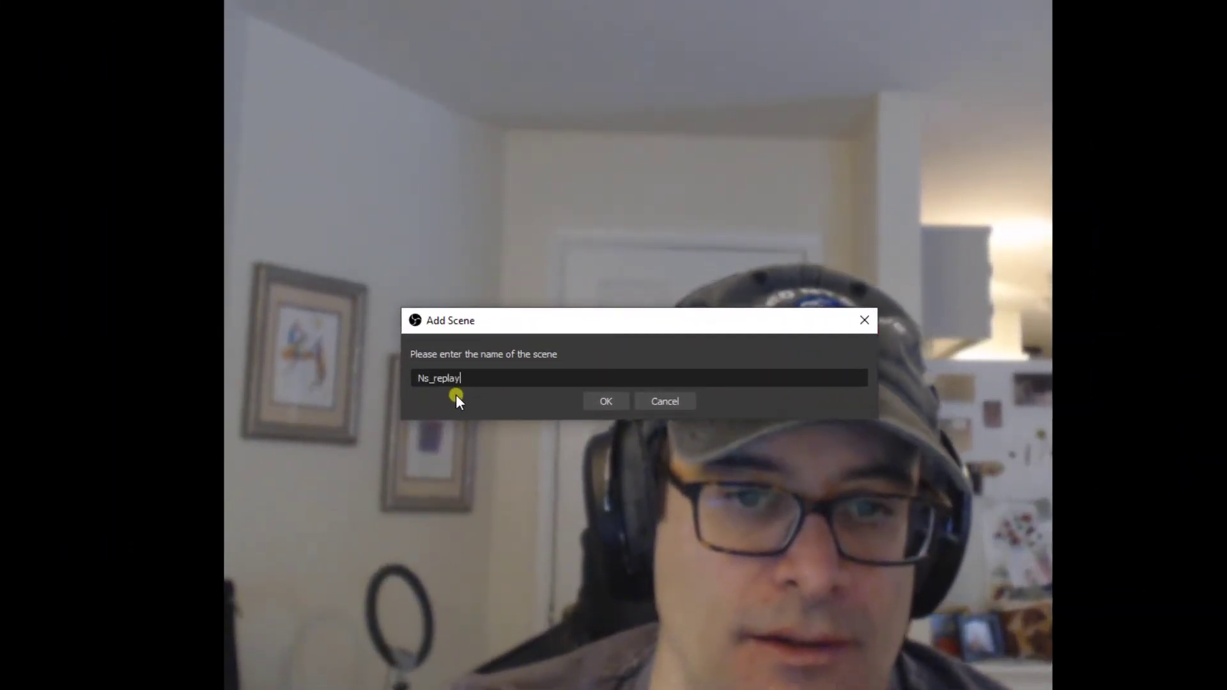
{"action": "left_click", "coordinate": [605, 401]}
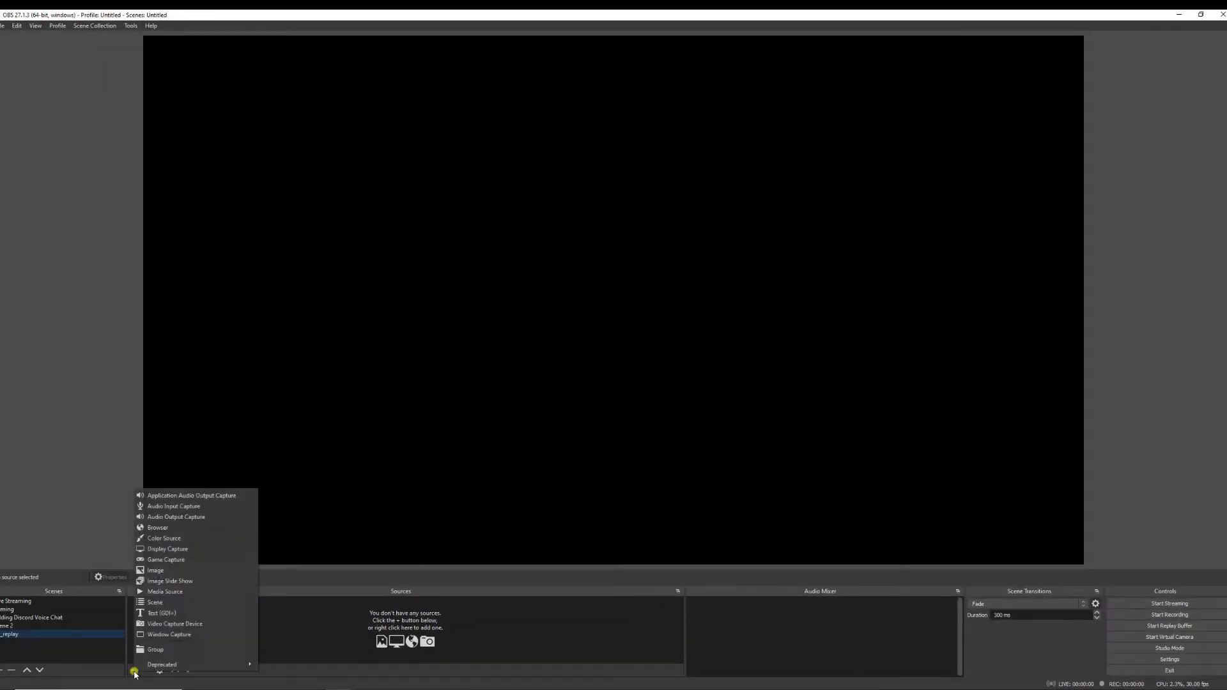
Add a Replay media source playing the latest saved replay recording
{"action": "left_click", "coordinate": [165, 592]}
{"action": "type", "text": "Replay"}
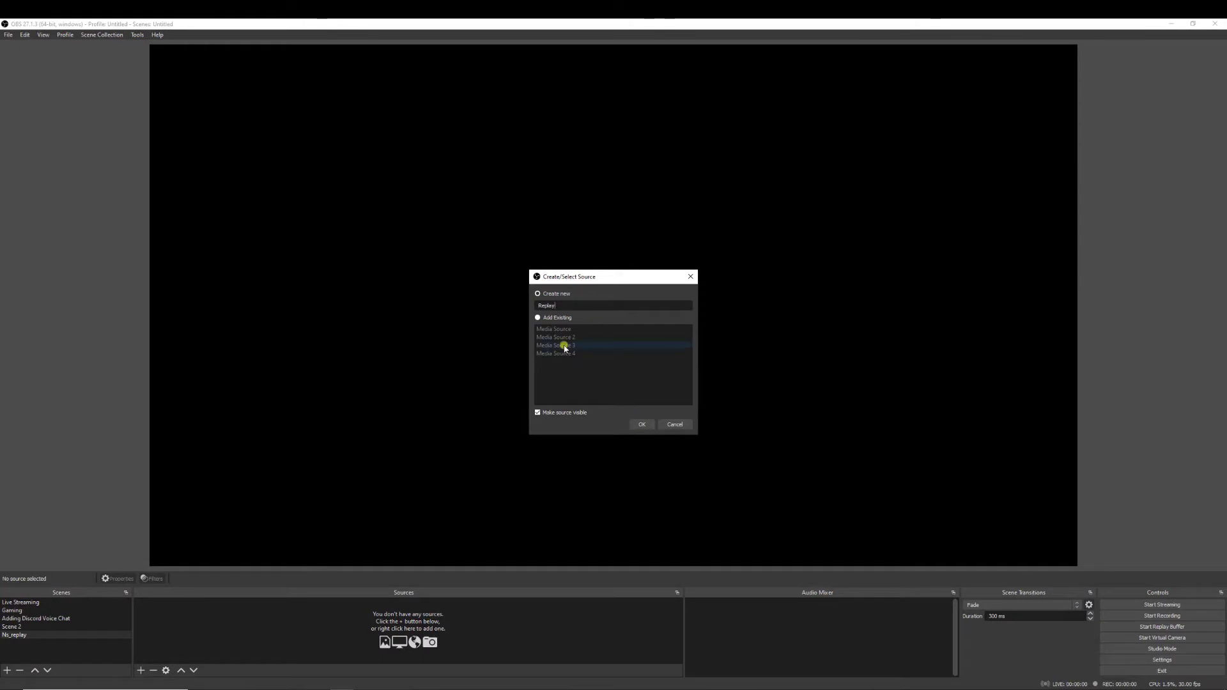
{"action": "left_click", "coordinate": [641, 425]}
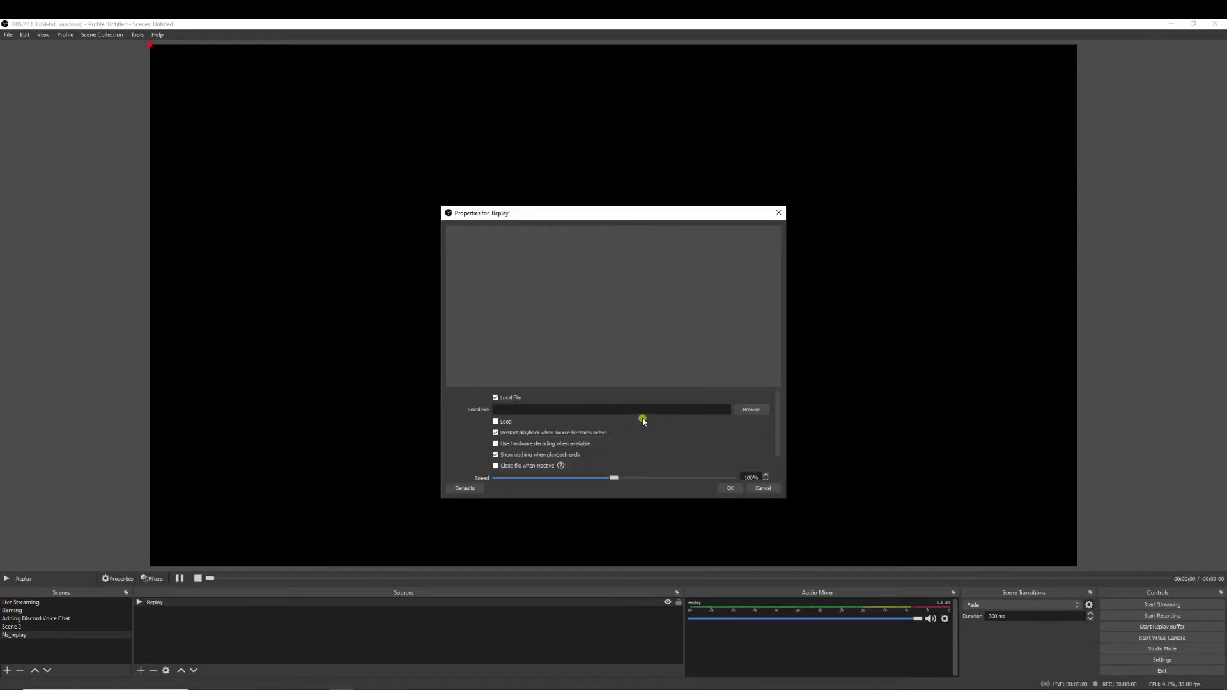
{"action": "left_click", "coordinate": [750, 409]}
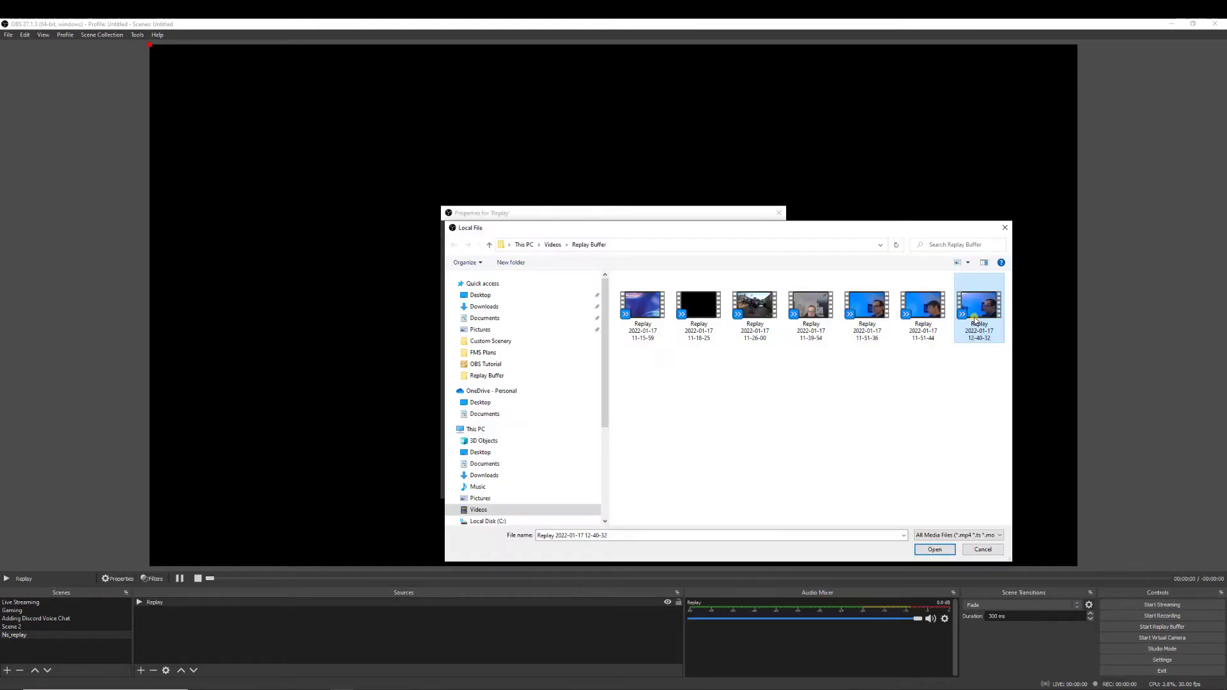
{"action": "mouse_move", "coordinate": [962, 493]}
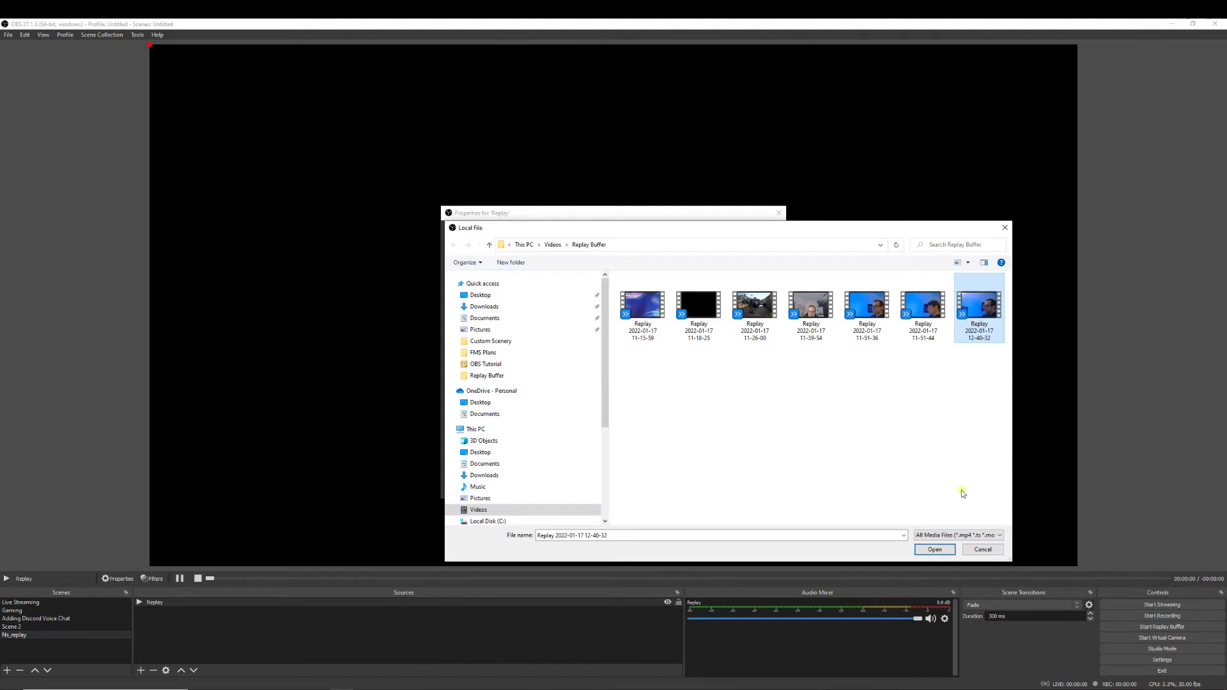
{"action": "left_click", "coordinate": [934, 549]}
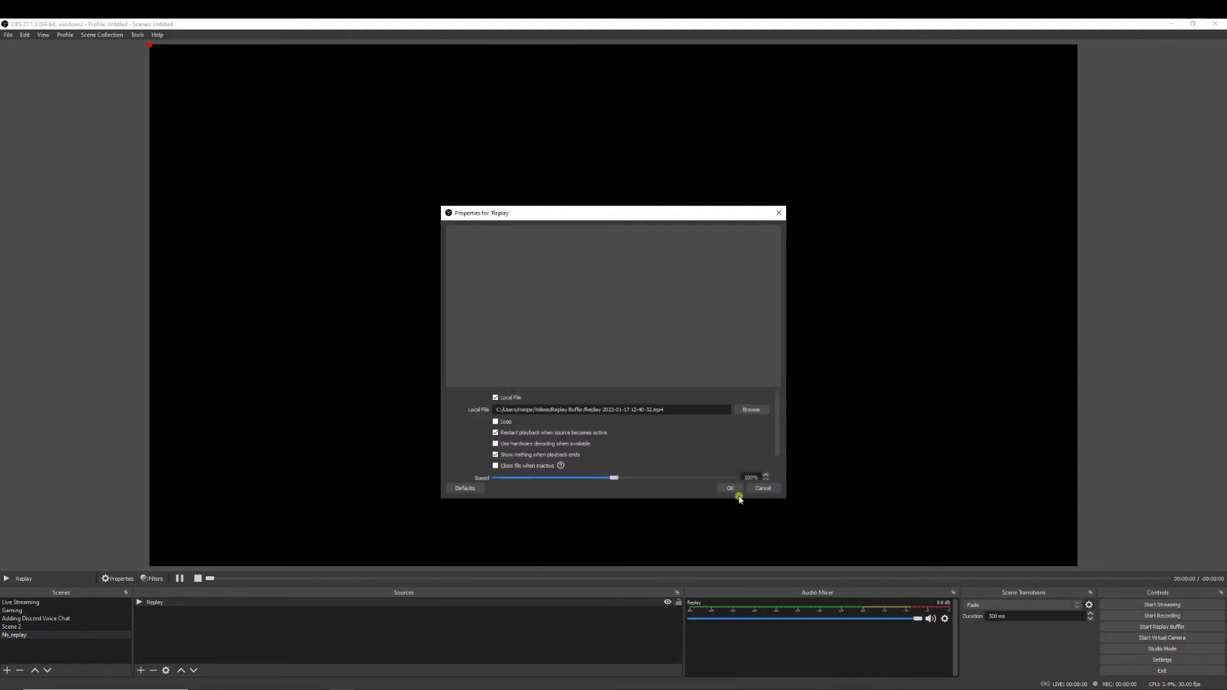
{"action": "left_click", "coordinate": [729, 488]}
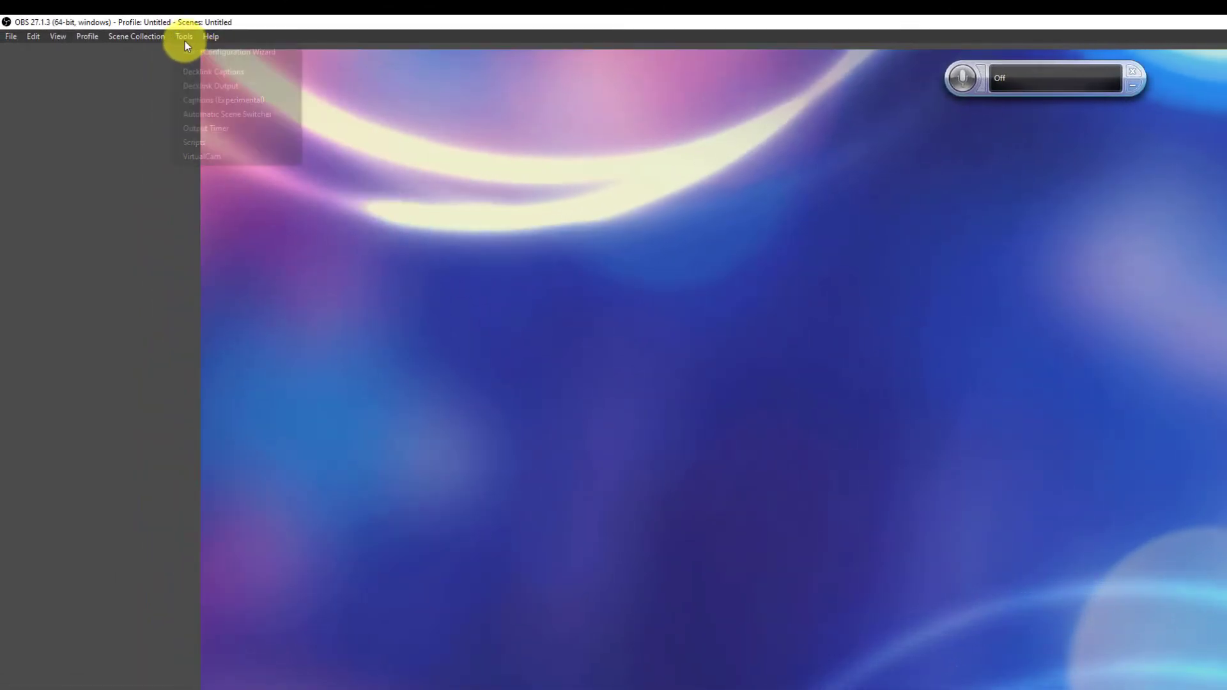
Load the instant-replay.lua script and set its media source to the replay source
{"action": "left_click", "coordinate": [193, 142]}
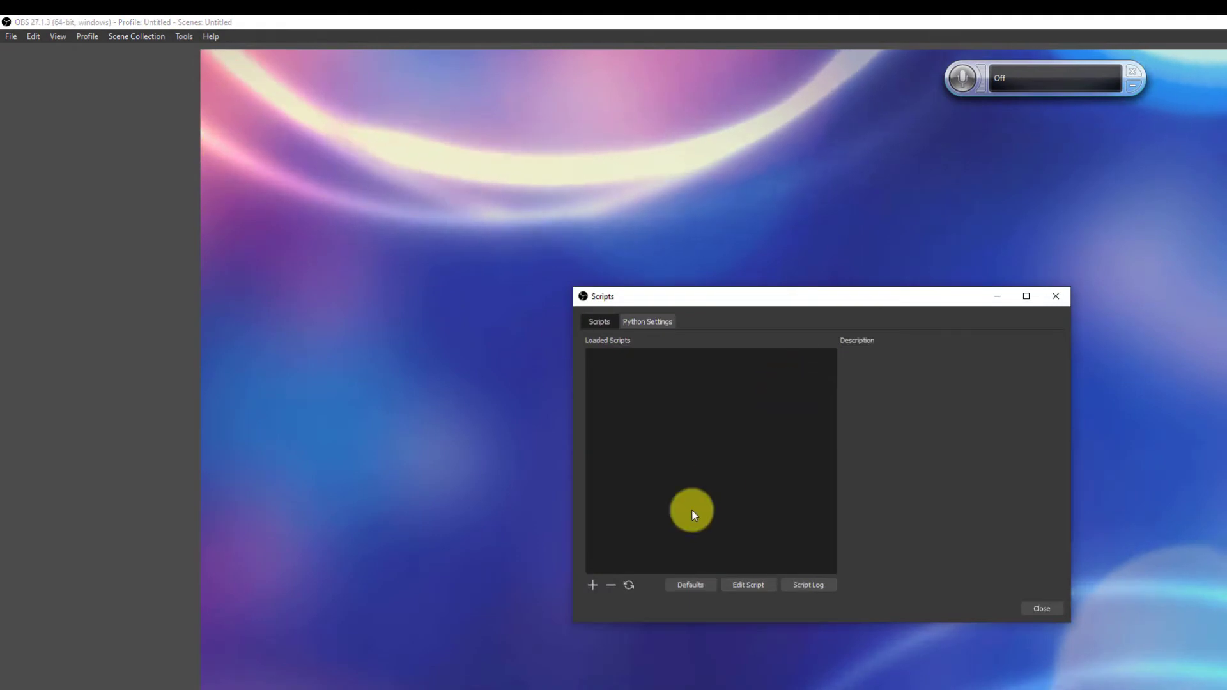
{"action": "left_click", "coordinate": [593, 585]}
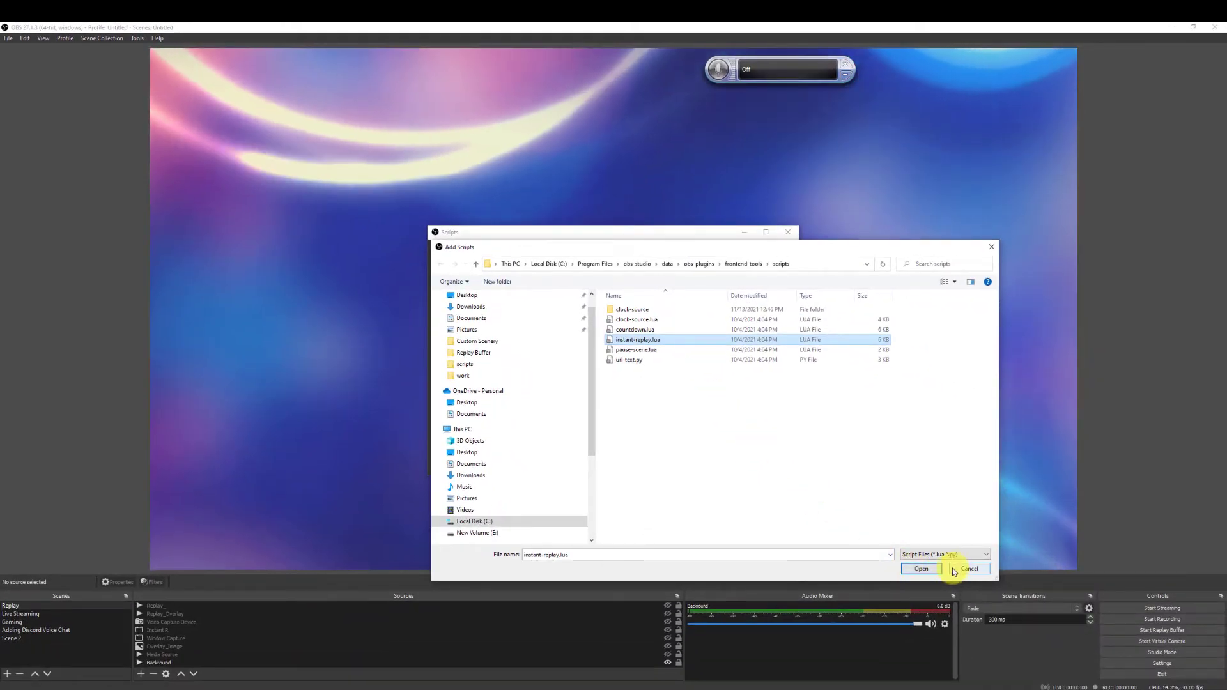
{"action": "left_click", "coordinate": [921, 569]}
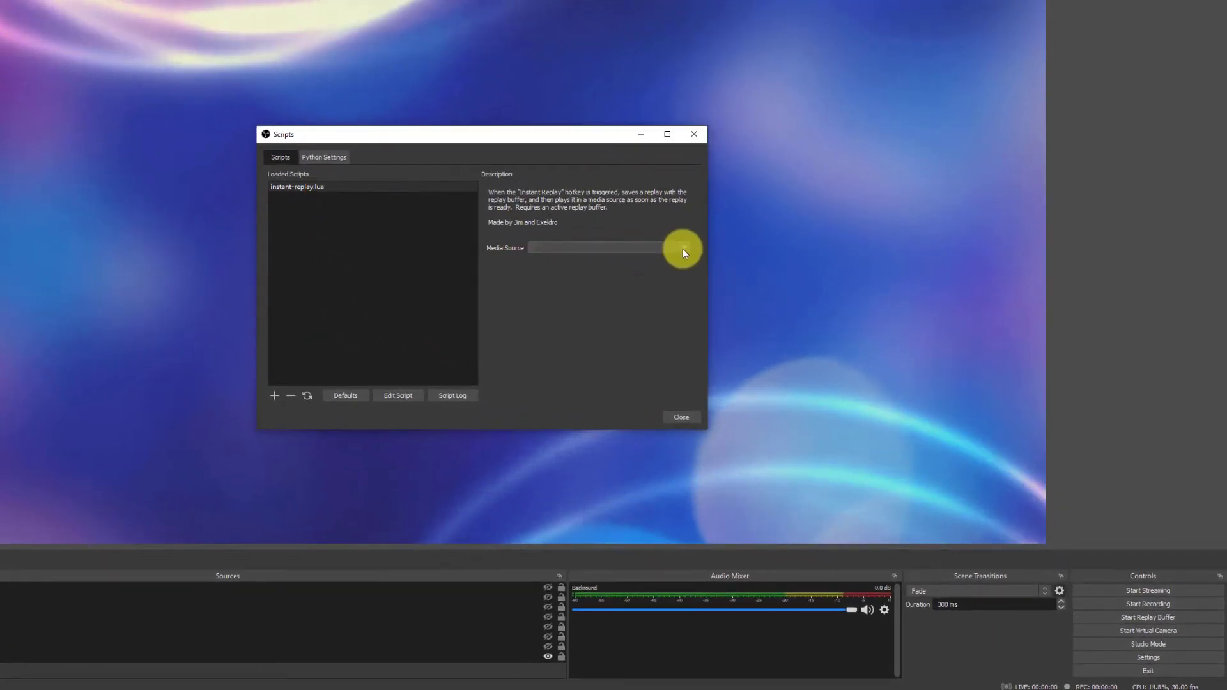
{"action": "left_click", "coordinate": [682, 247]}
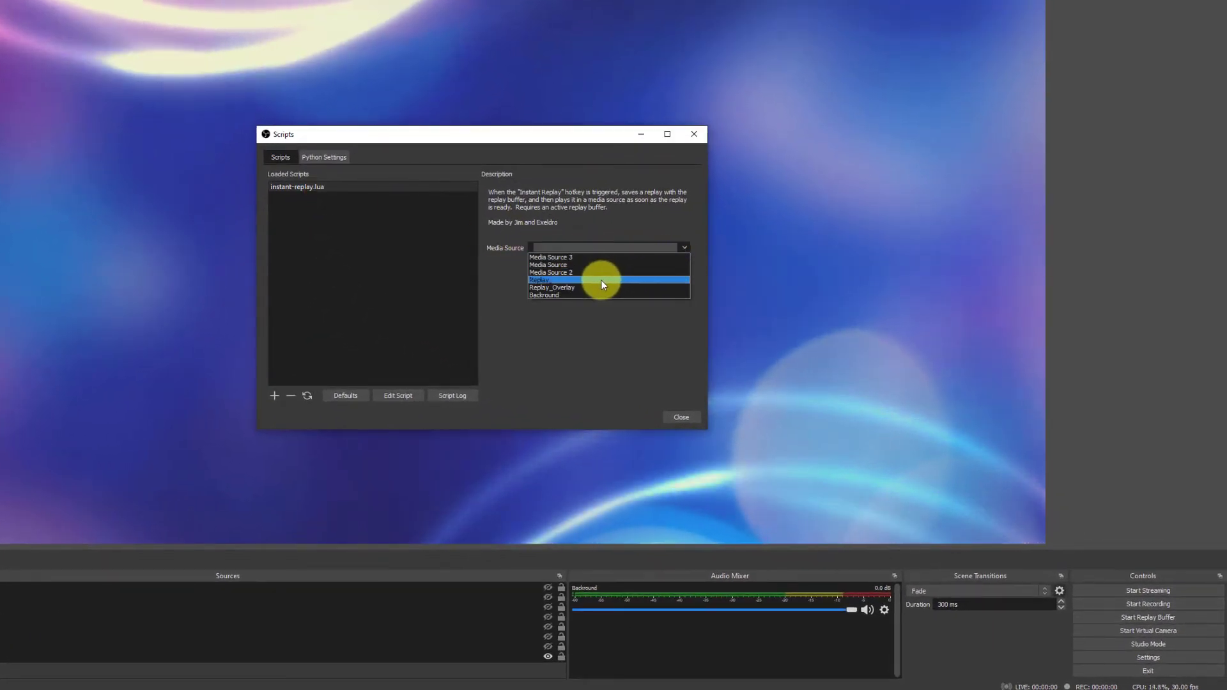
{"action": "left_click", "coordinate": [550, 280]}
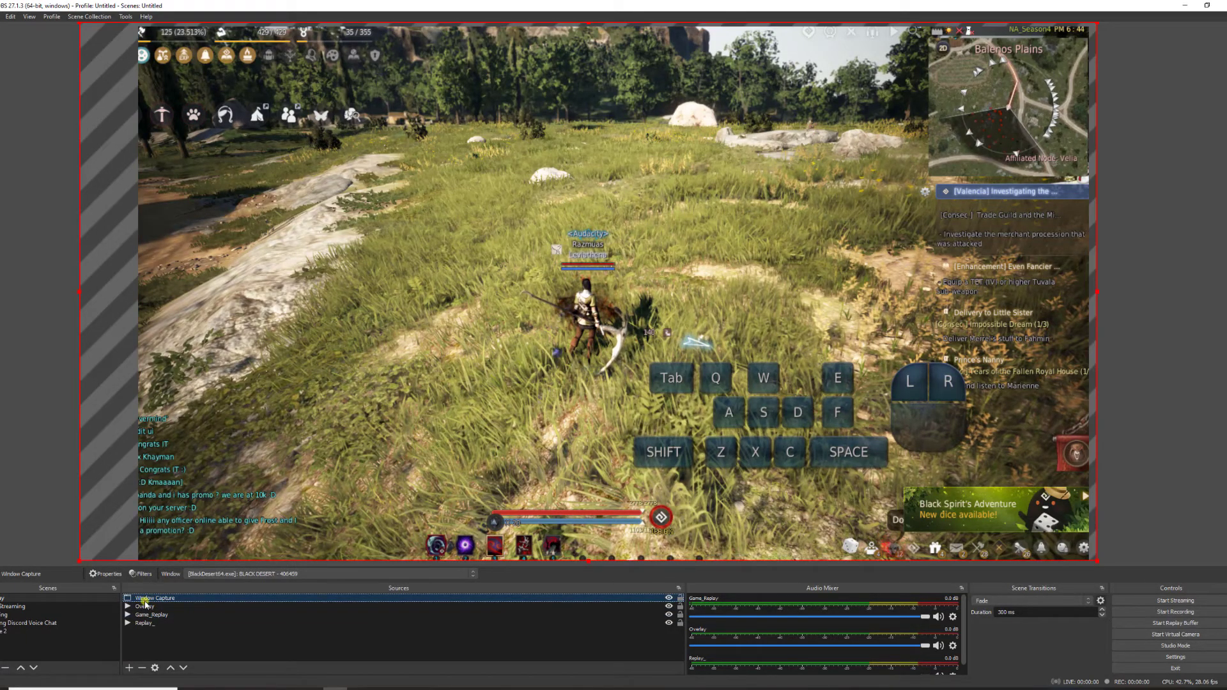
Set the Window Capture source to the [BlackDesert64.exe]: BLACK DESERT window
{"action": "double_click", "coordinate": [153, 599]}
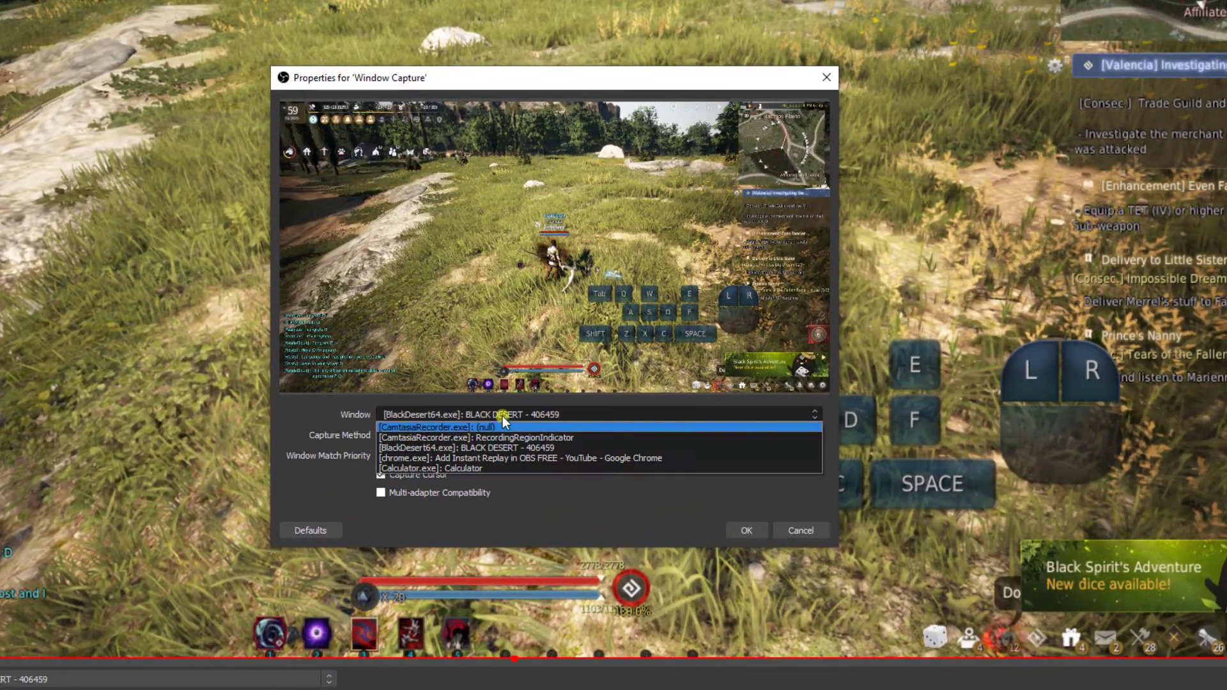
{"action": "left_click", "coordinate": [491, 446]}
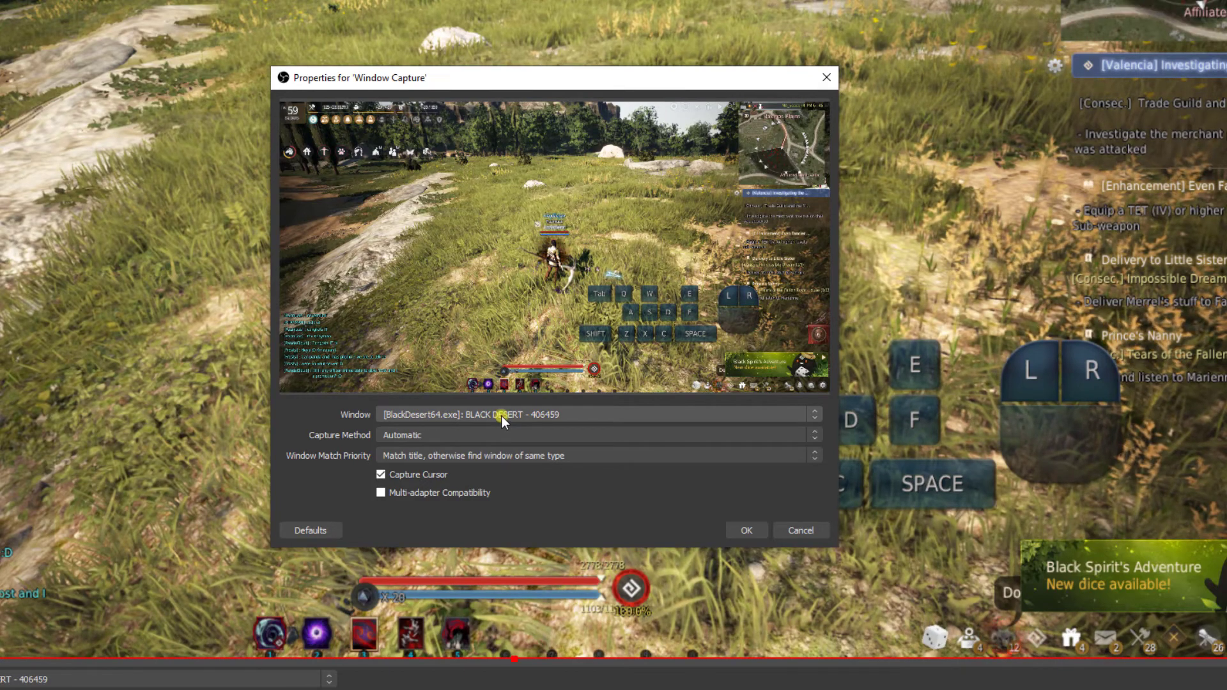
{"action": "mouse_move", "coordinate": [735, 468]}
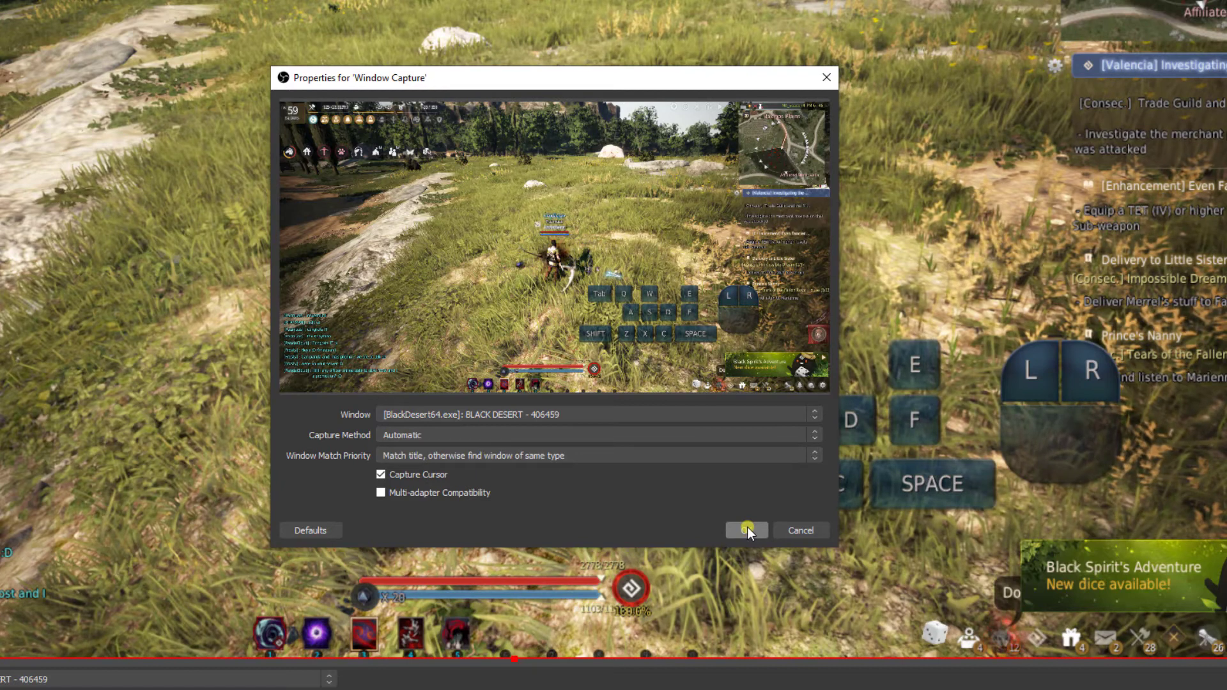
{"action": "mouse_move", "coordinate": [567, 415]}
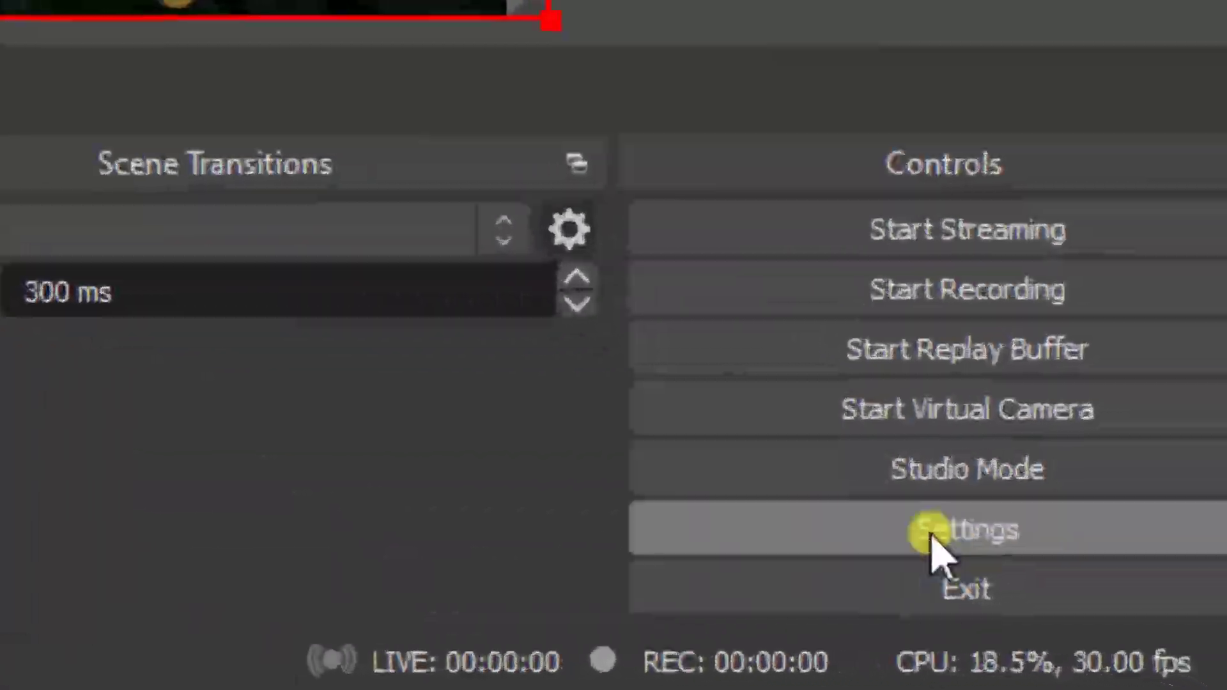
Open Settings and scroll down toward the replay buffer hotkeys
{"action": "left_click", "coordinate": [966, 529]}
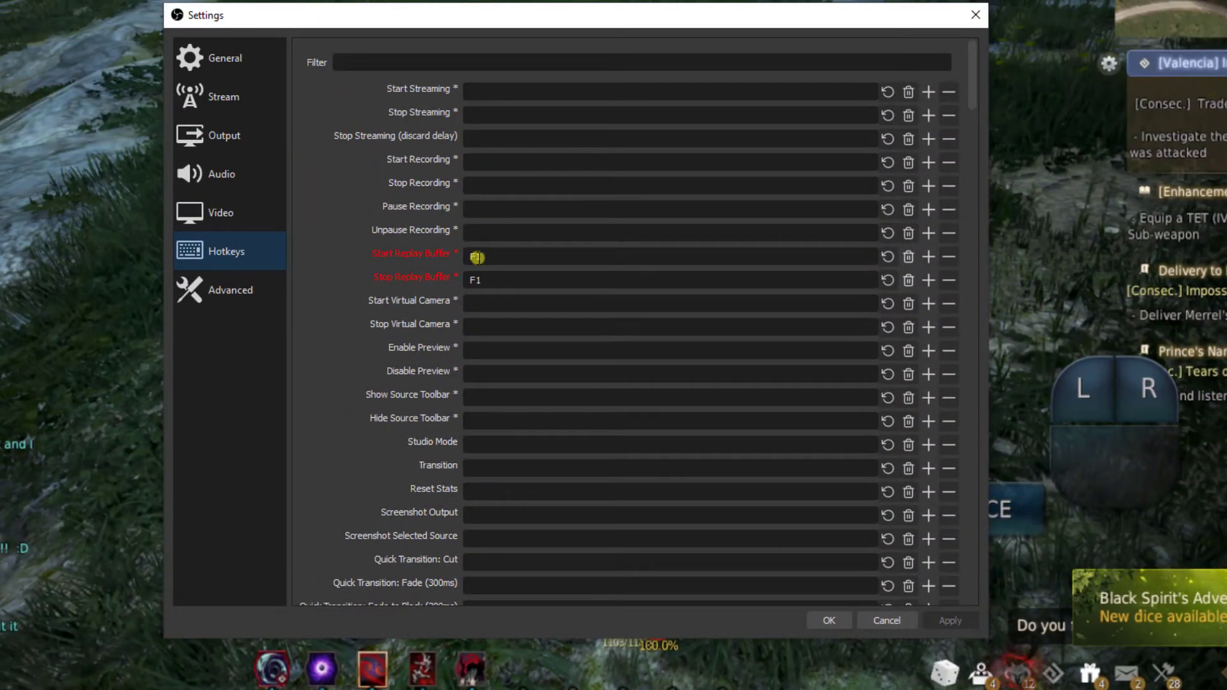
{"action": "scroll", "scroll_direction": "down", "scroll_amount": 3}
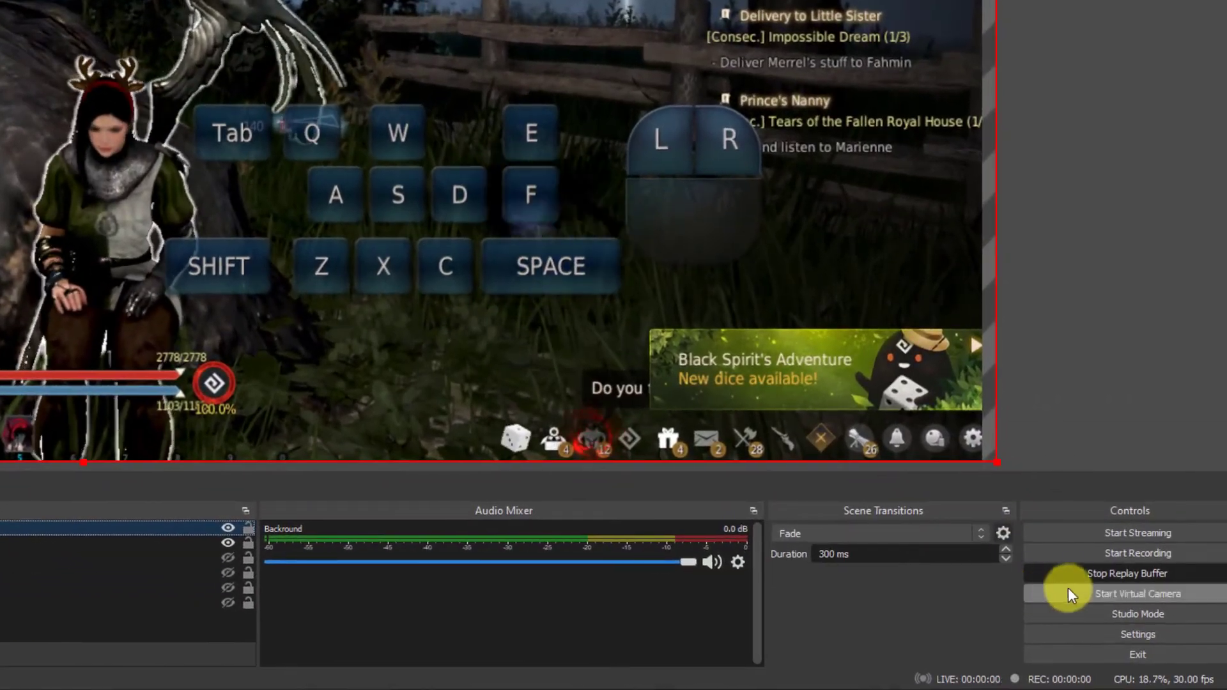
{"action": "mouse_move", "coordinate": [572, 584]}
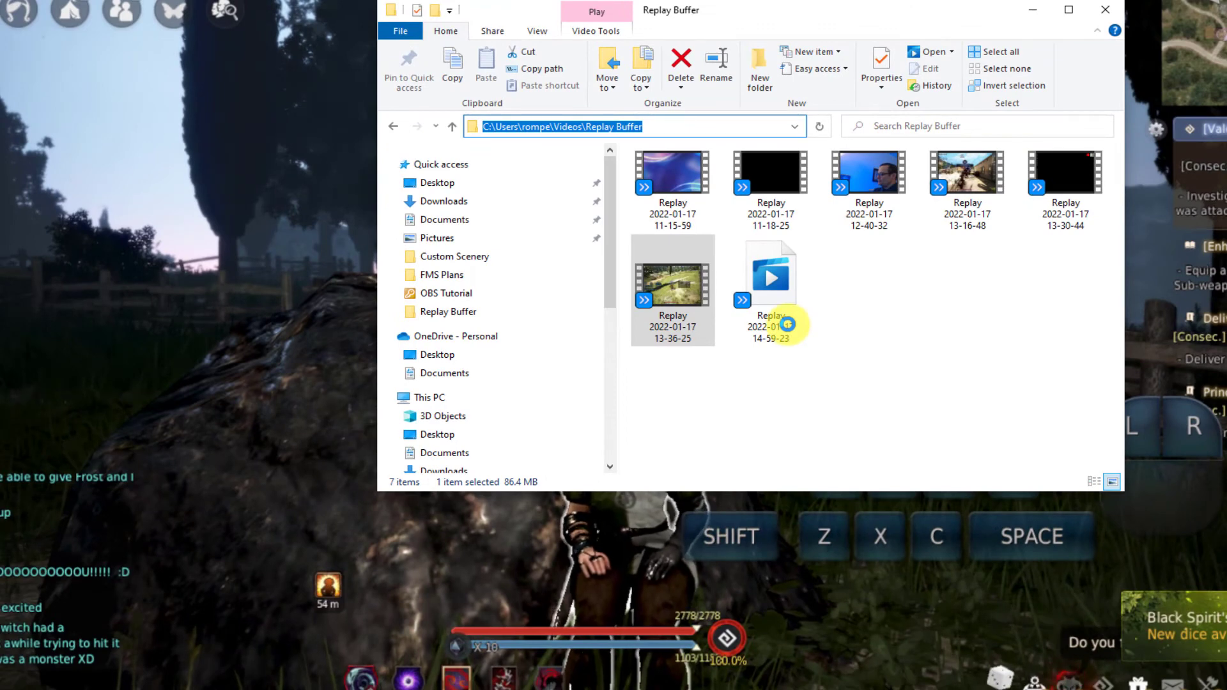
Select the newest Replay clip in the Videos\Replay Buffer folder
{"action": "left_click", "coordinate": [771, 284]}
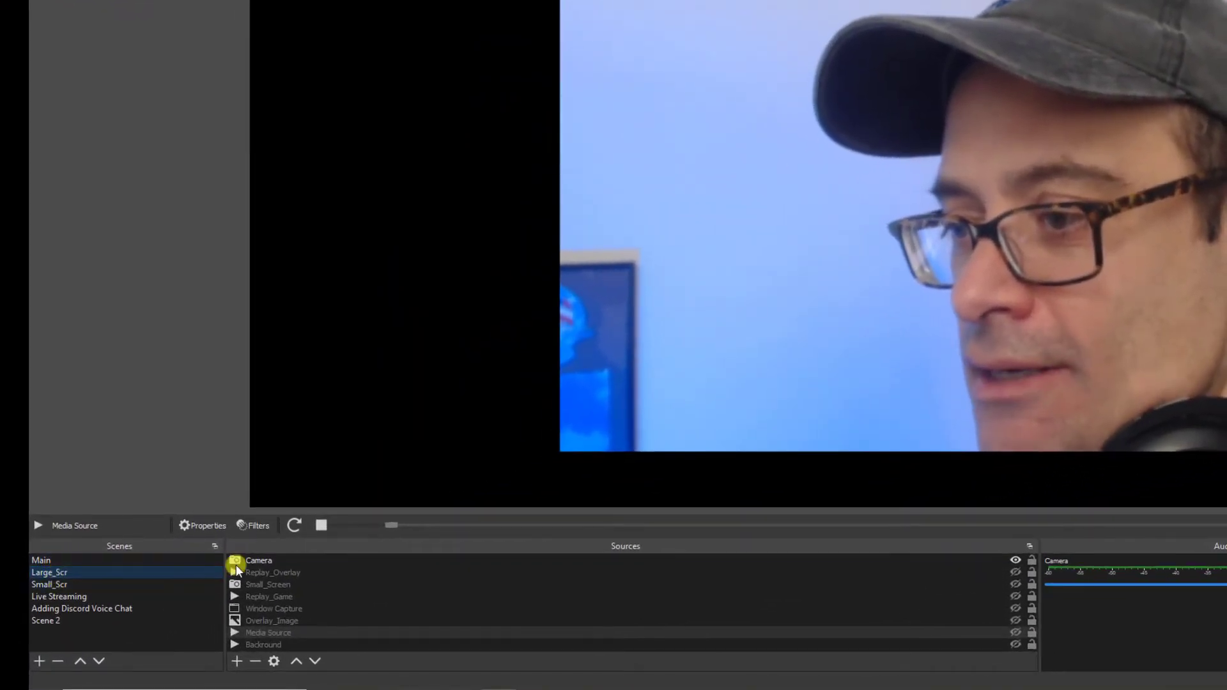
Add the existing Replay_Overlay media source to the Large_Scr scene
{"action": "left_click", "coordinate": [383, 572]}
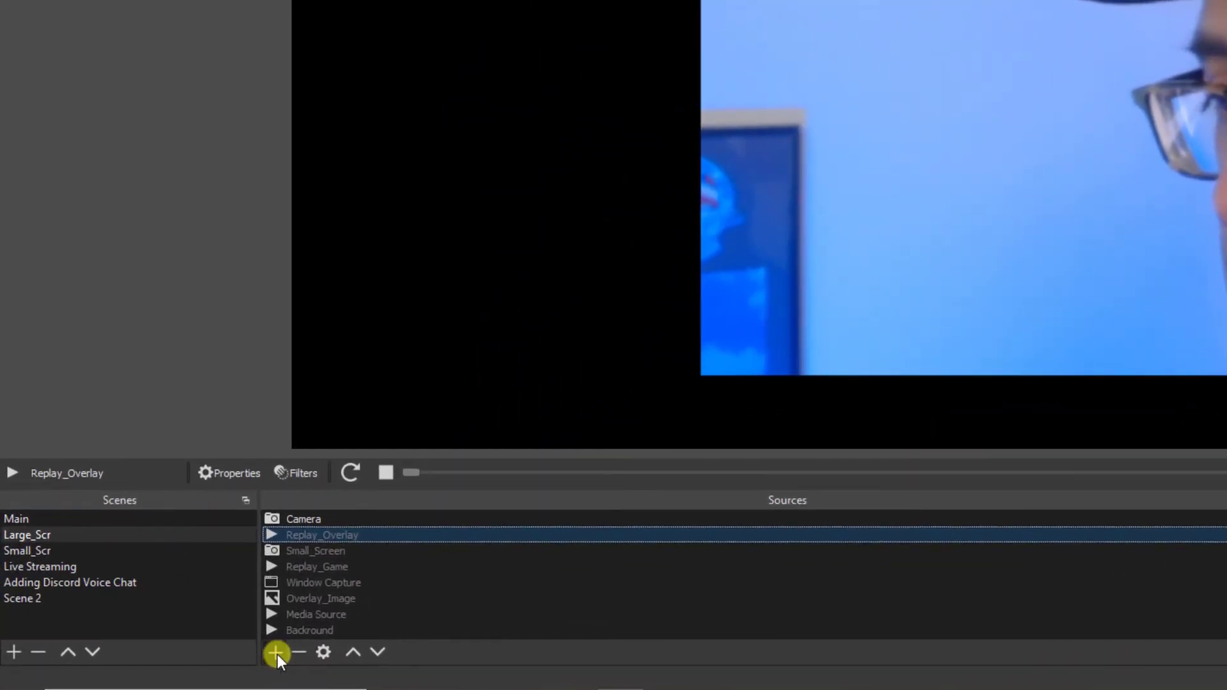
{"action": "left_click", "coordinate": [277, 652]}
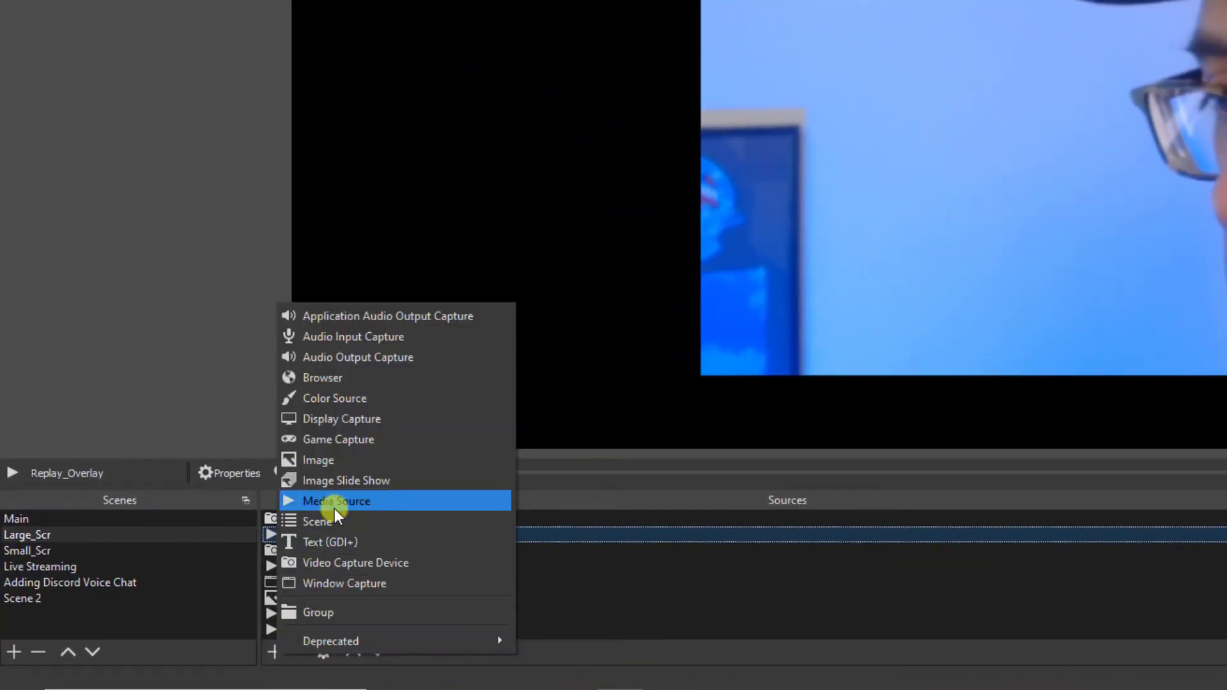
{"action": "left_click", "coordinate": [336, 501]}
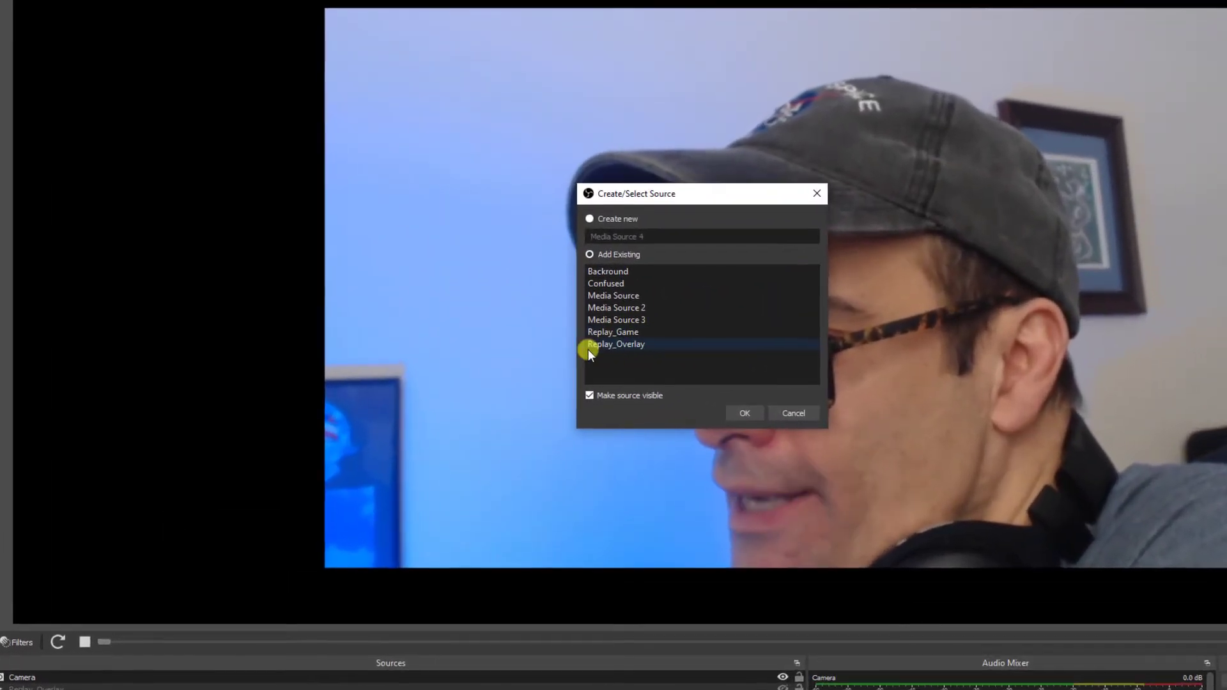
{"action": "left_click", "coordinate": [615, 344]}
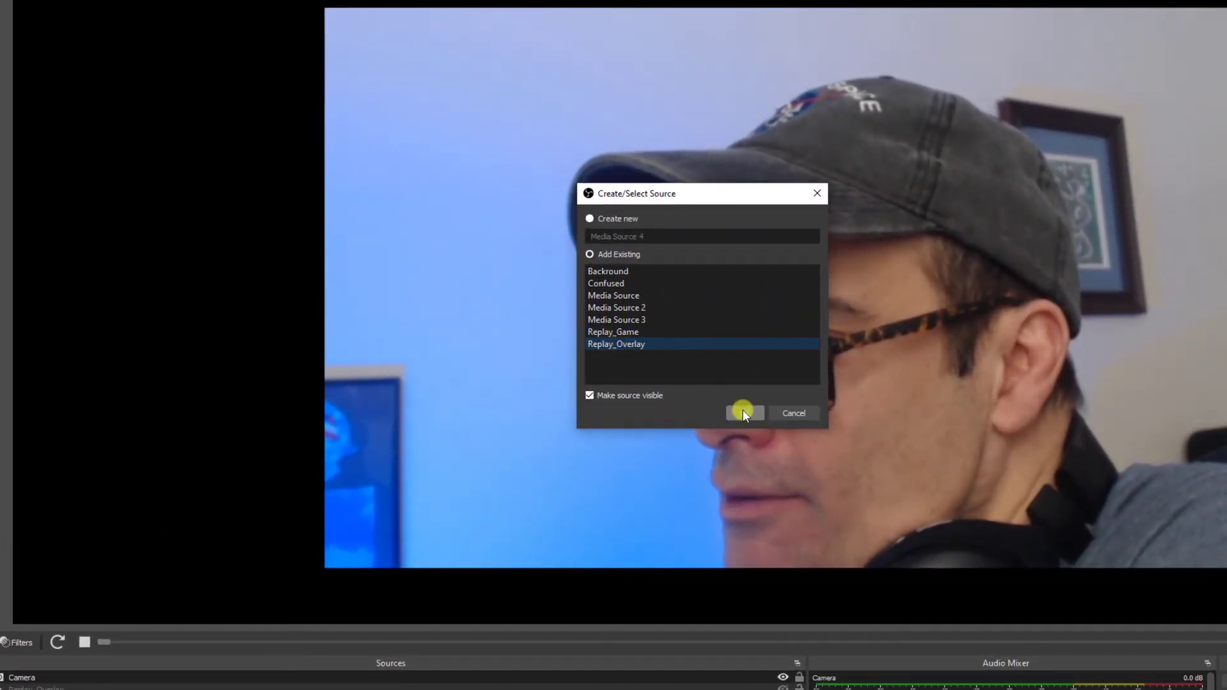
{"action": "left_click", "coordinate": [743, 414]}
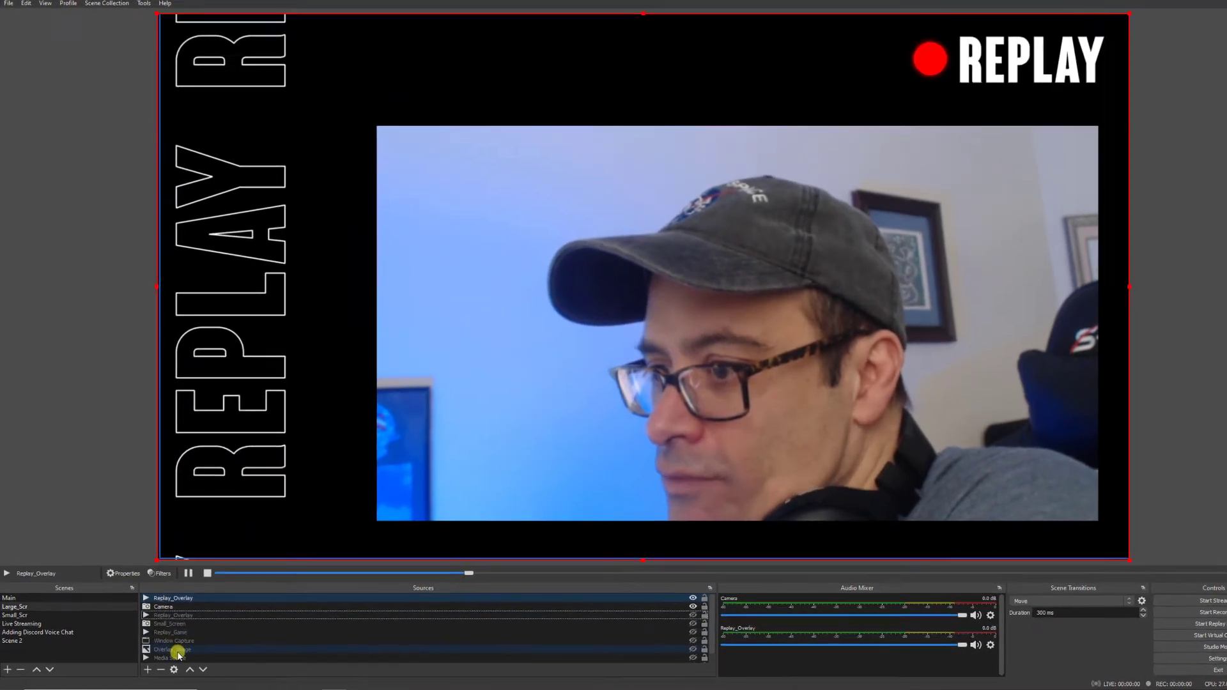
Add the existing Overlay_Image image source to the scene
{"action": "left_click", "coordinate": [171, 649]}
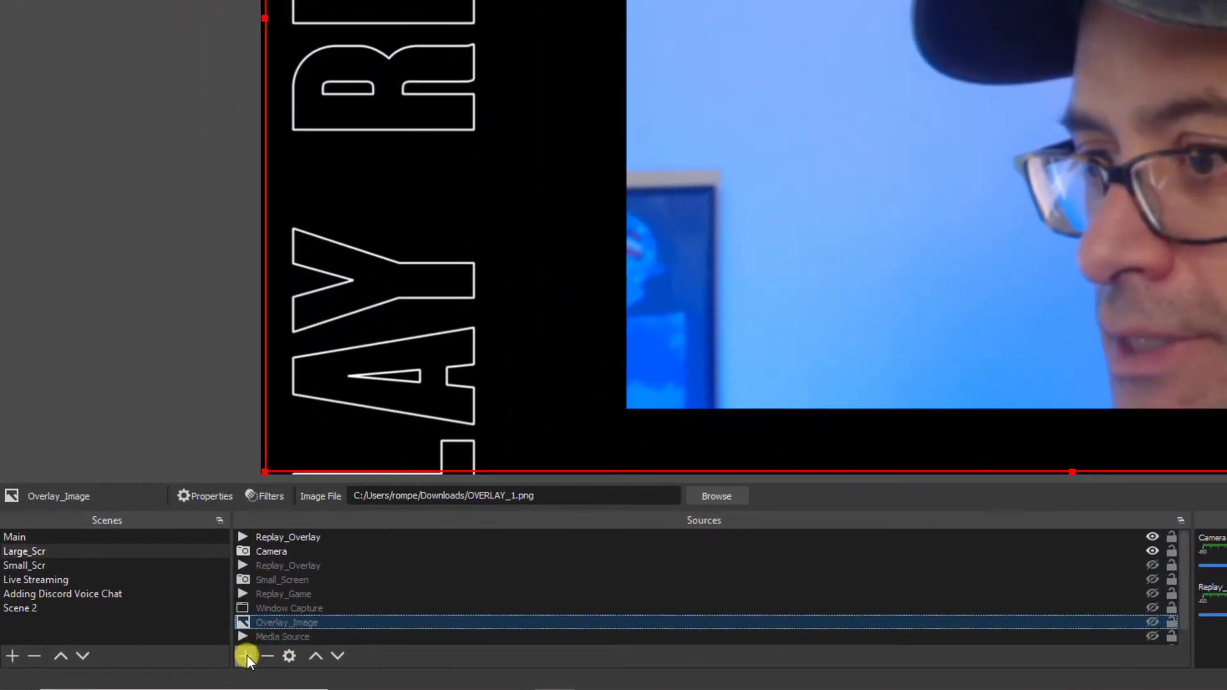
{"action": "left_click", "coordinate": [246, 656]}
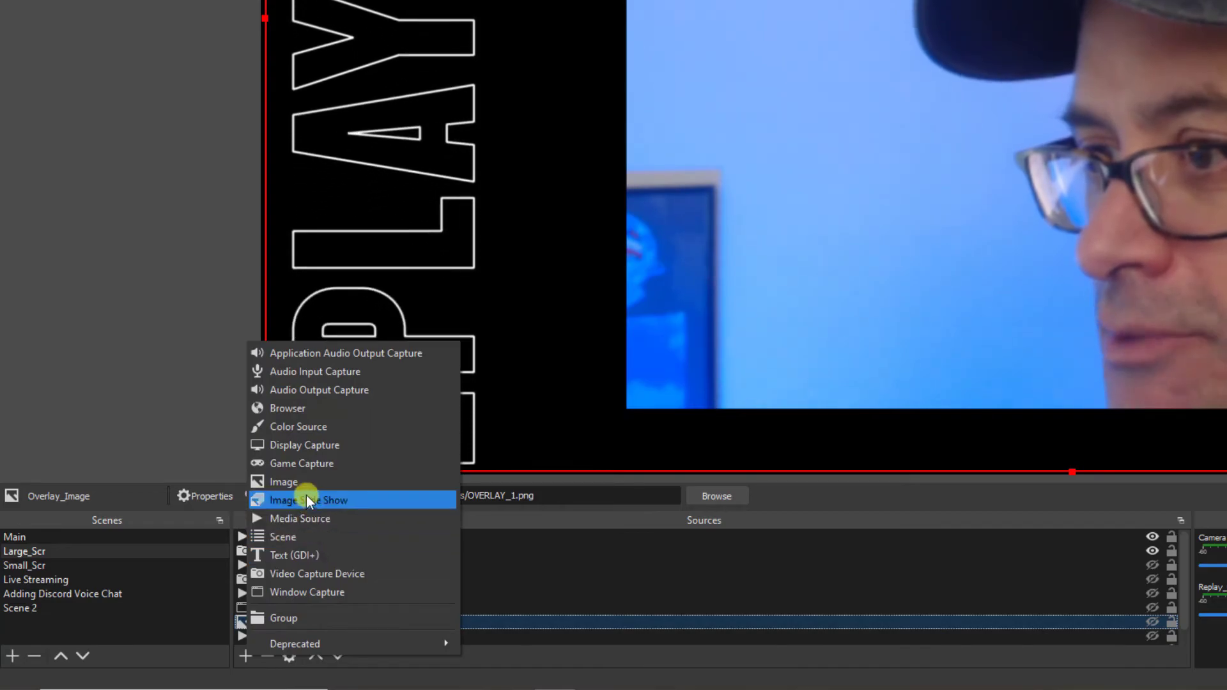
{"action": "left_click", "coordinate": [285, 481]}
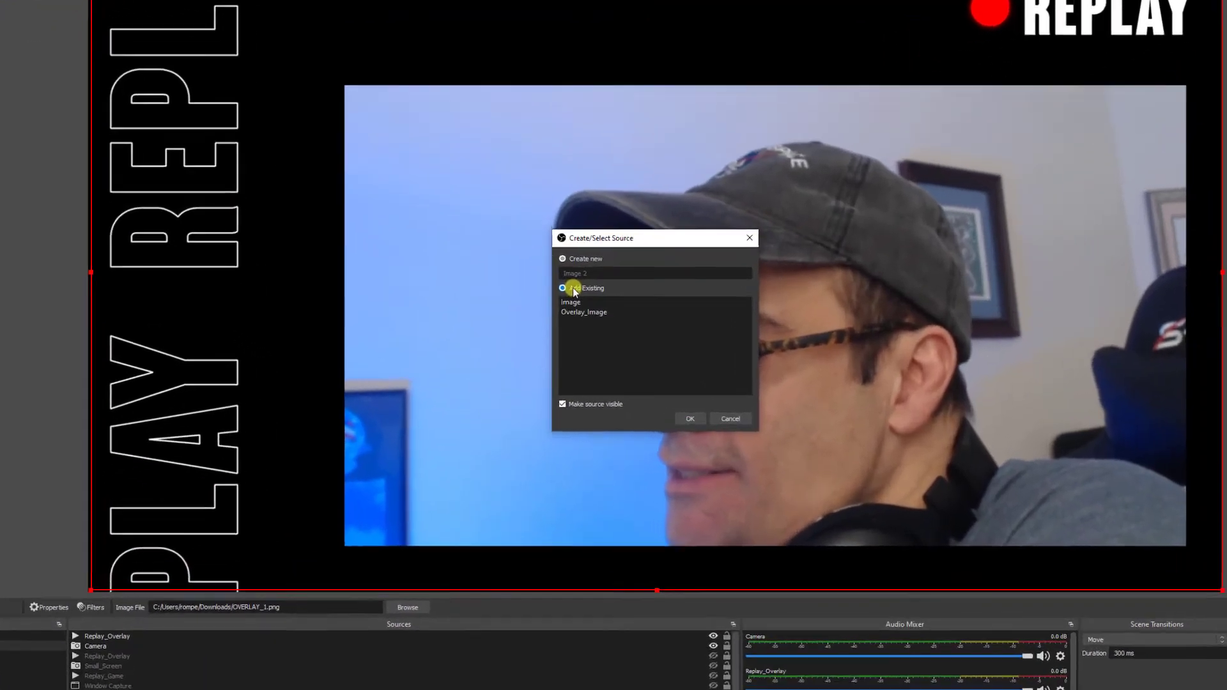
{"action": "left_click", "coordinate": [562, 287]}
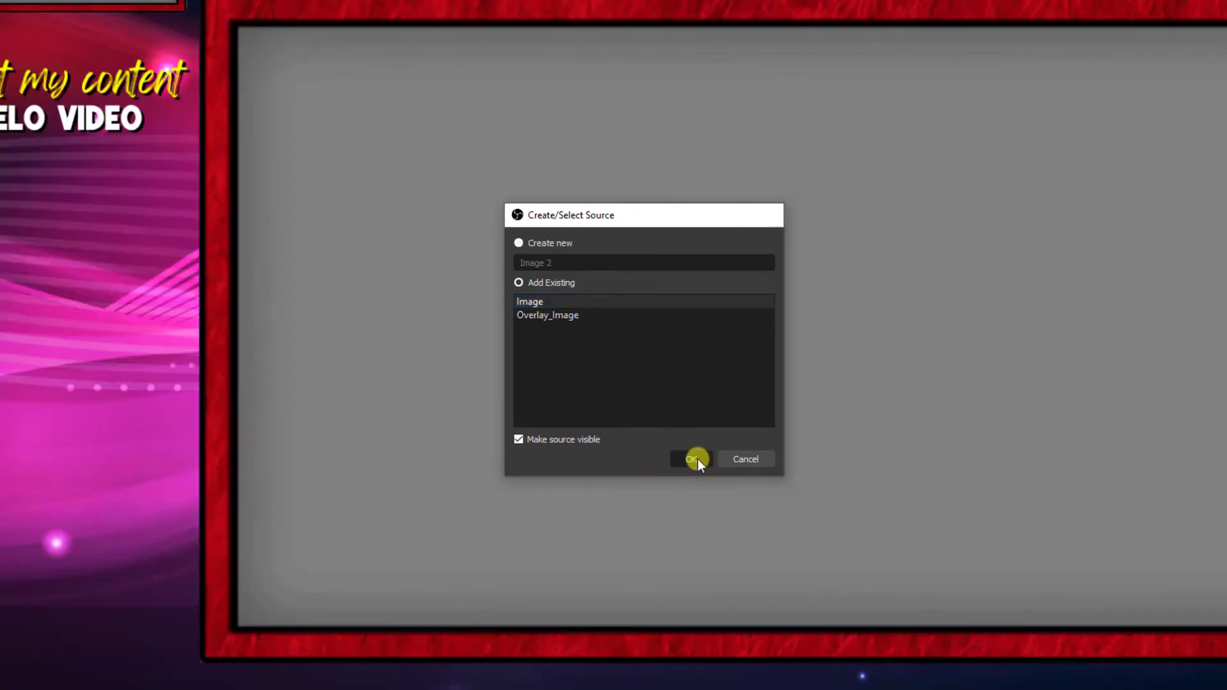
{"action": "left_click", "coordinate": [691, 458]}
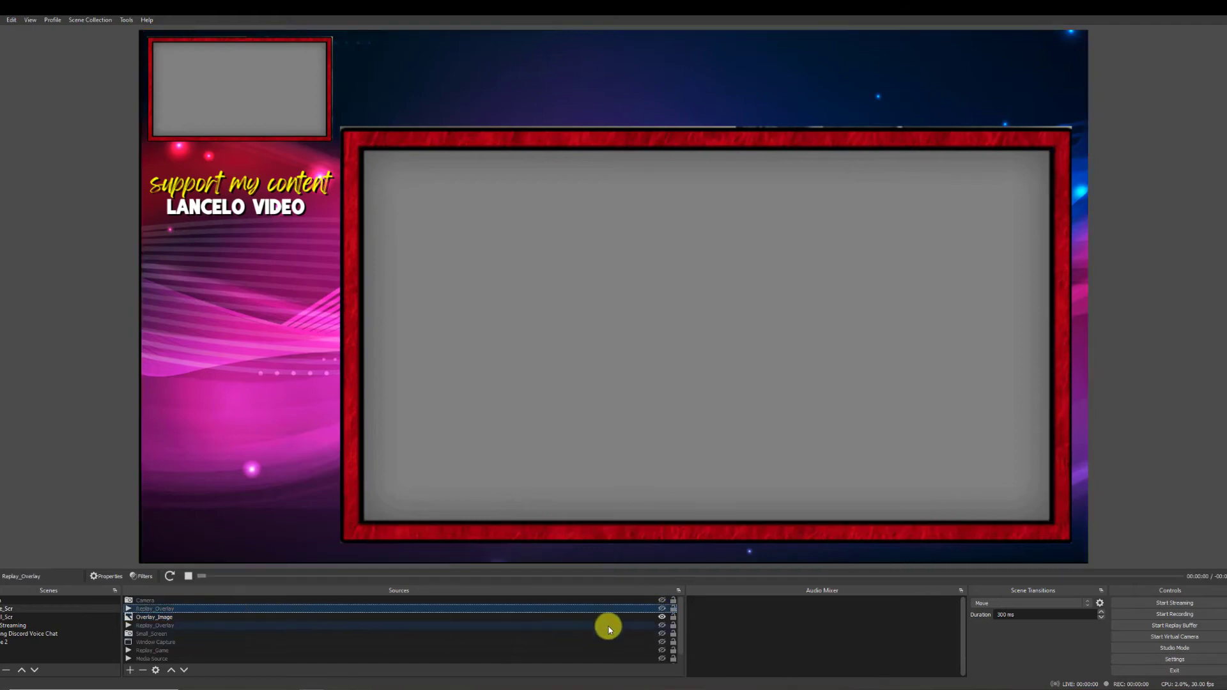
Make the Camera and Replay_Overlay sources visible within the red frame
{"action": "left_click", "coordinate": [189, 576]}
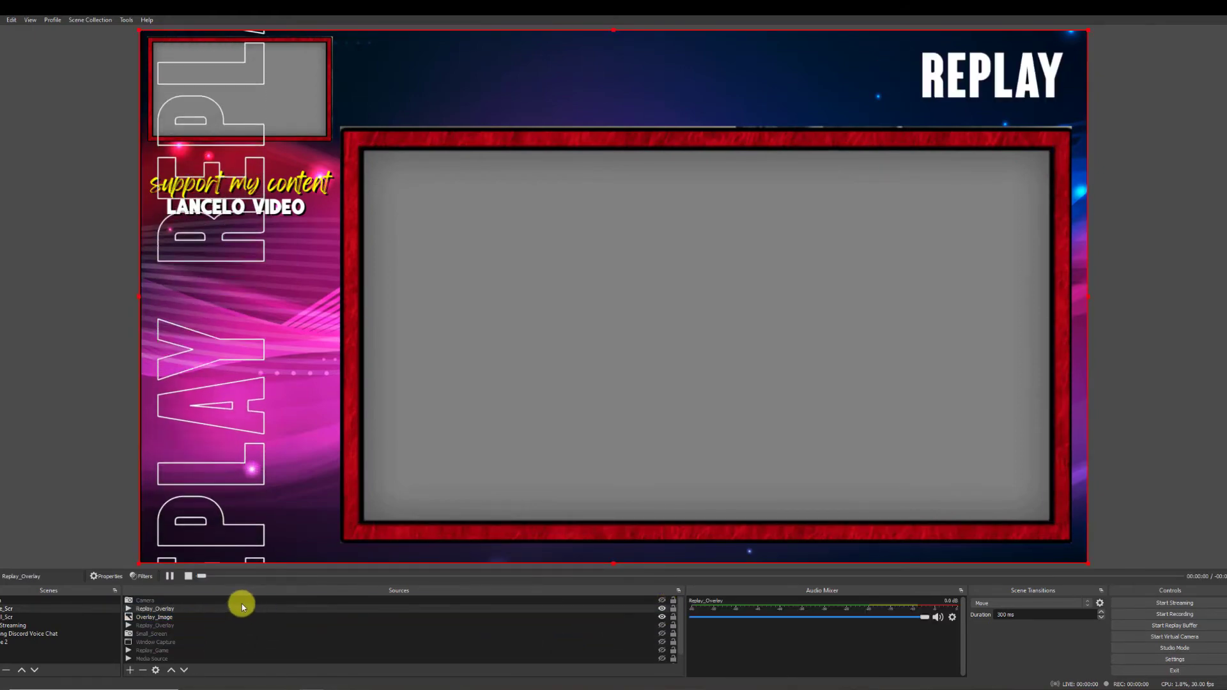
{"action": "left_click", "coordinate": [145, 601]}
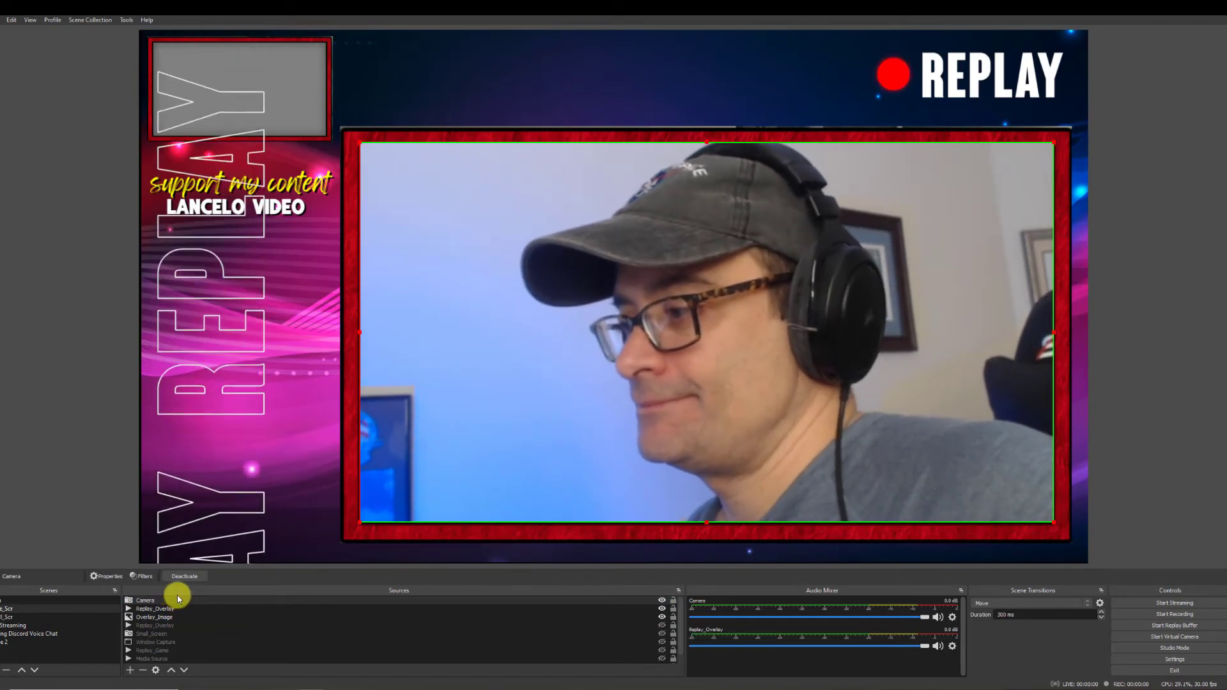
{"action": "left_click", "coordinate": [9, 600]}
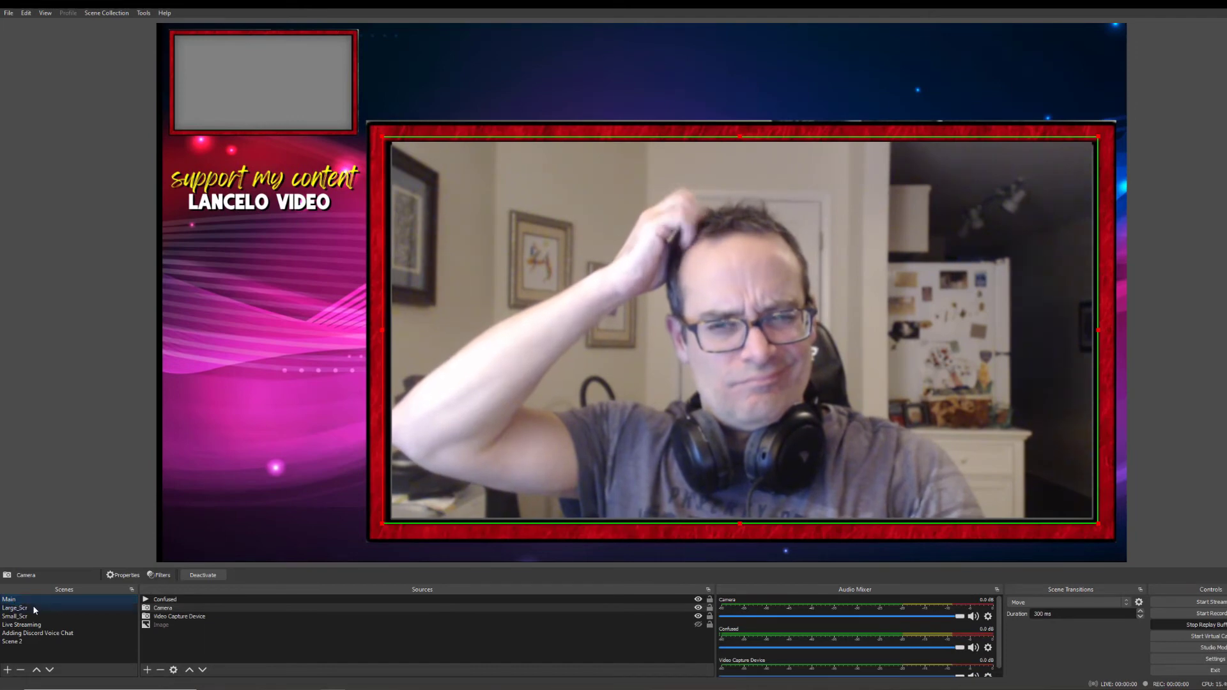
Switch from Large_Scr to Small_Scr and back to Large_Scr to compare layouts
{"action": "left_click", "coordinate": [14, 608]}
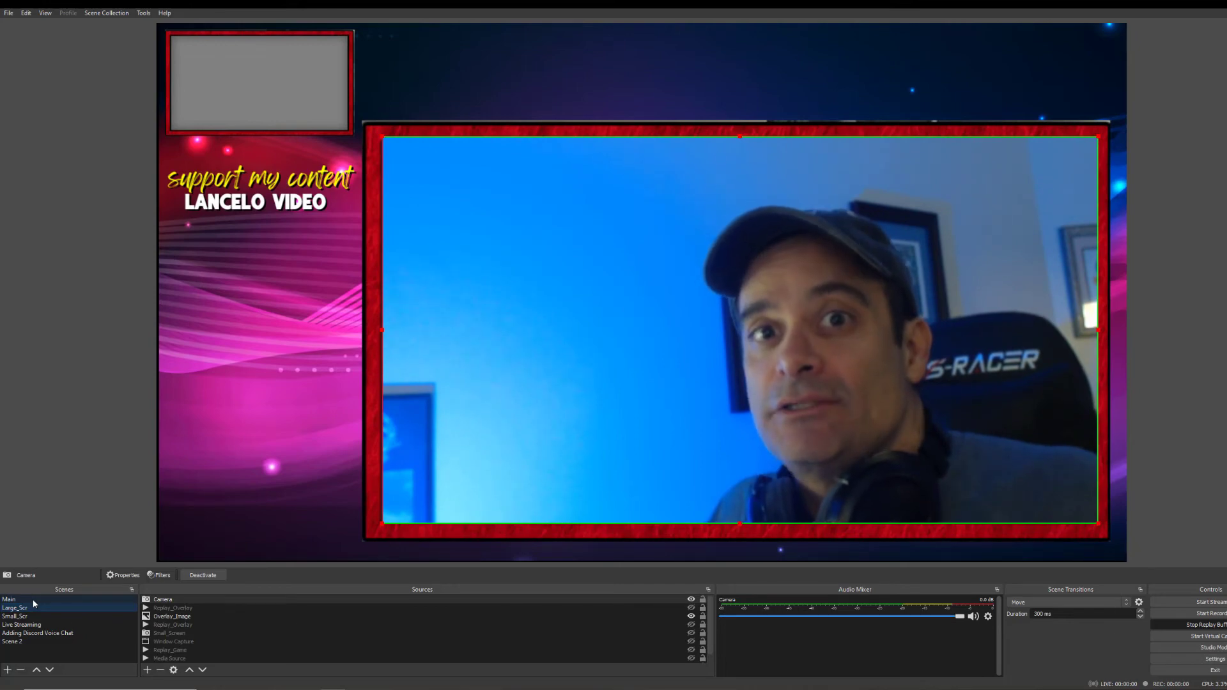
{"action": "left_click", "coordinate": [198, 617]}
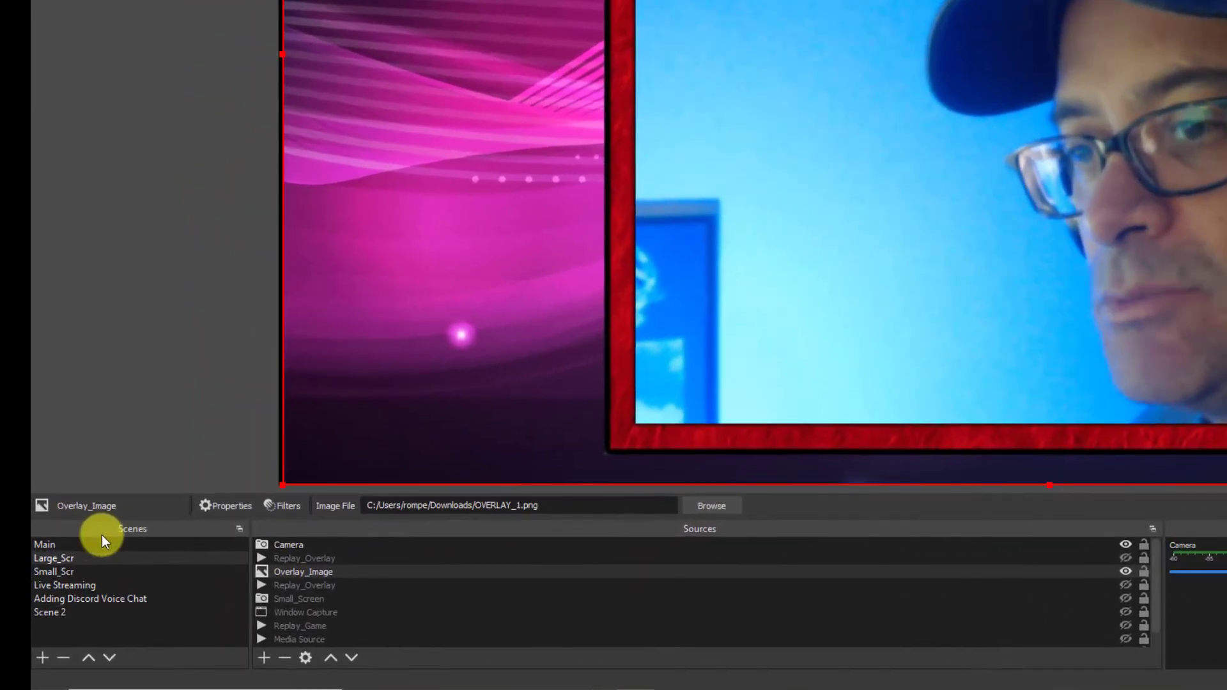
{"action": "mouse_move", "coordinate": [71, 574]}
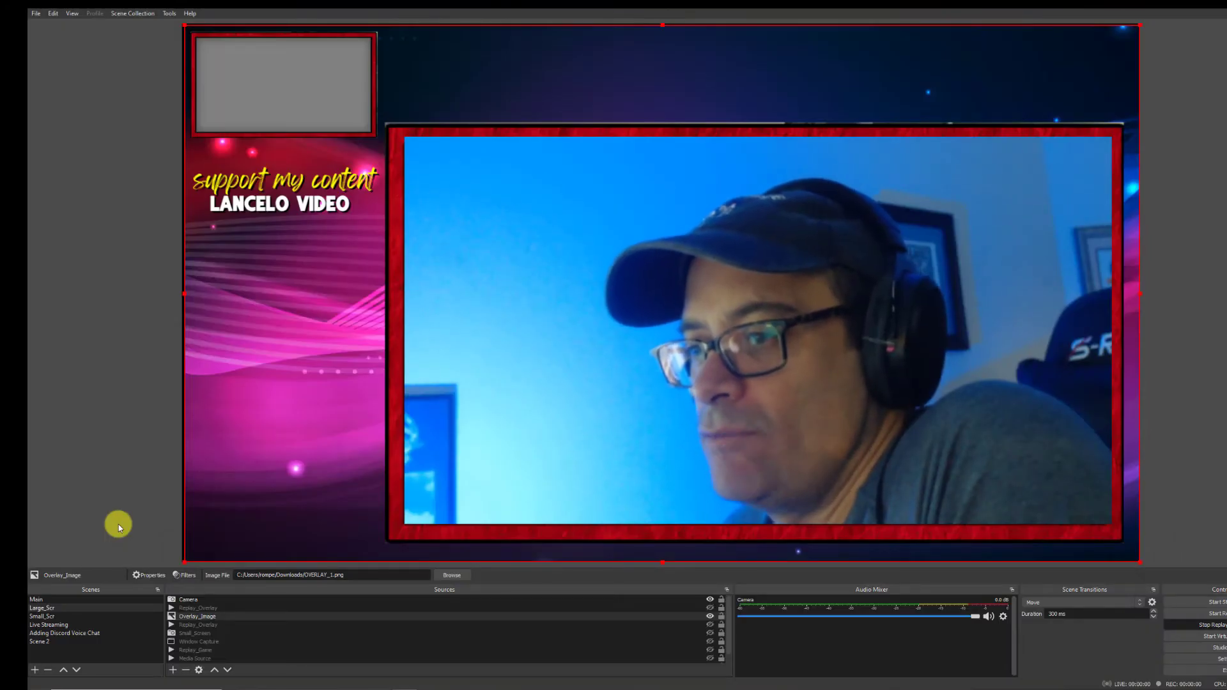
{"action": "left_click", "coordinate": [43, 617]}
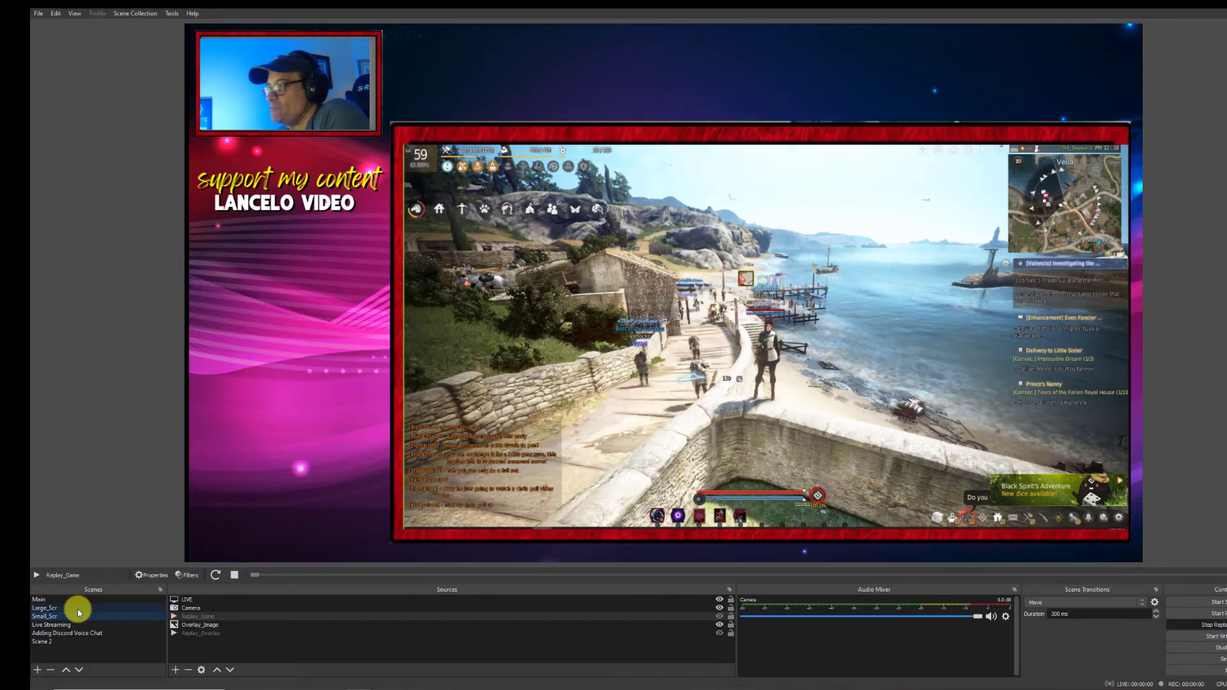
{"action": "left_click", "coordinate": [44, 616]}
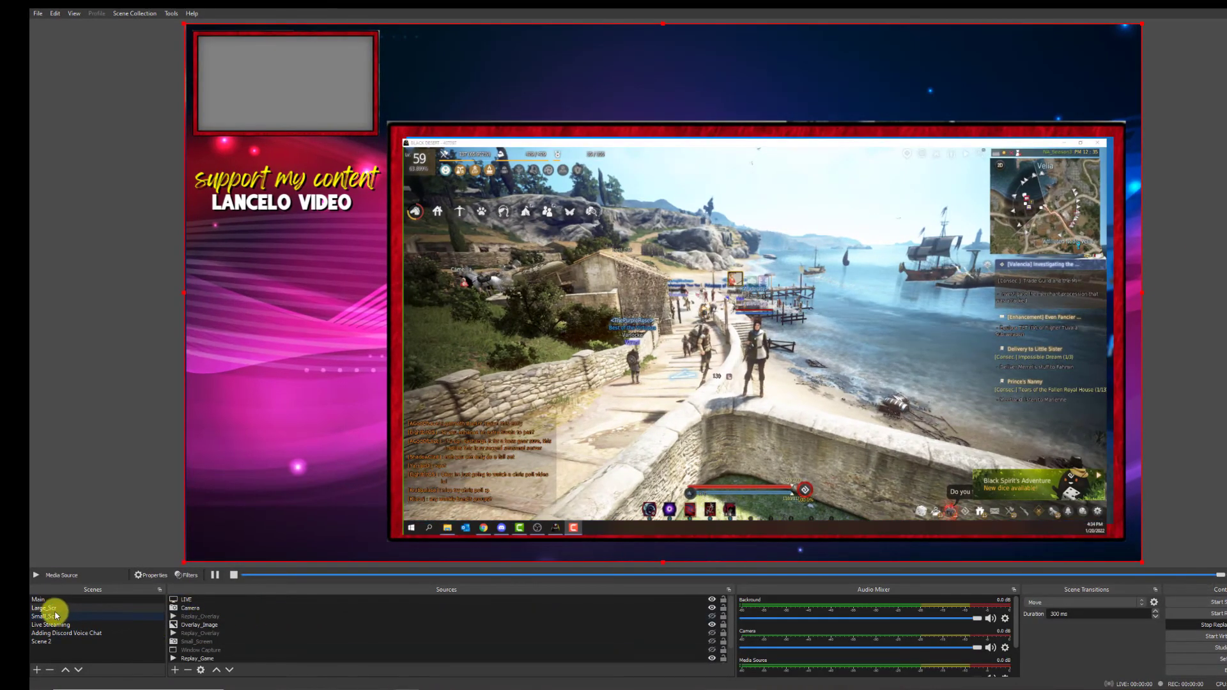
{"action": "left_click", "coordinate": [46, 616]}
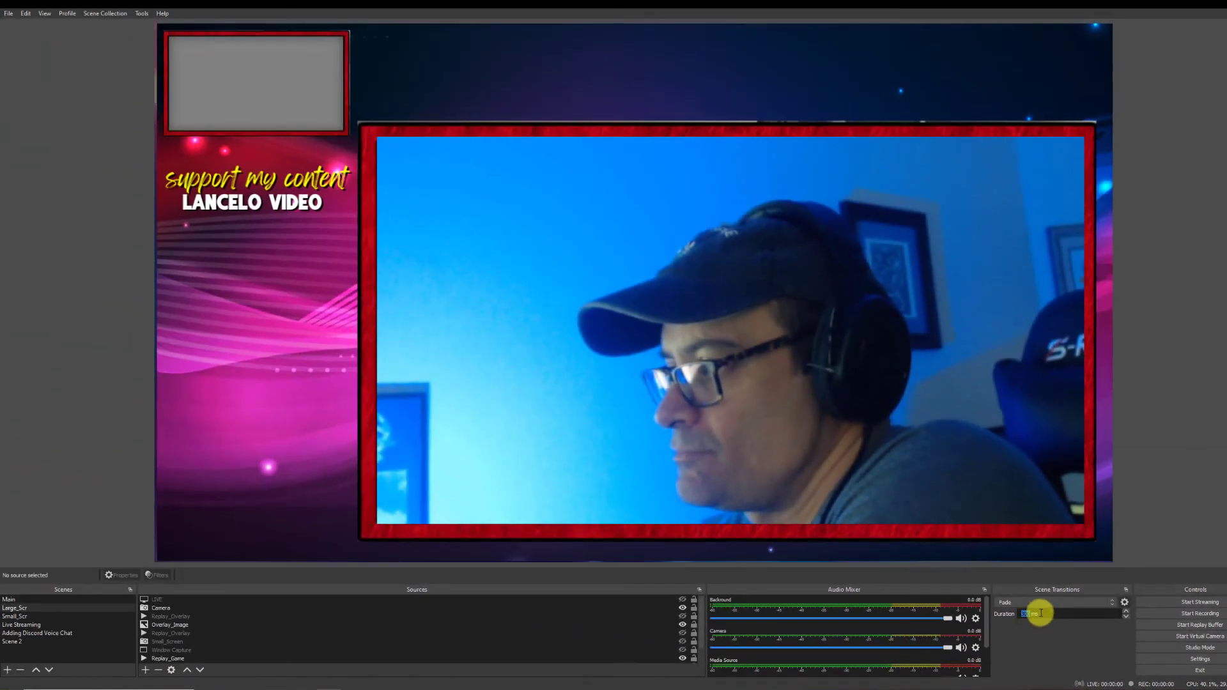
Set Move to Ease in and out Cubic easing, with appearing items entering from center left
{"action": "left_click", "coordinate": [1123, 602]}
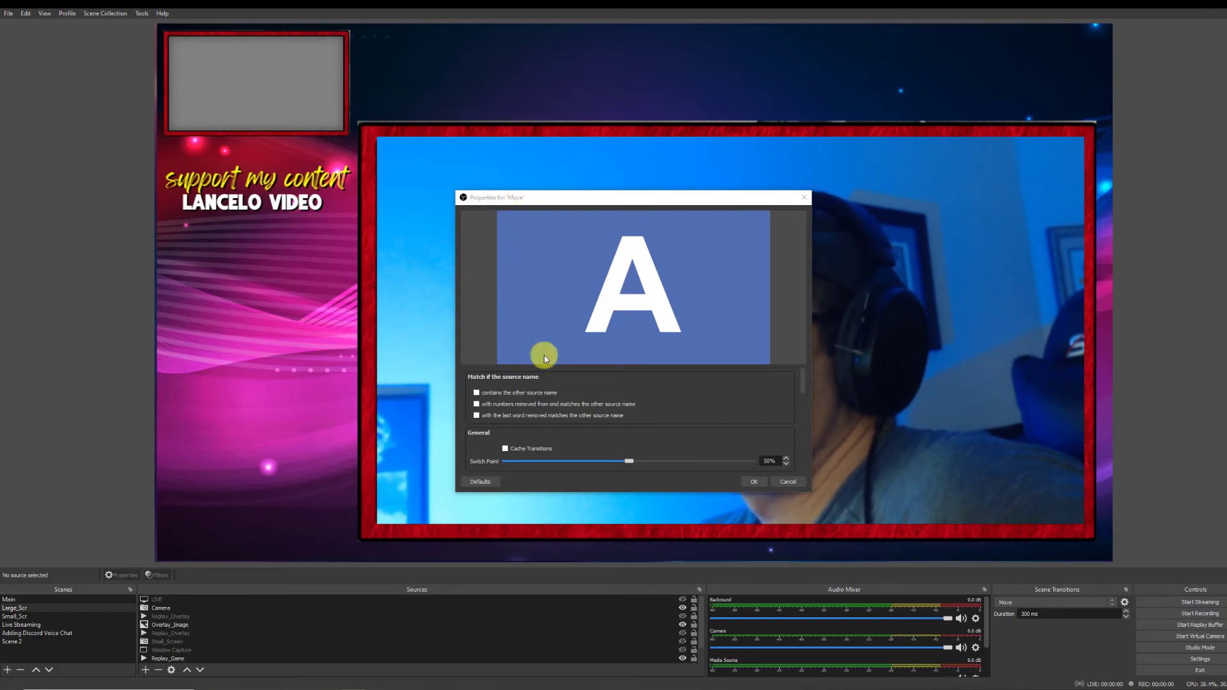
{"action": "mouse_move", "coordinate": [649, 346]}
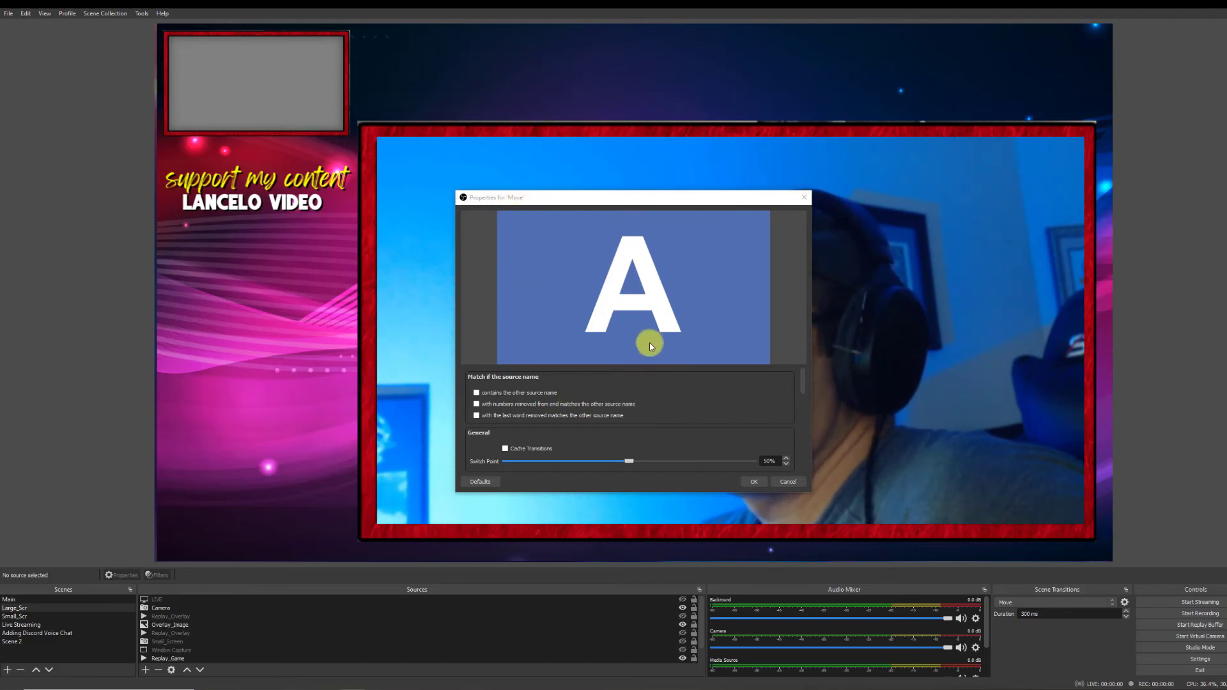
{"action": "scroll", "scroll_direction": "down", "scroll_amount": 3}
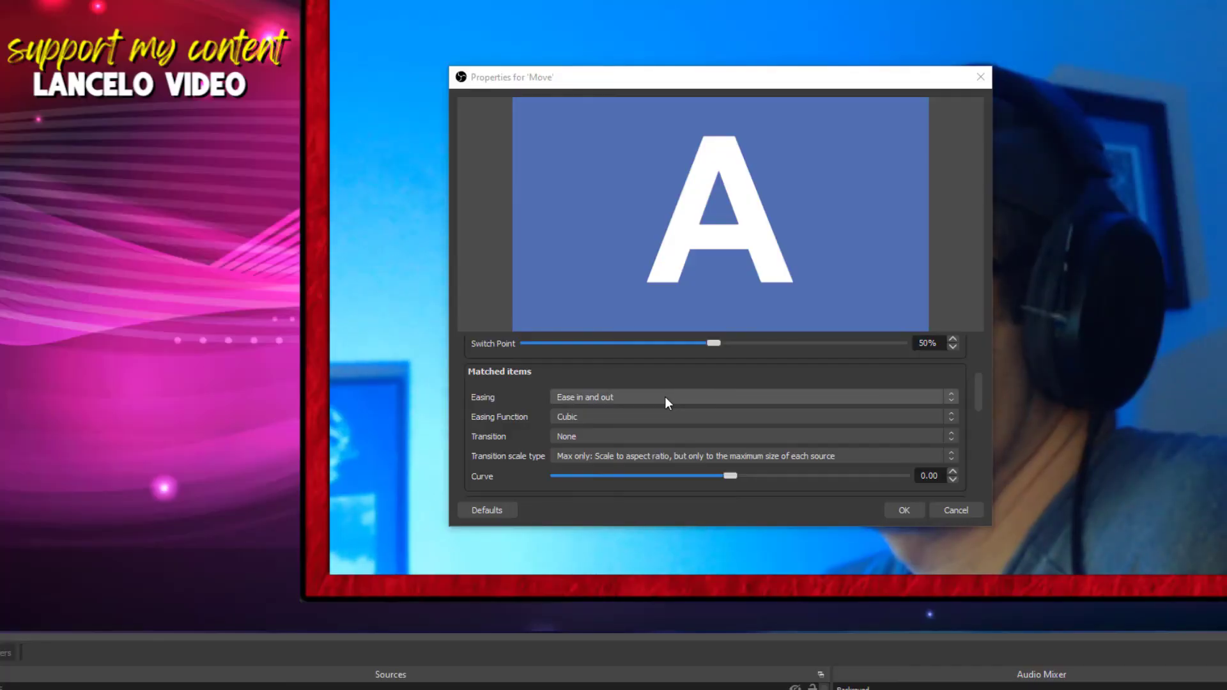
{"action": "mouse_move", "coordinate": [677, 568]}
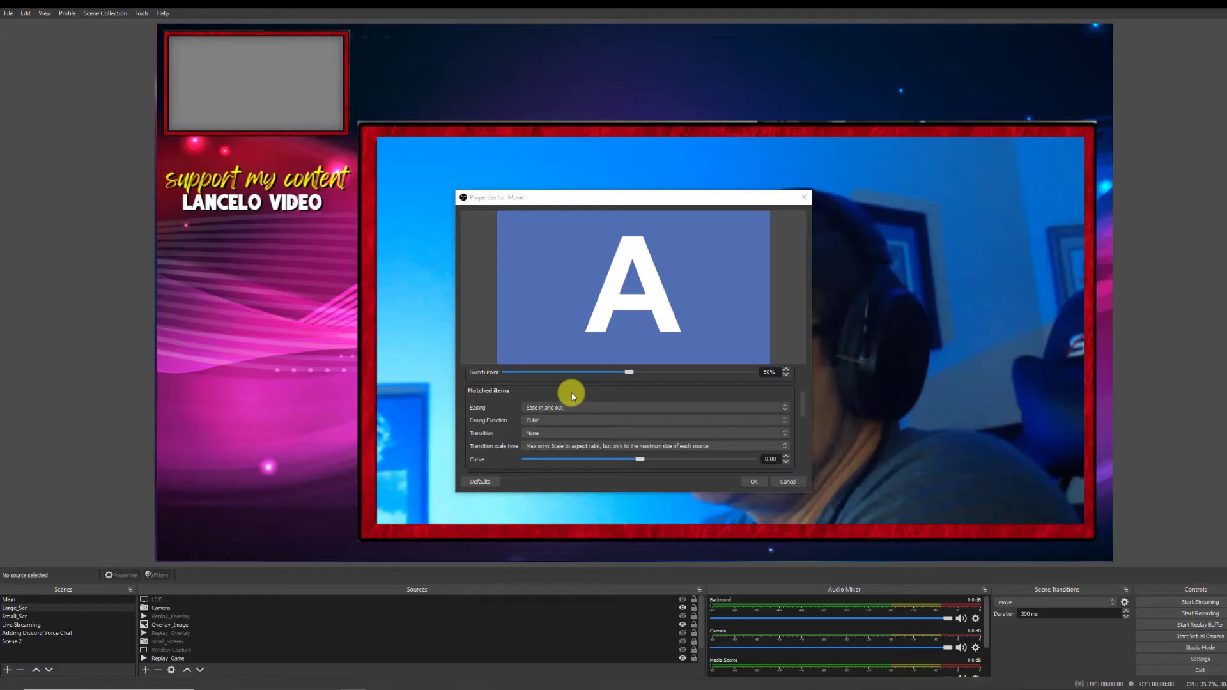
{"action": "scroll", "scroll_direction": "down", "scroll_amount": 3}
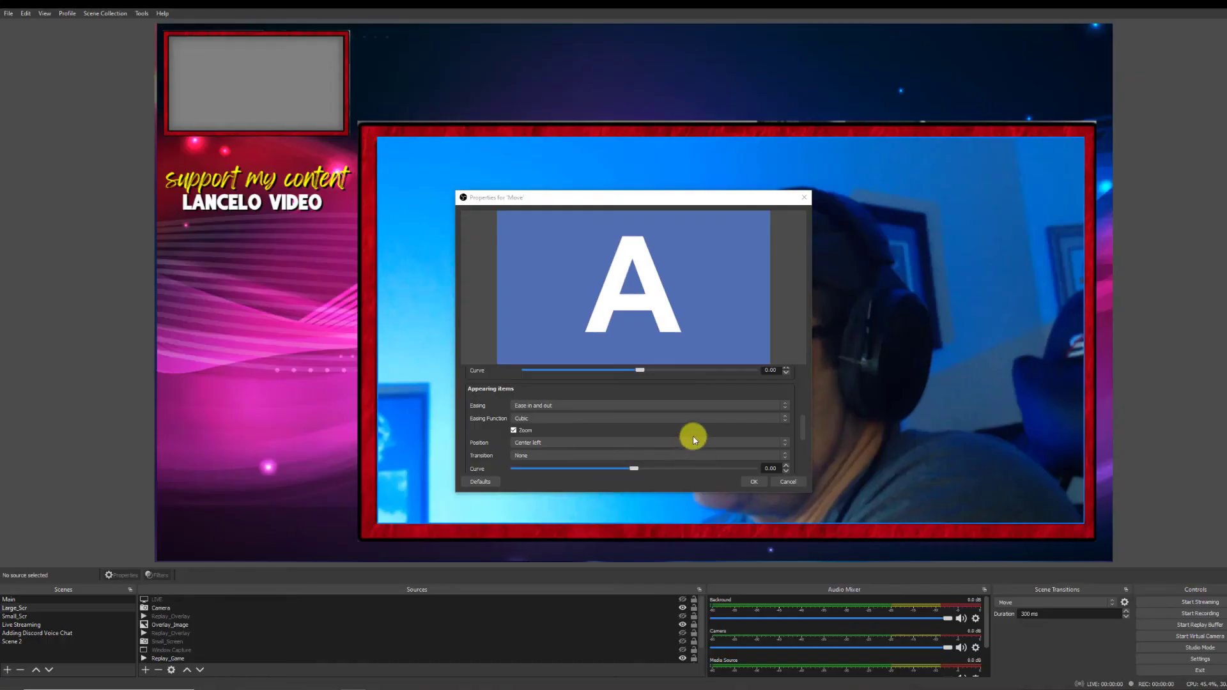
{"action": "mouse_move", "coordinate": [511, 405]}
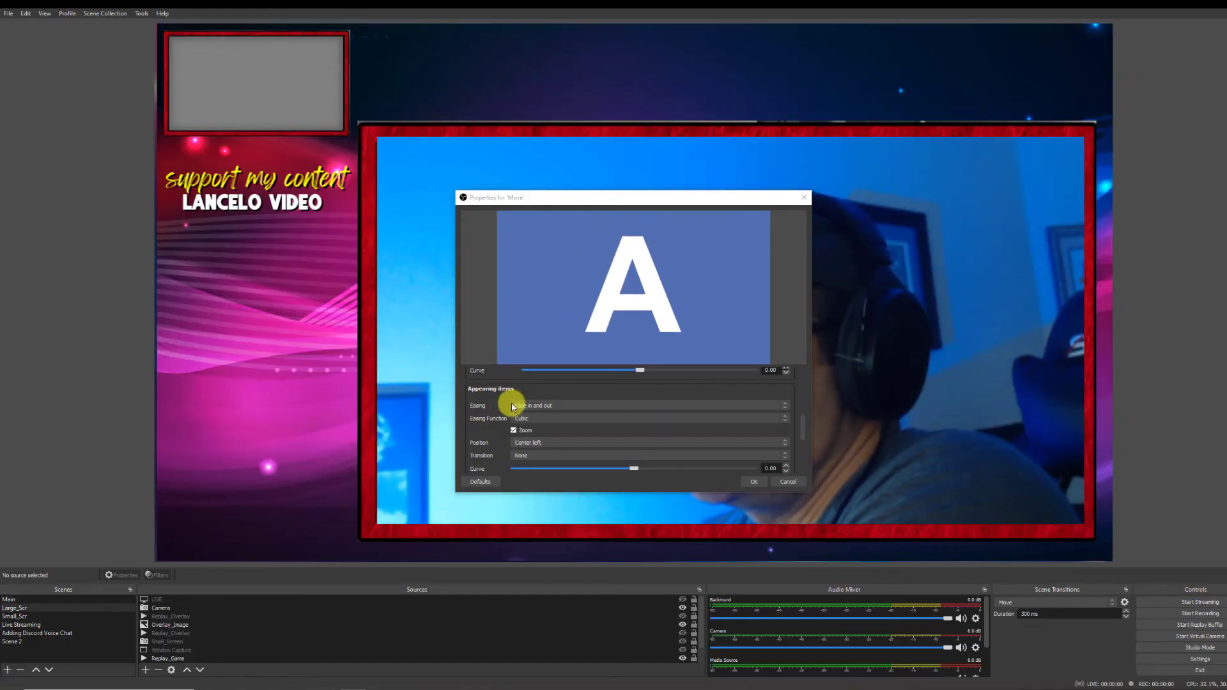
{"action": "mouse_move", "coordinate": [494, 448]}
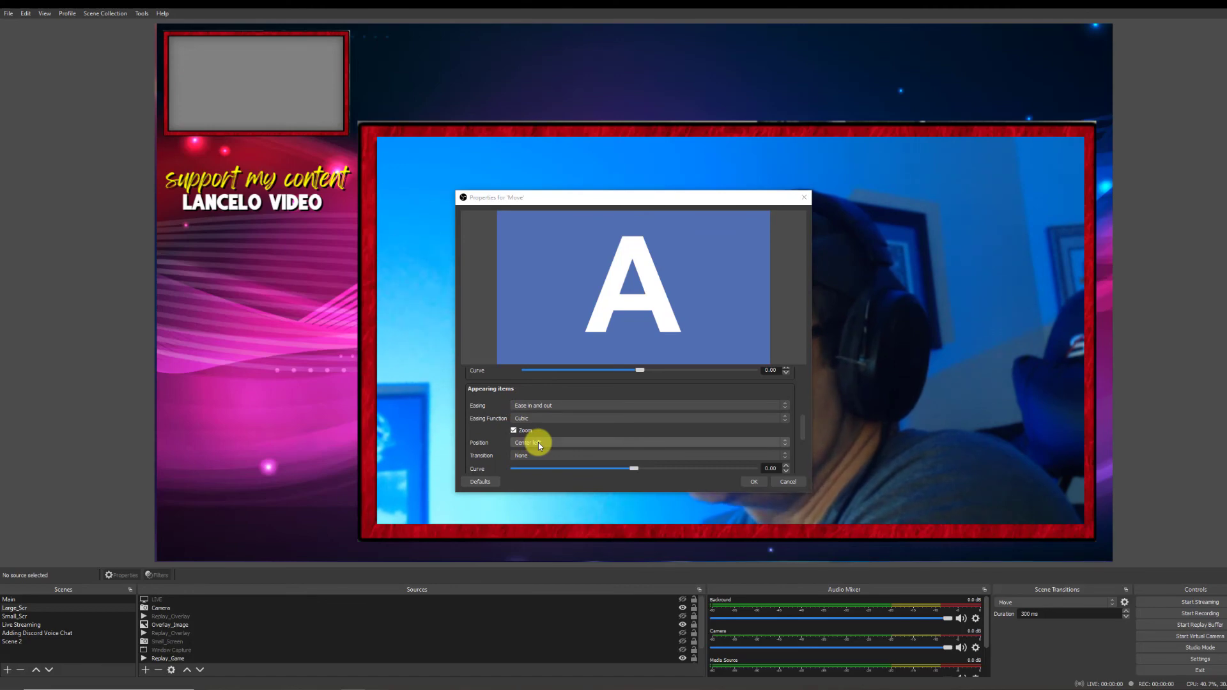
{"action": "left_click", "coordinate": [648, 442]}
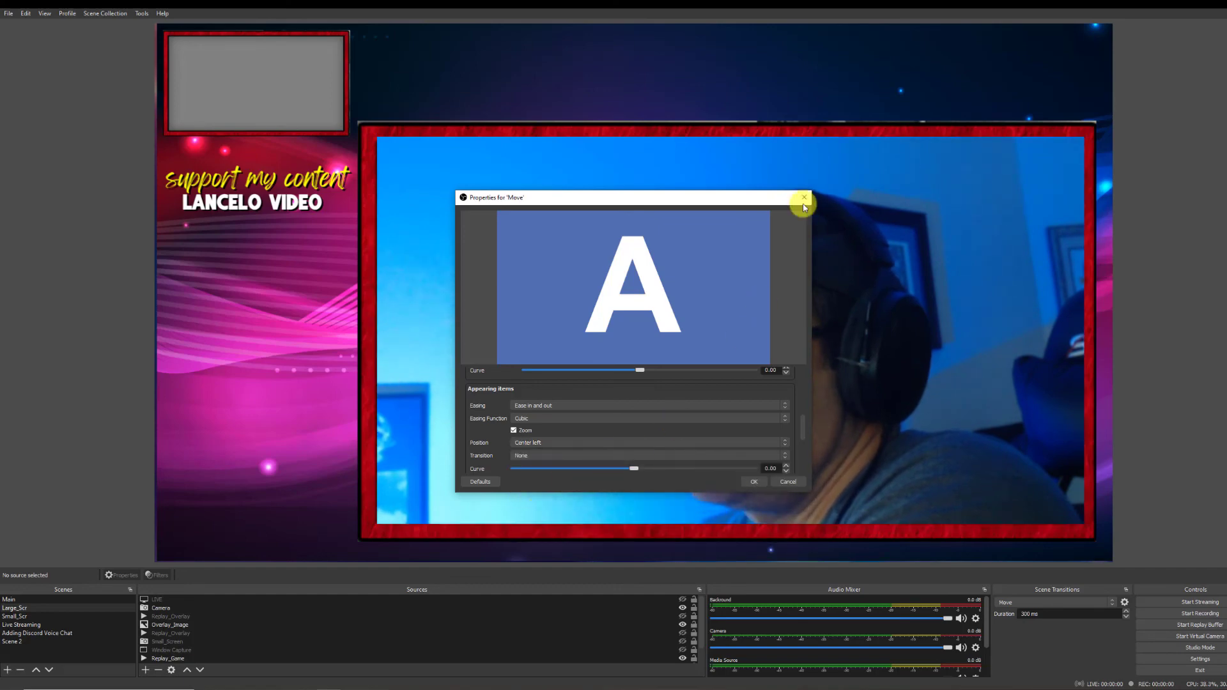
{"action": "mouse_move", "coordinate": [793, 556]}
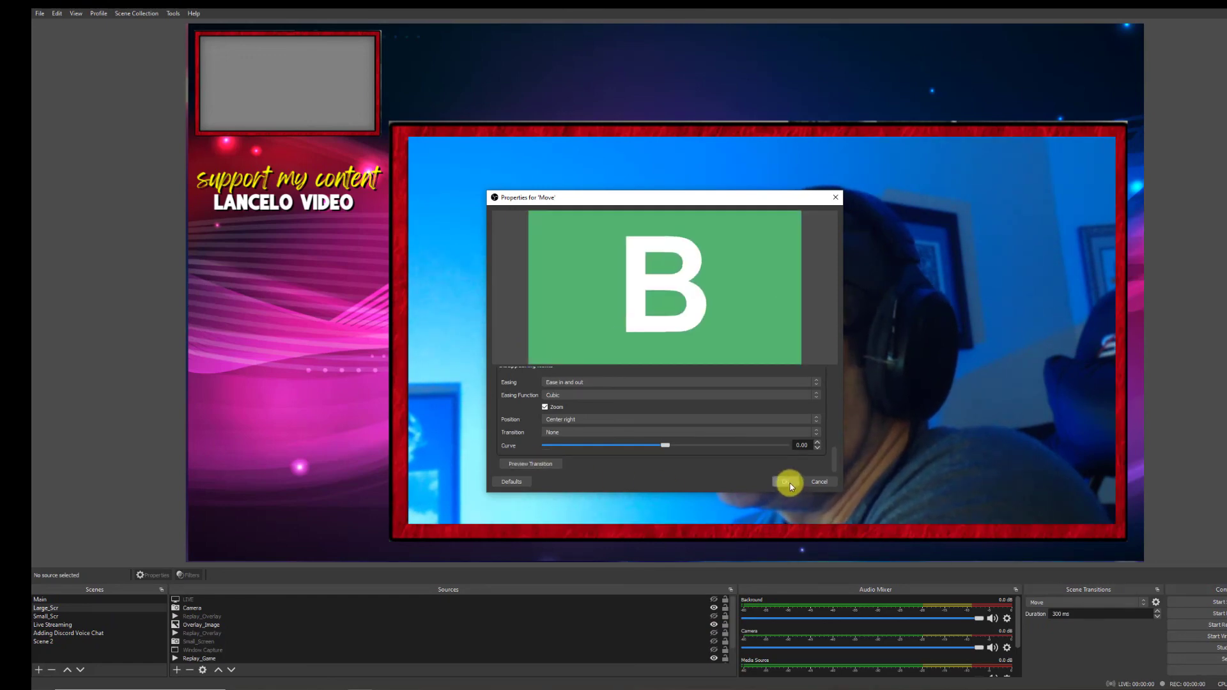
Apply the Move settings and switch scenes to watch sources slide into place
{"action": "left_click", "coordinate": [788, 482]}
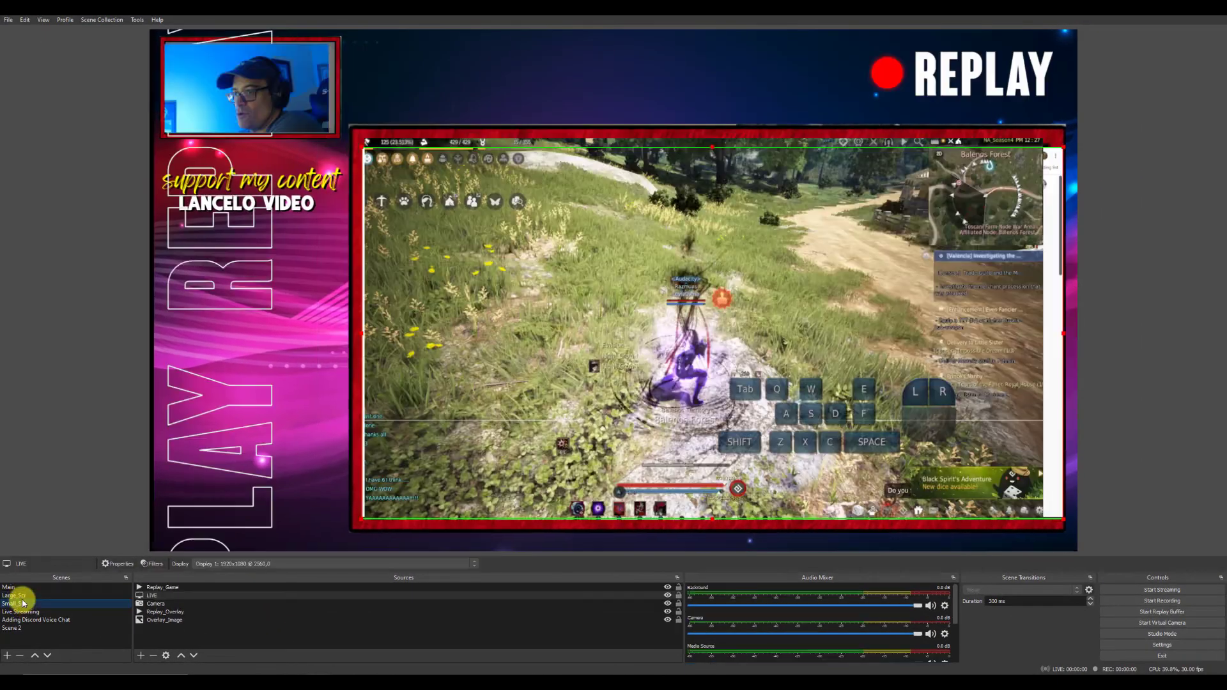
{"action": "left_click", "coordinate": [14, 595]}
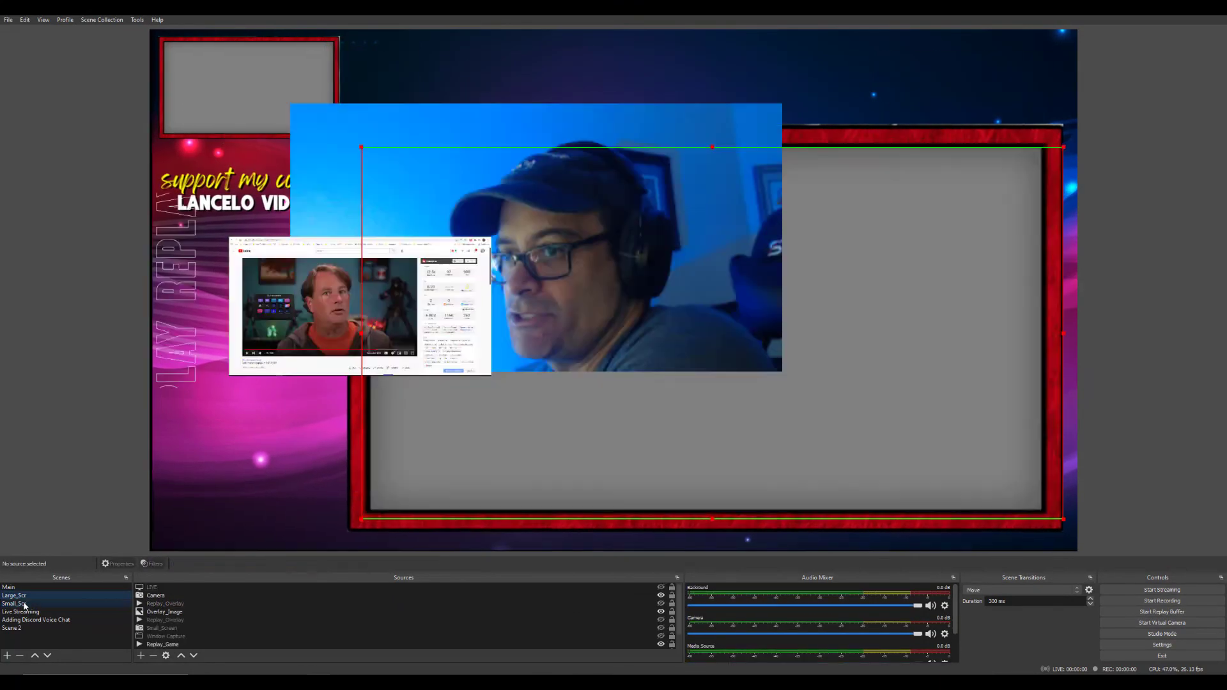
{"action": "left_click", "coordinate": [14, 603]}
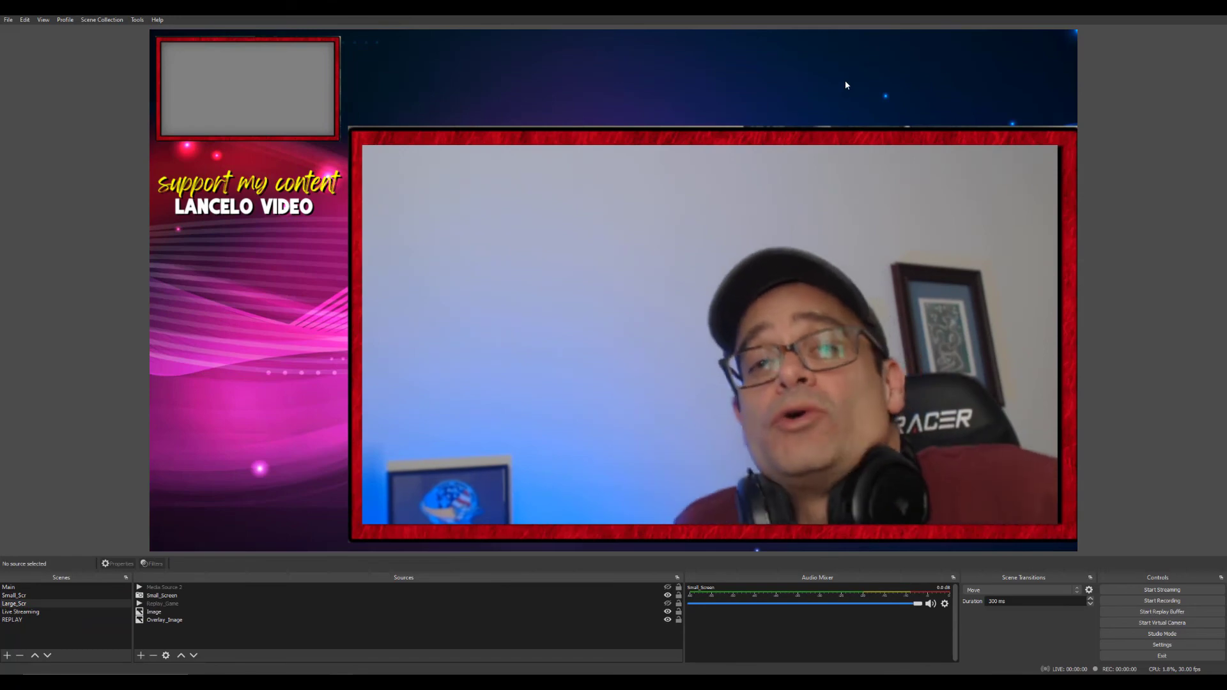